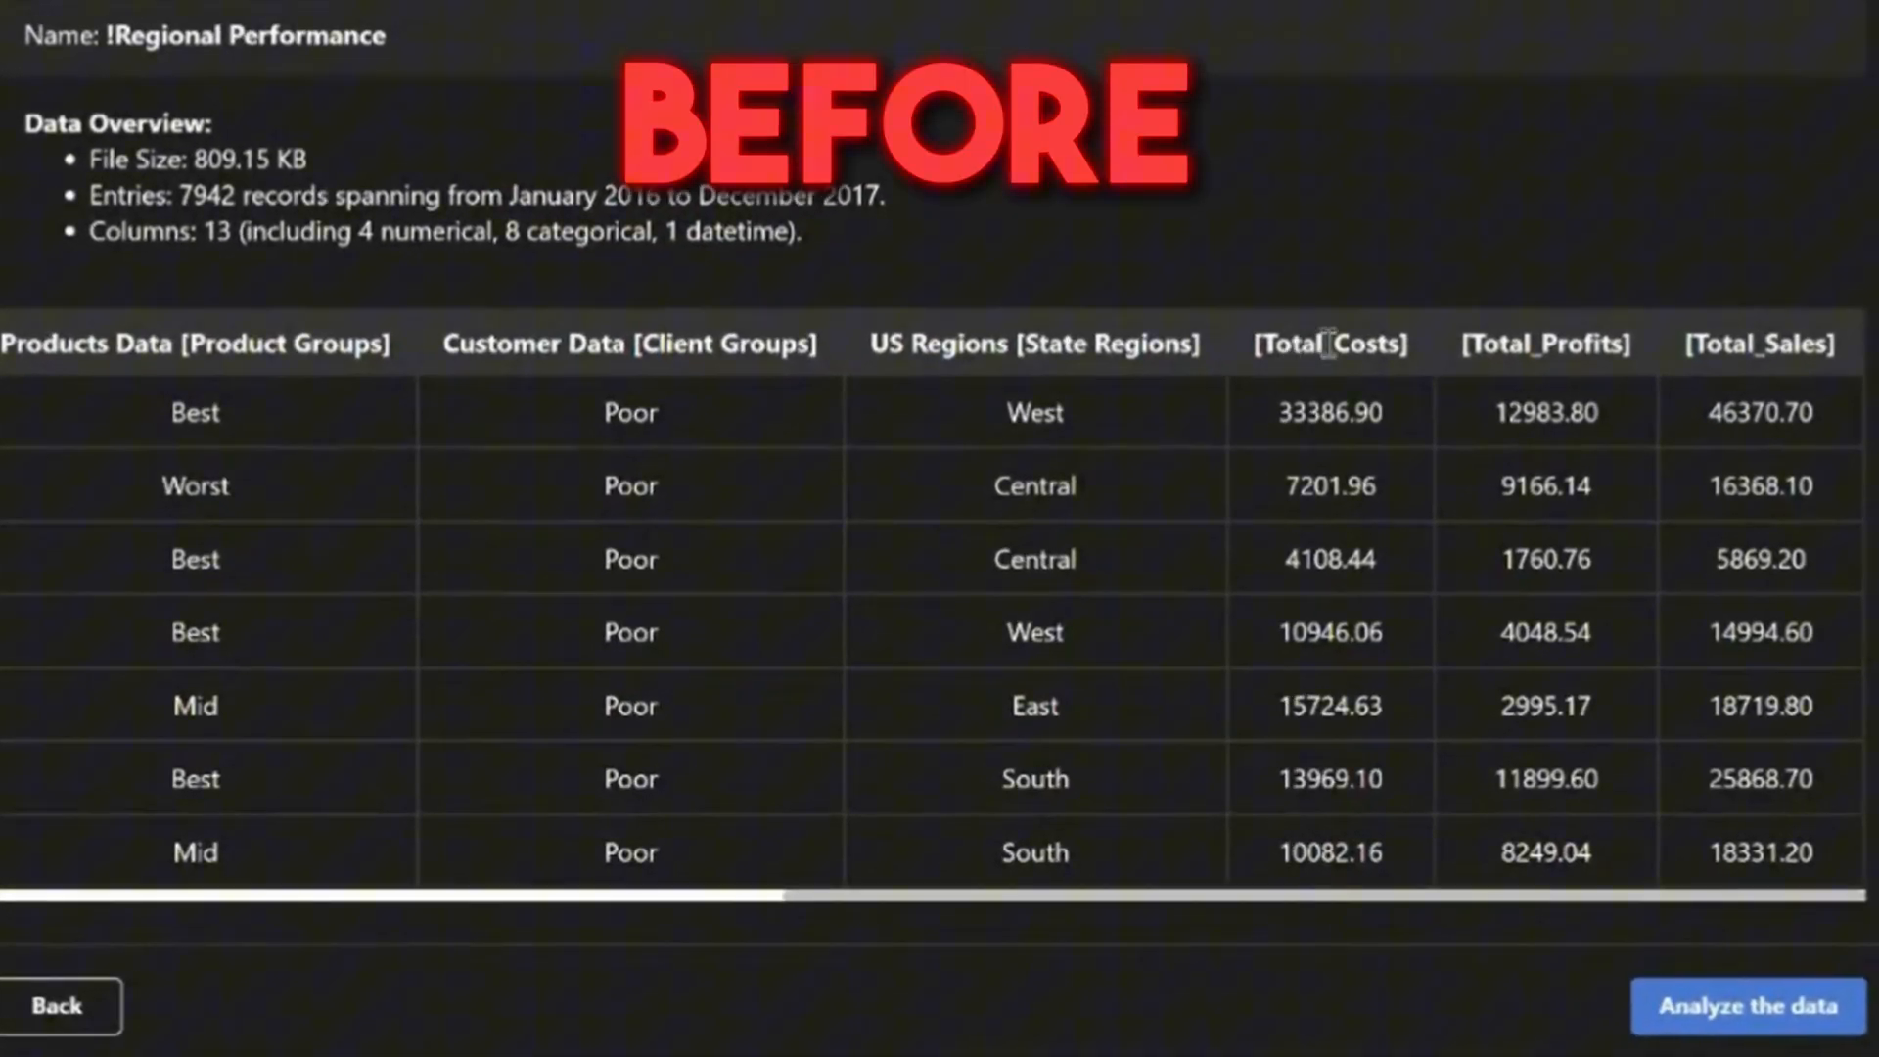
# Start analysing, connect to Power BI, and select the Regional Performance dataset
pyautogui.click(1749, 1005)
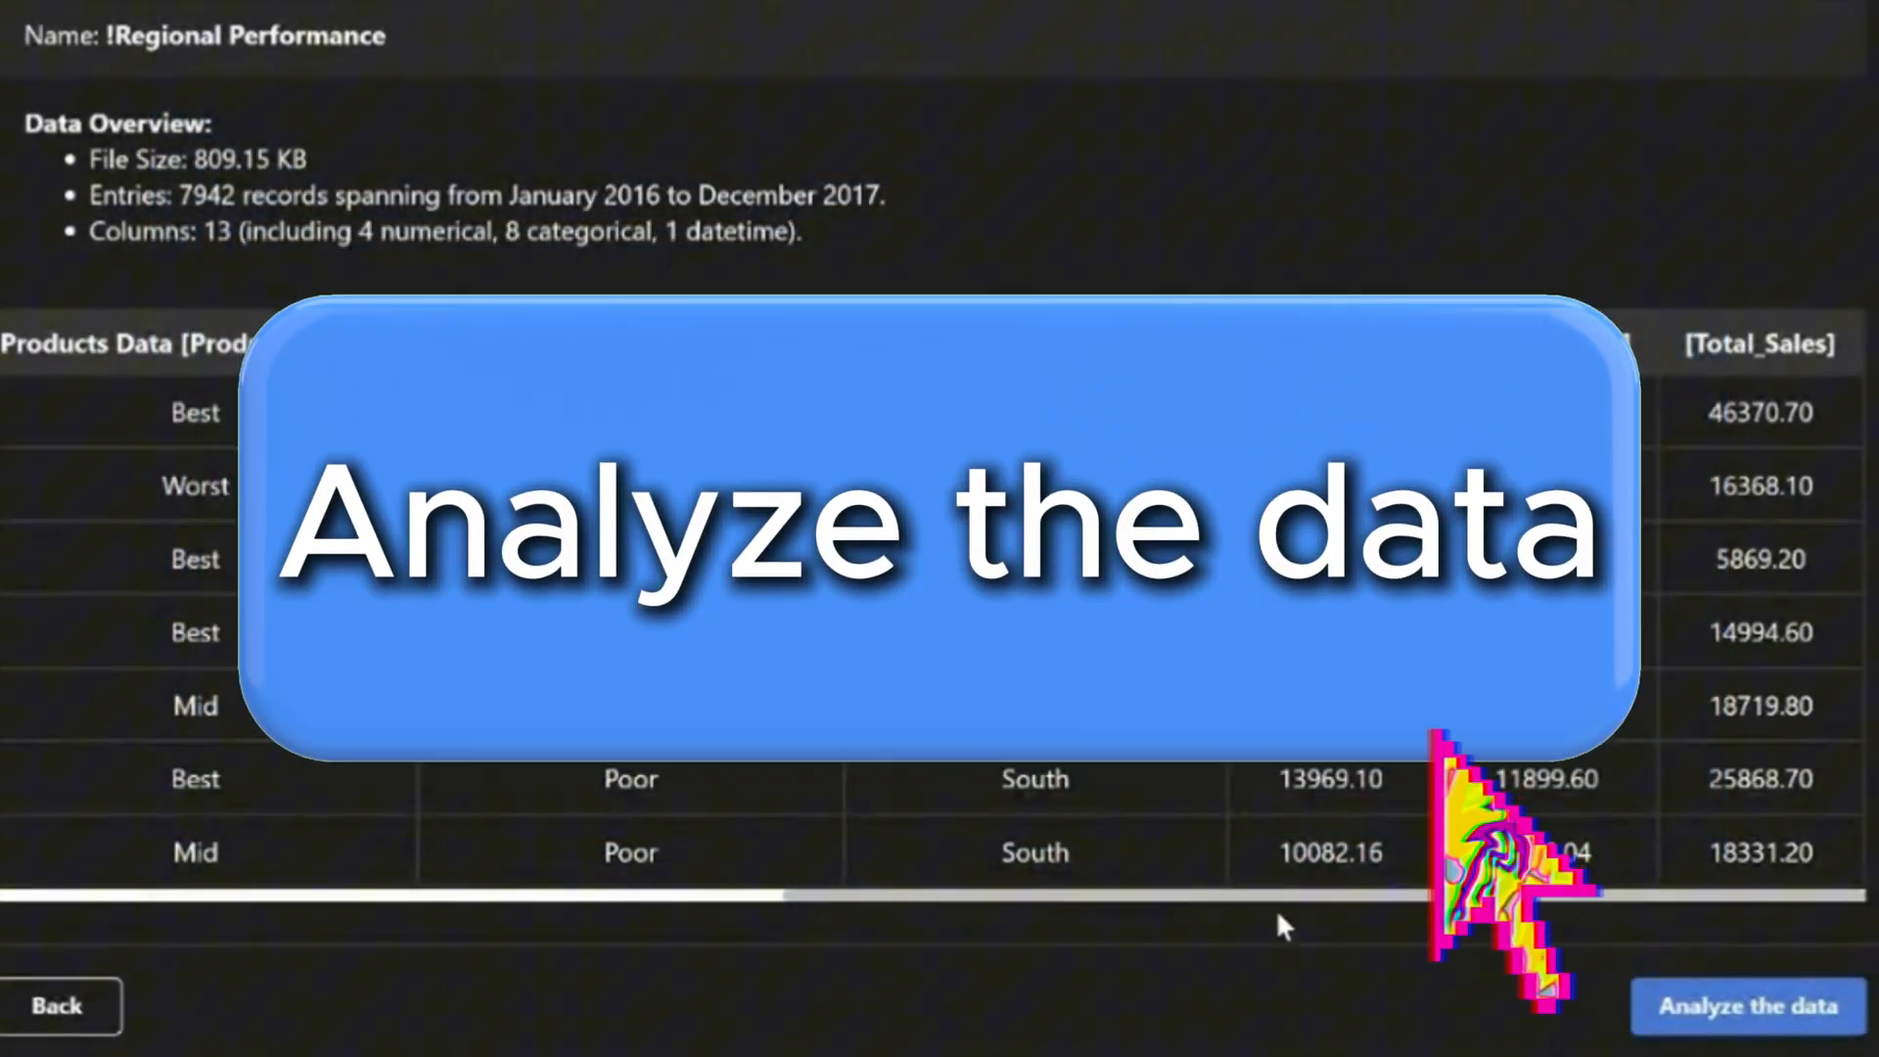
pyautogui.click(1746, 1005)
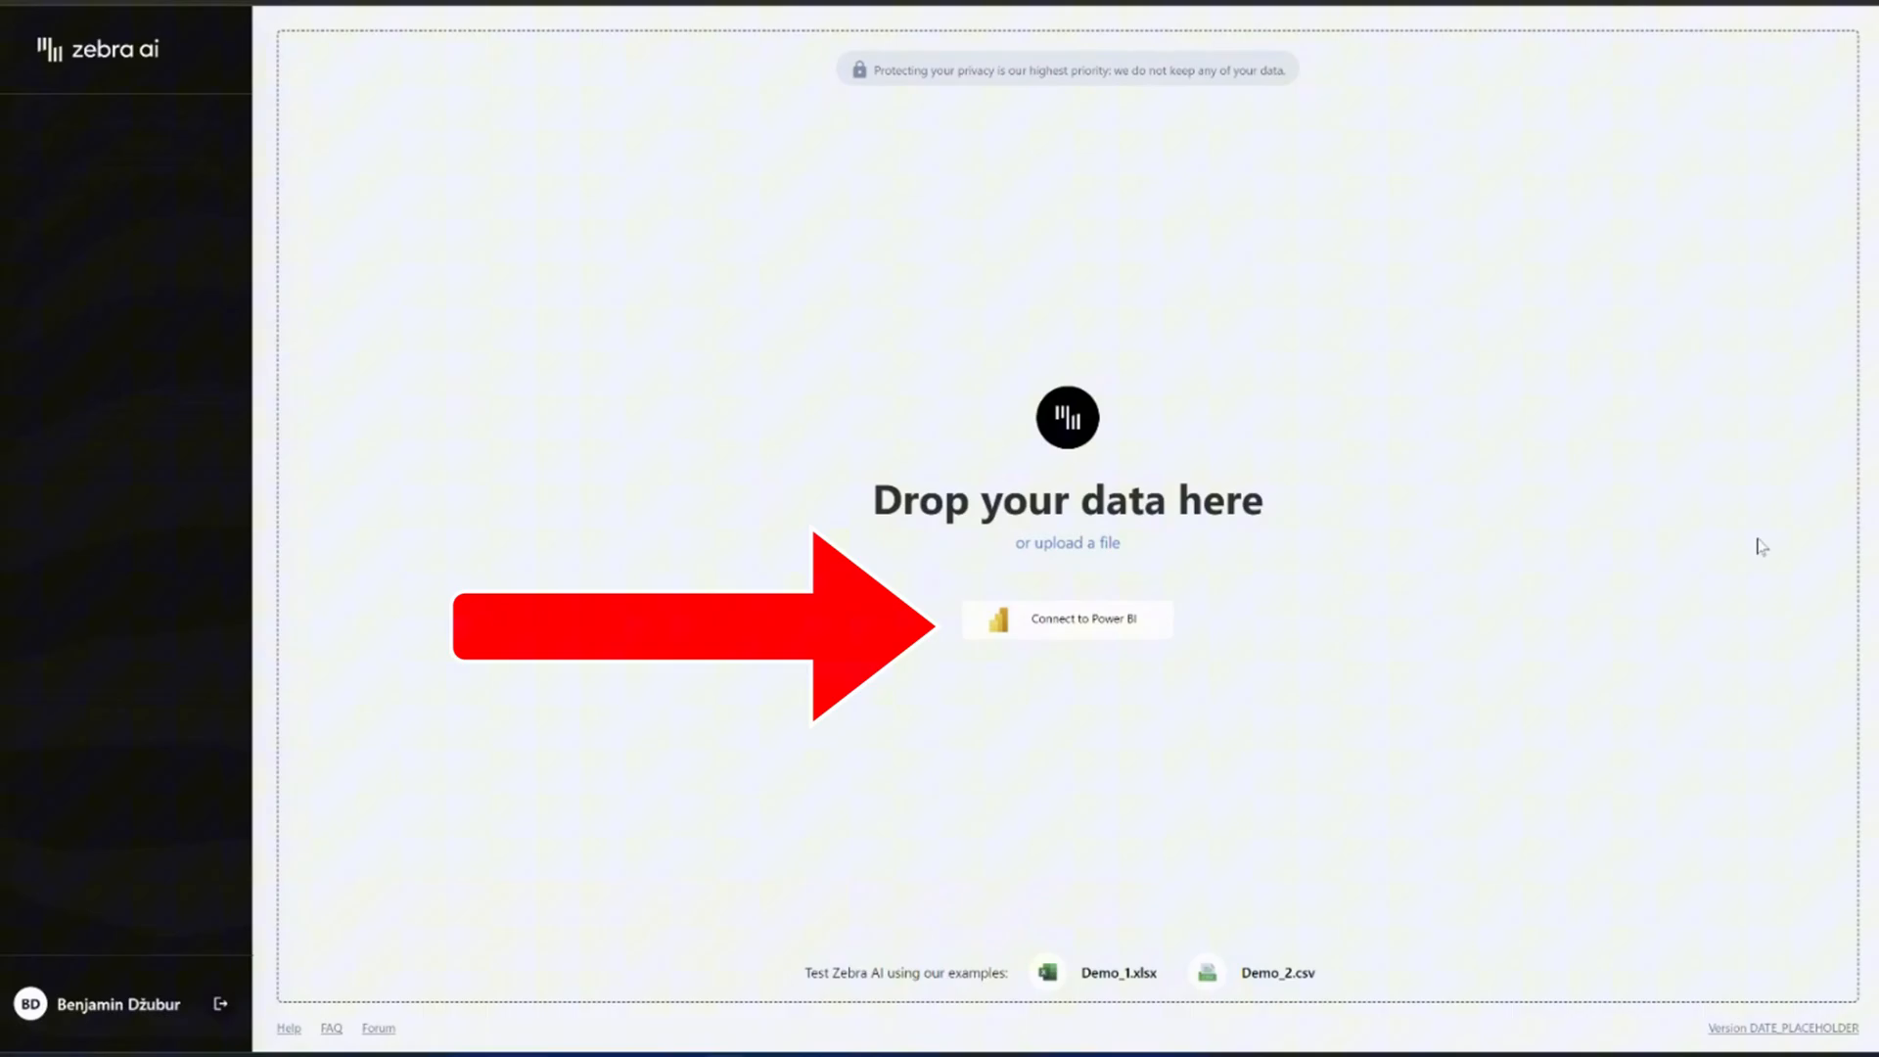
pyautogui.click(1066, 619)
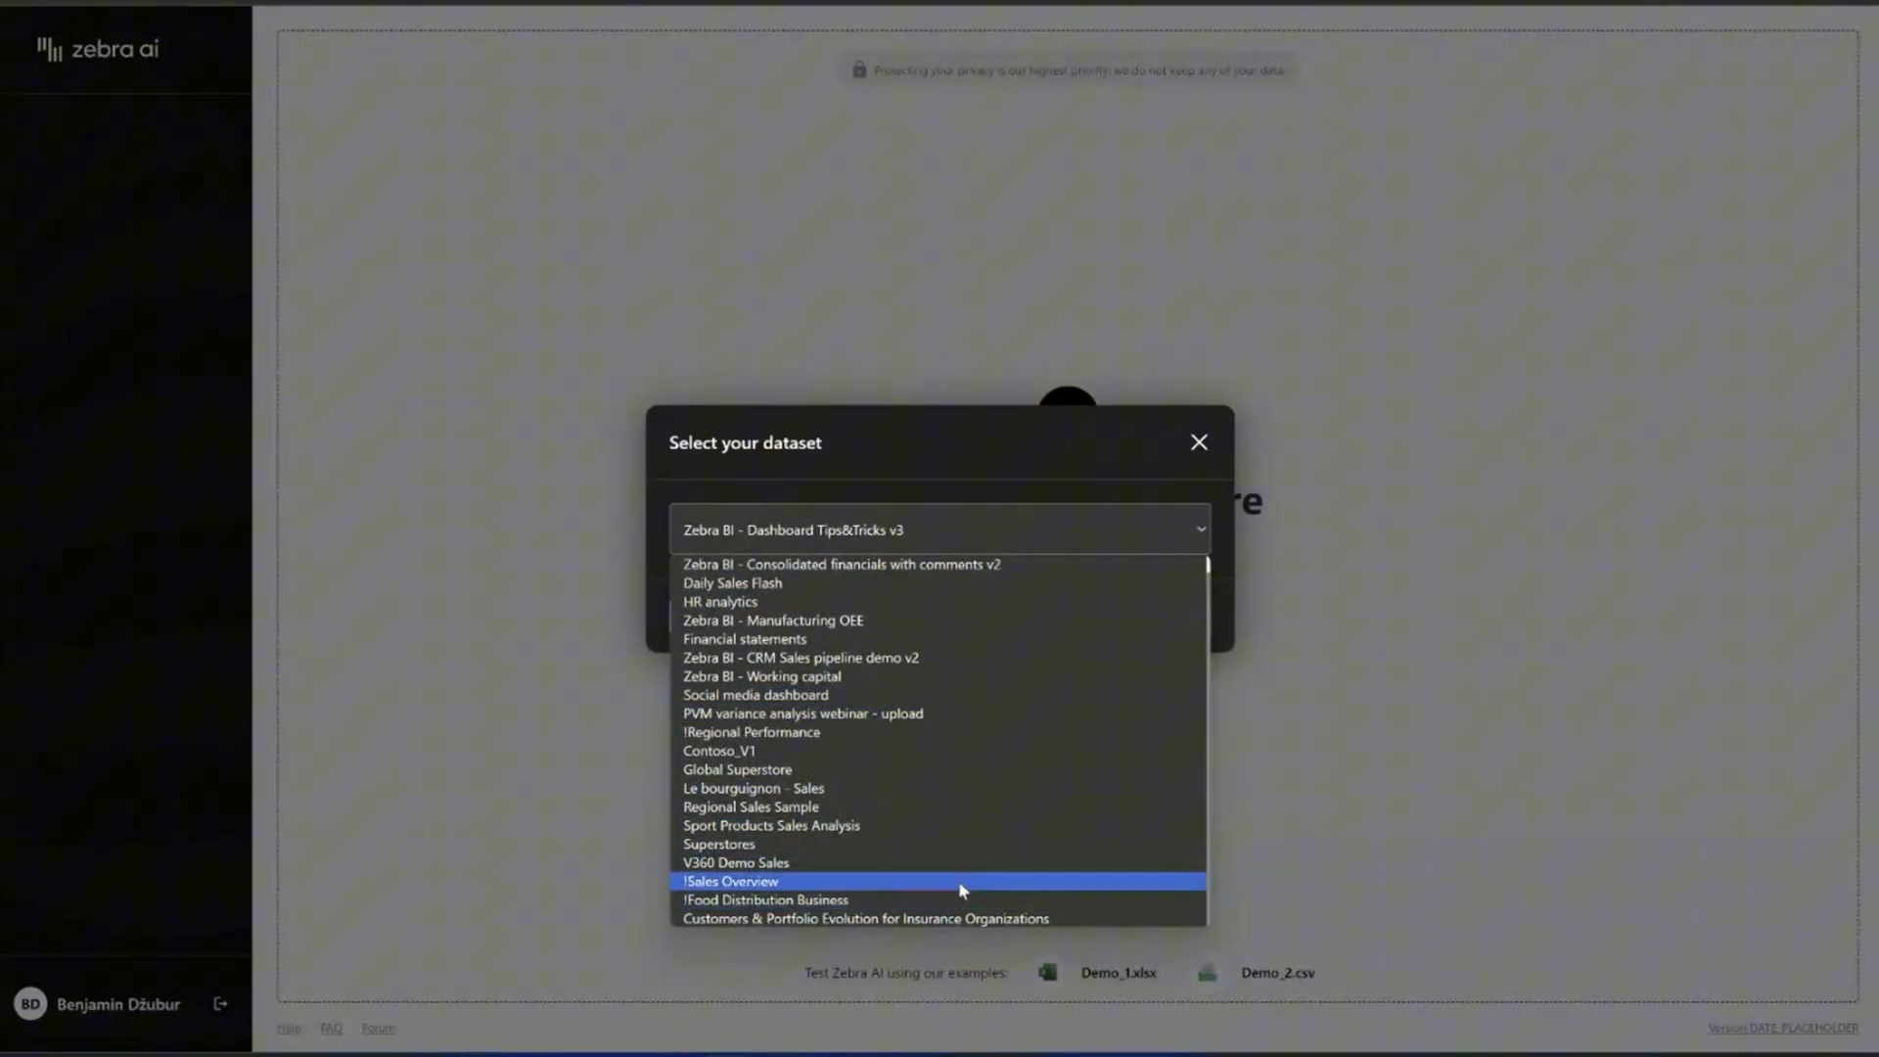
pyautogui.click(752, 731)
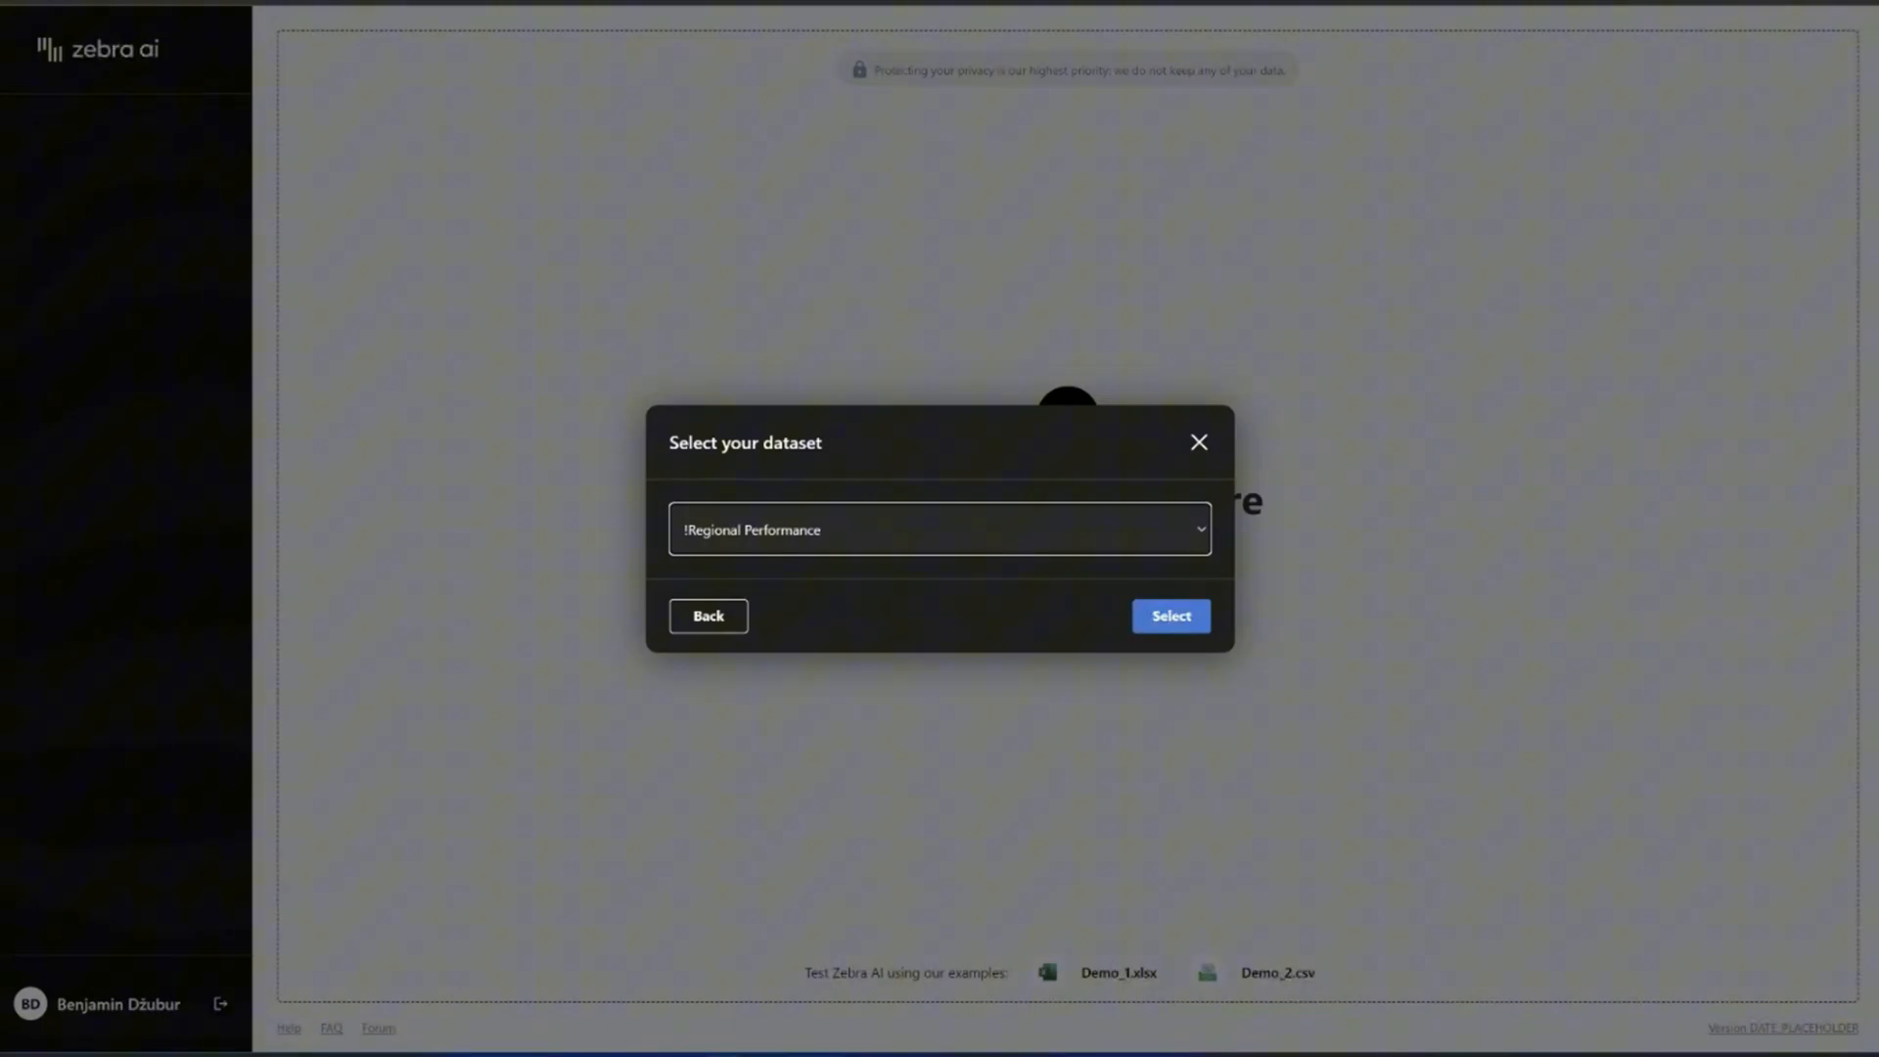
pyautogui.click(1169, 615)
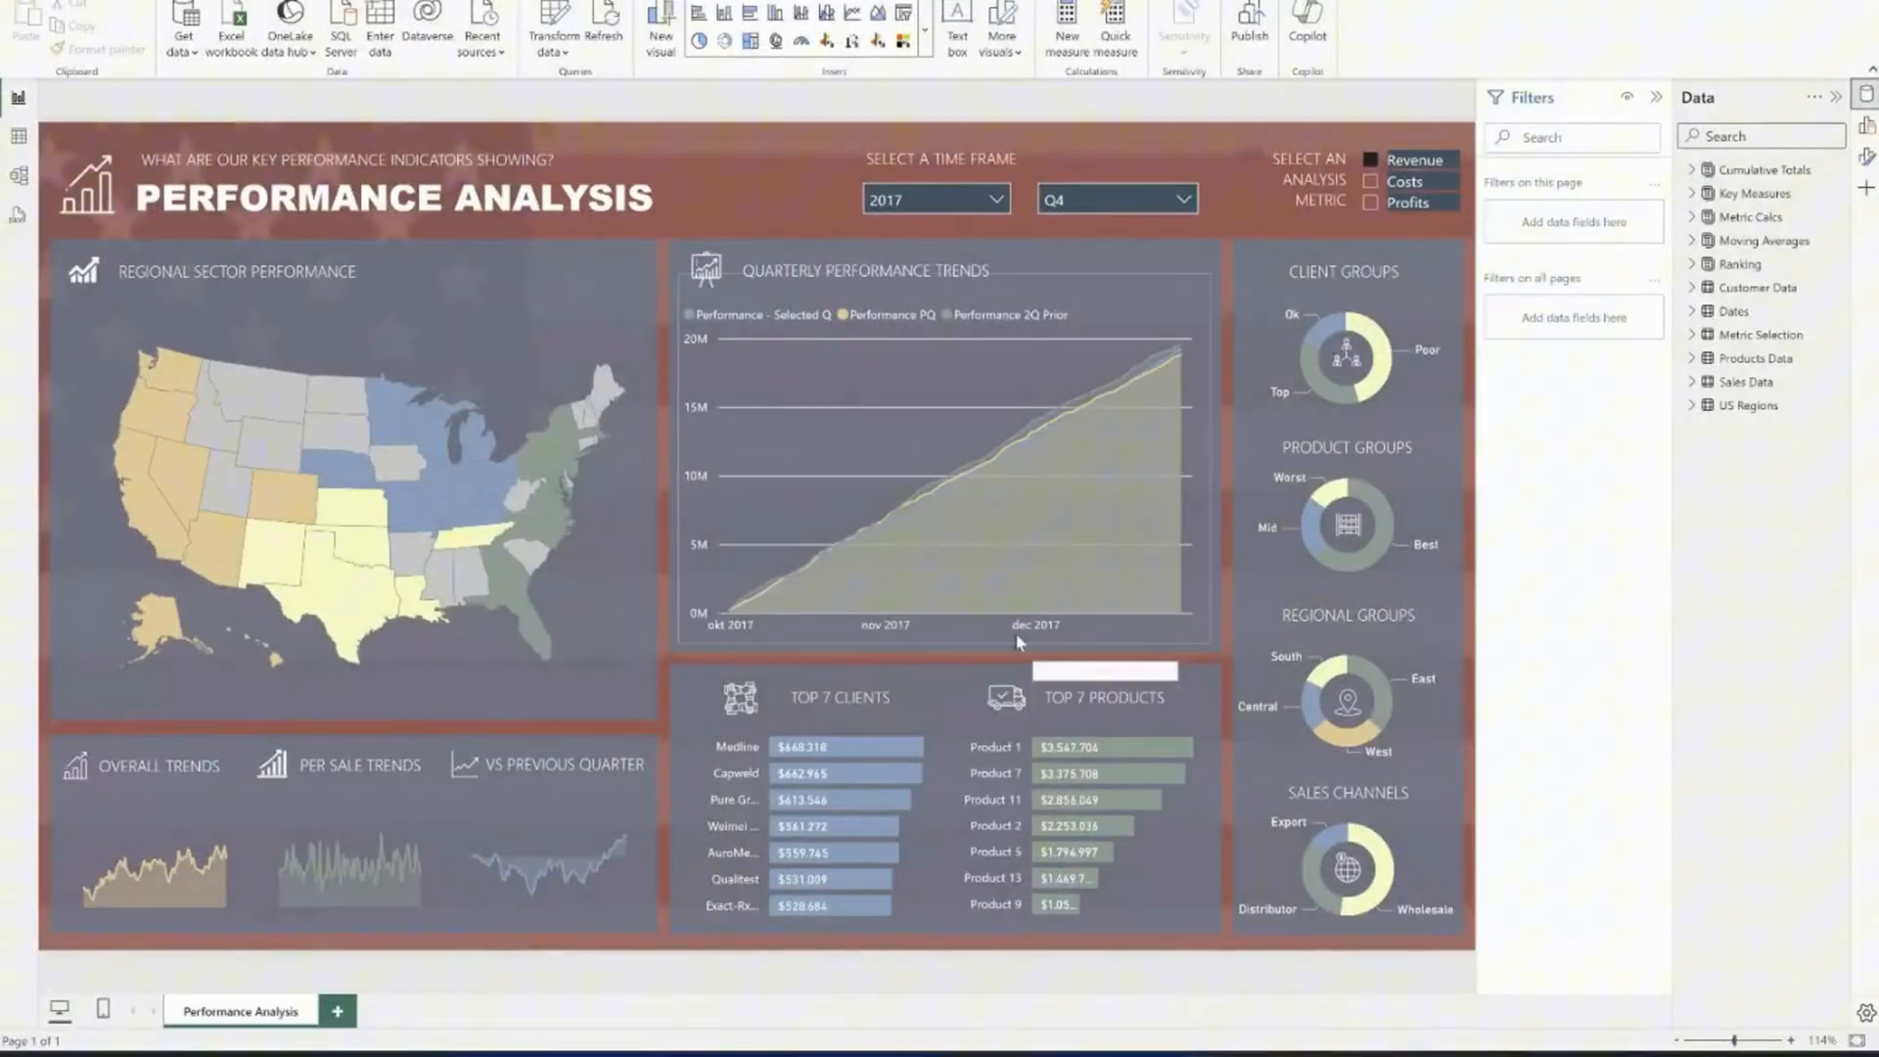
pyautogui.moveTo(1079, 573)
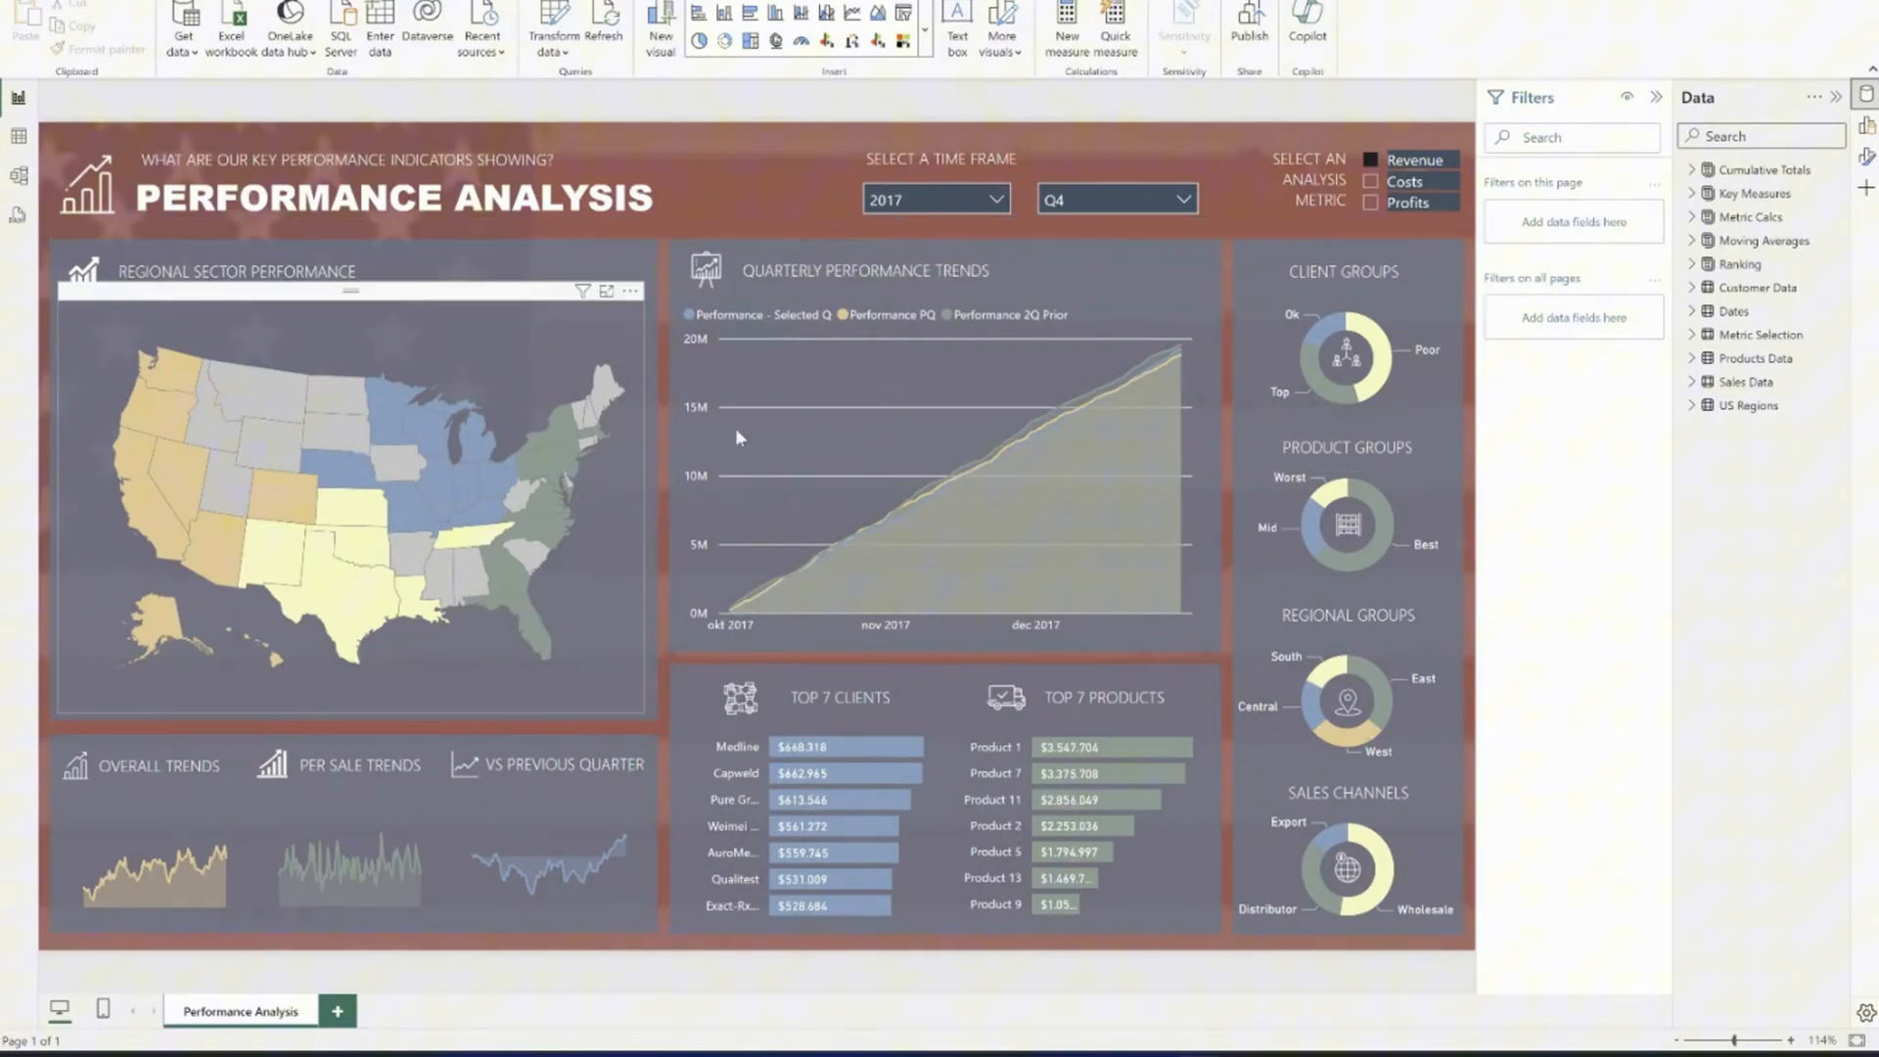
pyautogui.moveTo(869, 481)
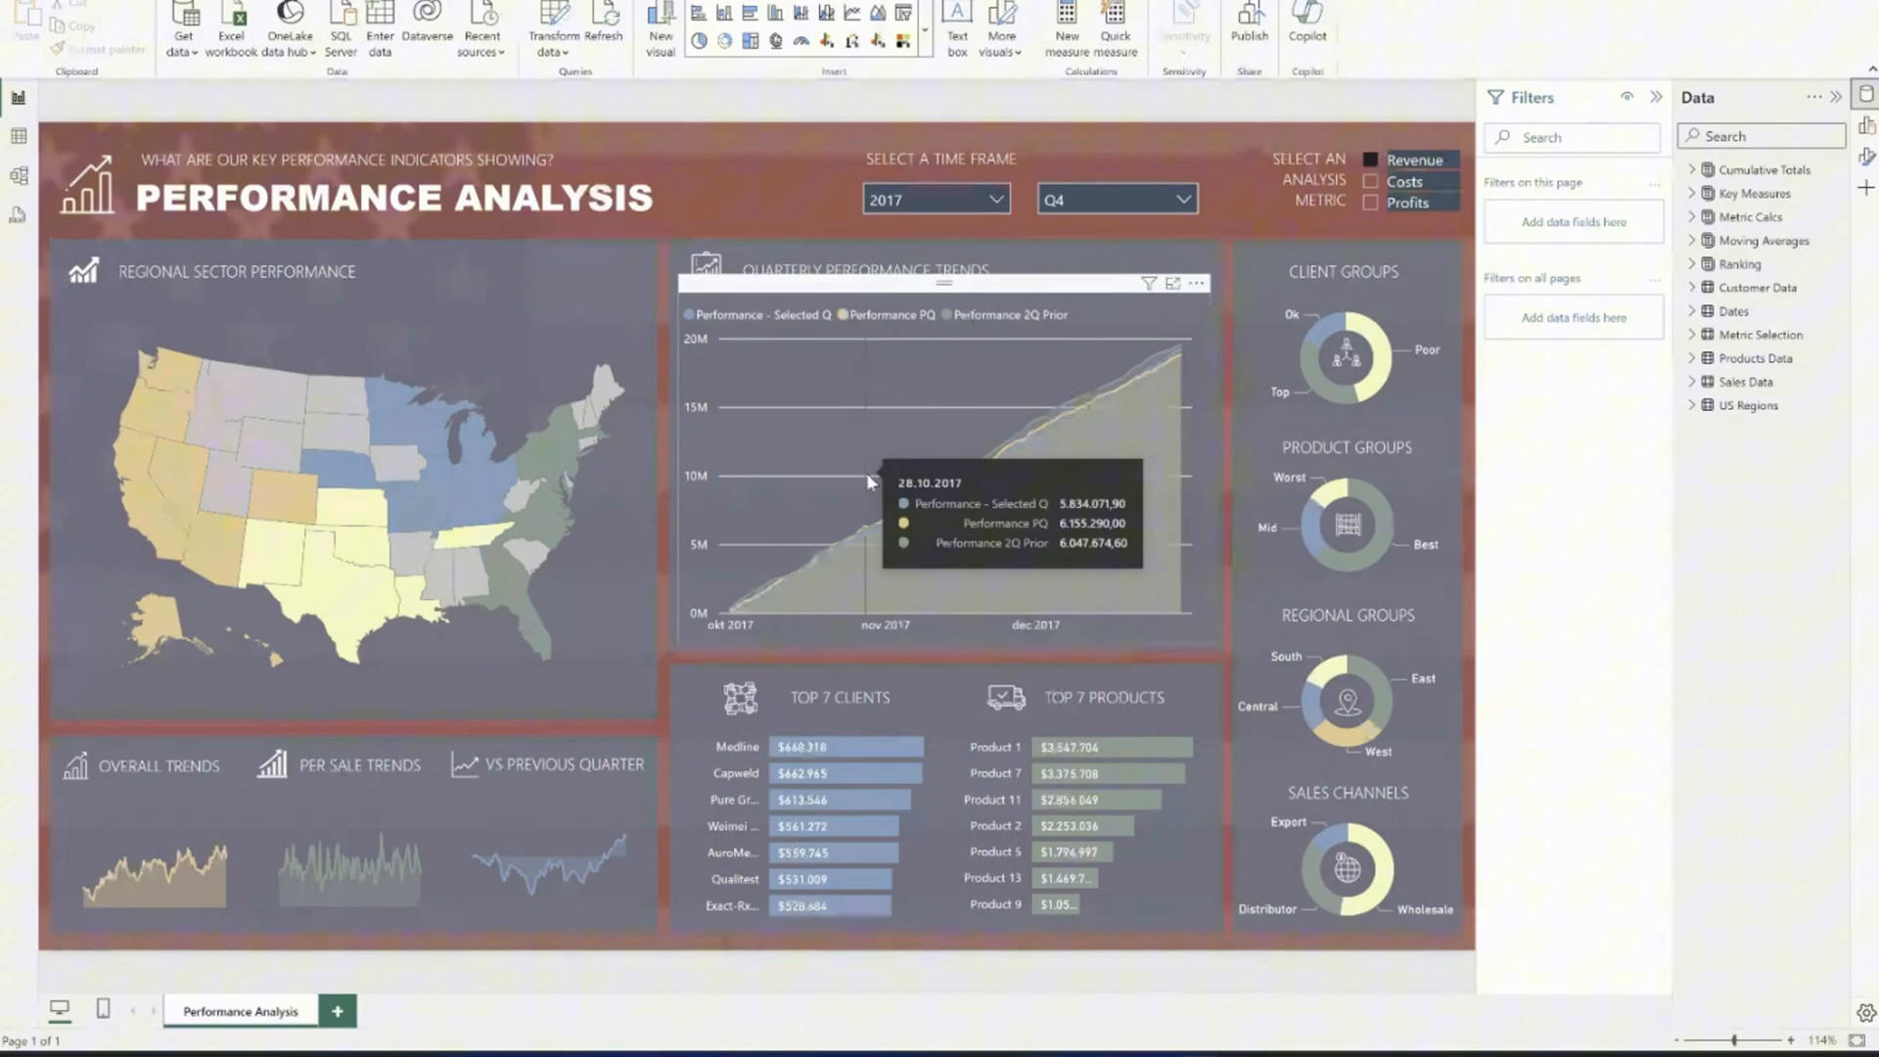
pyautogui.moveTo(841, 428)
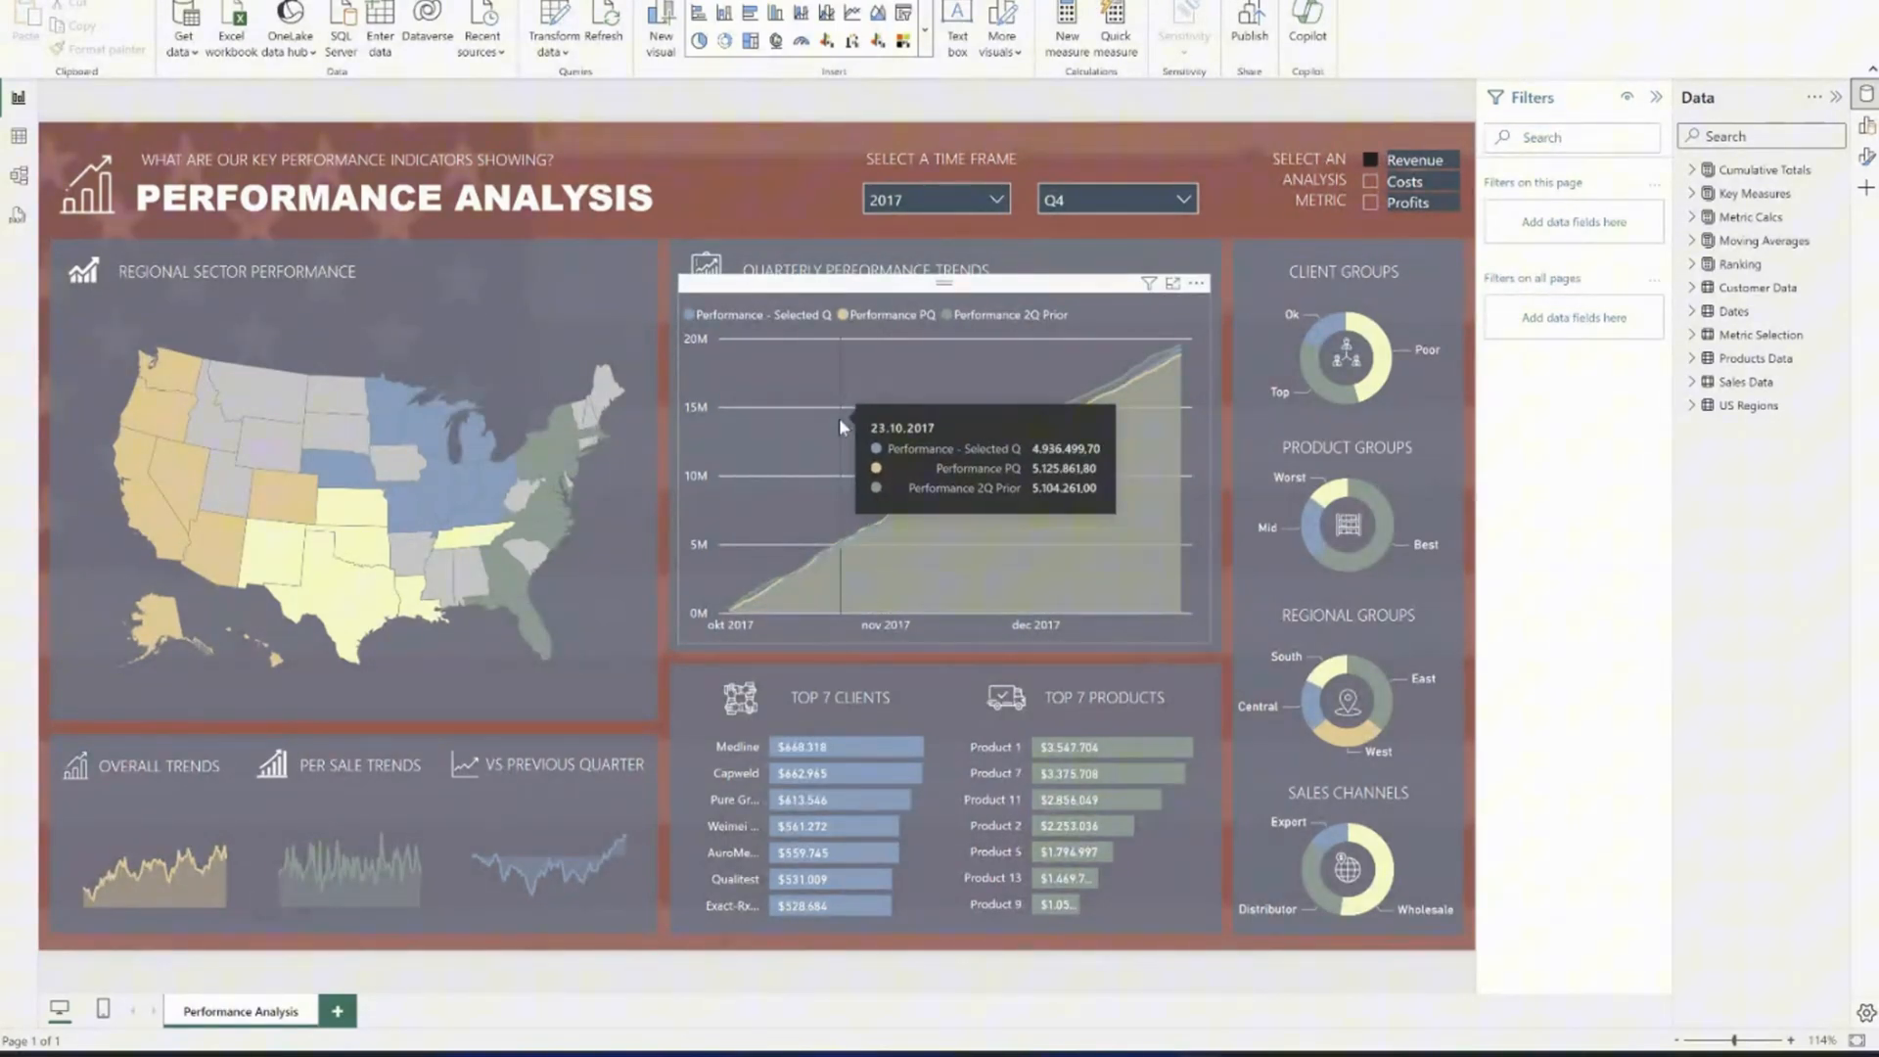
pyautogui.moveTo(843, 621)
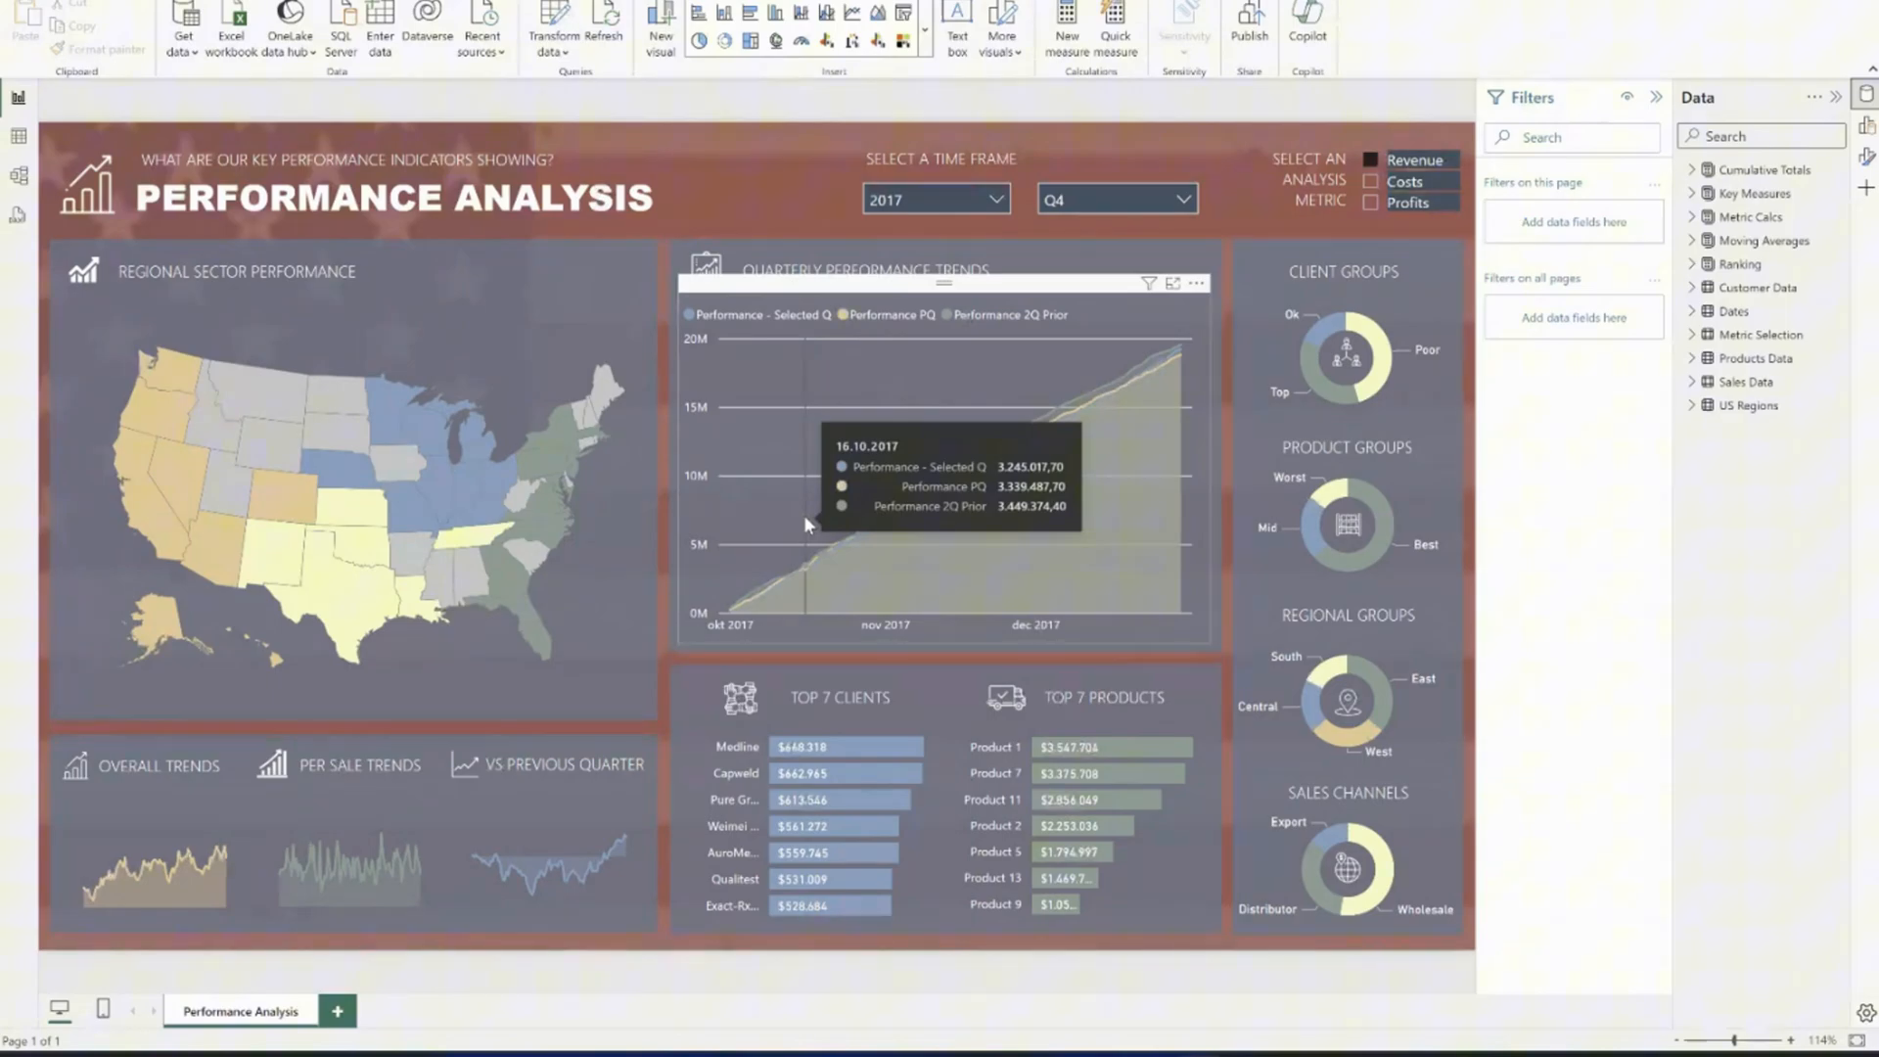
pyautogui.moveTo(1016, 330)
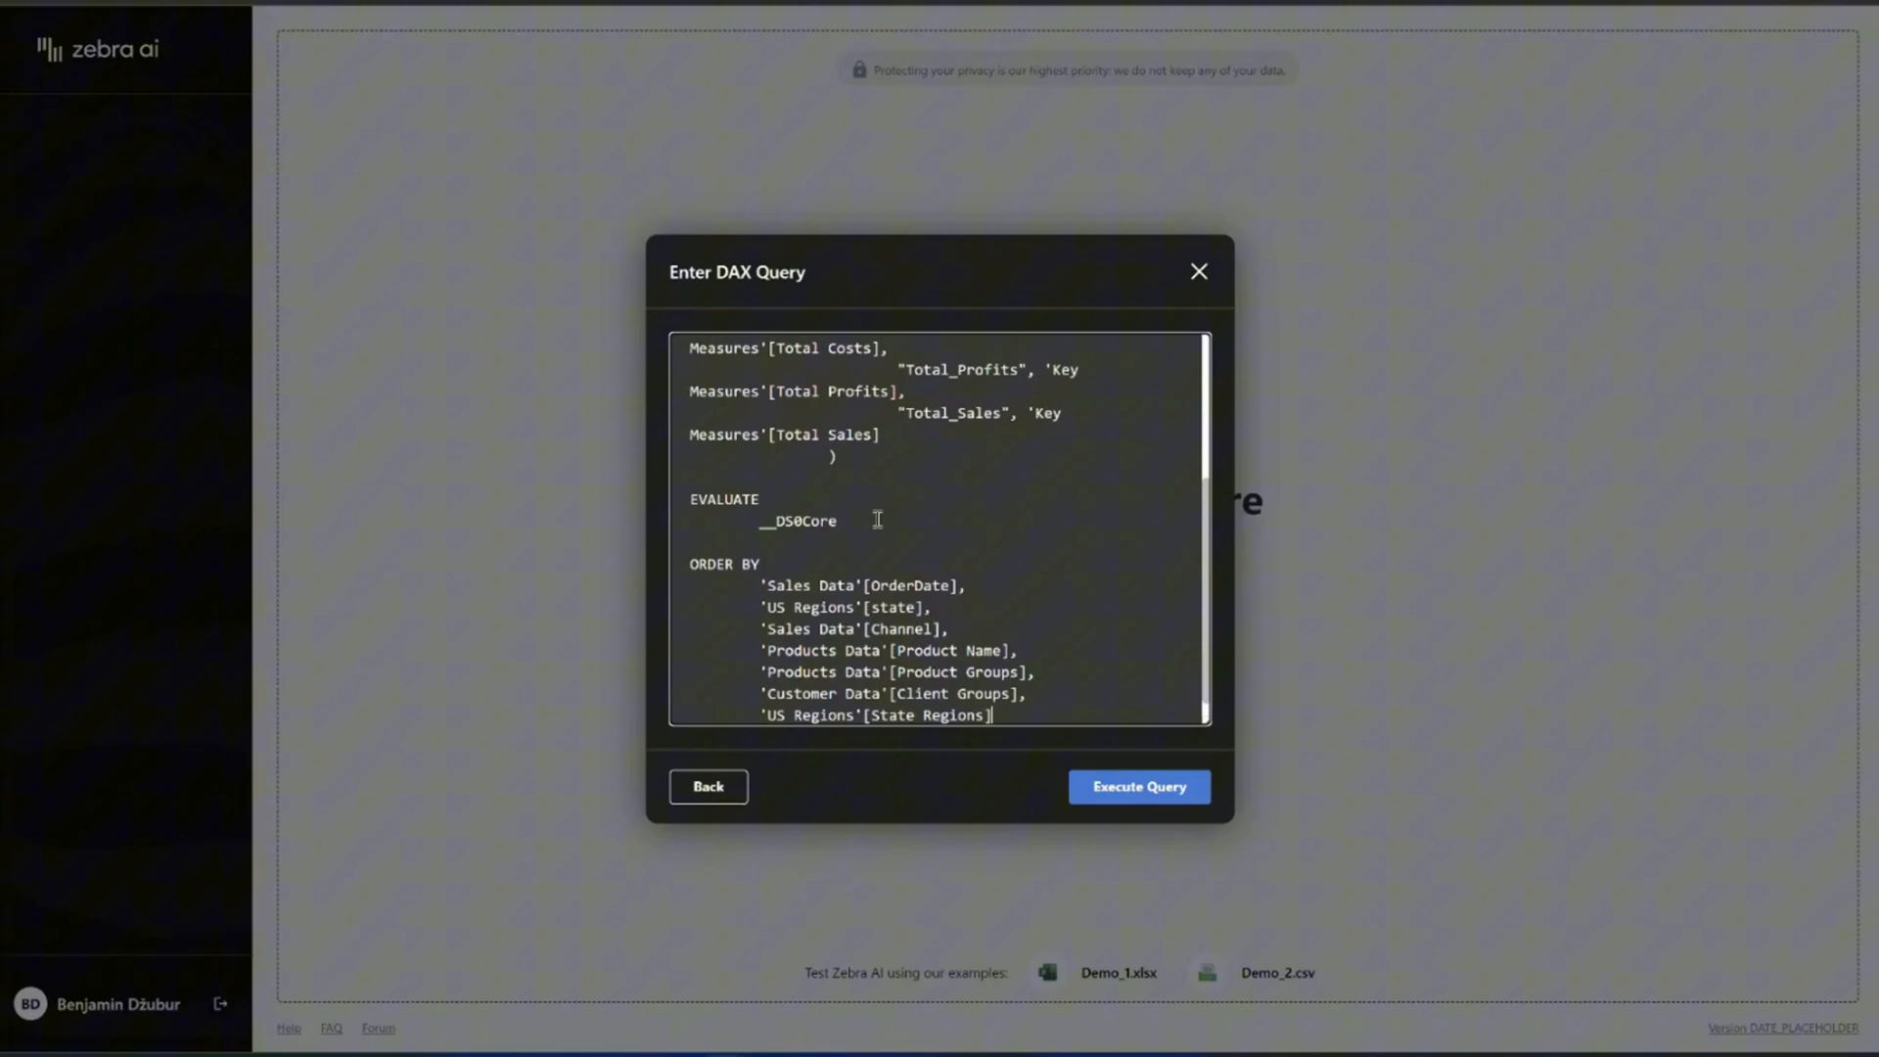
# Review the SUMMARIZECOLUMNS DAX query over sales, regions, products and clients, then execute it
pyautogui.scroll(-3)
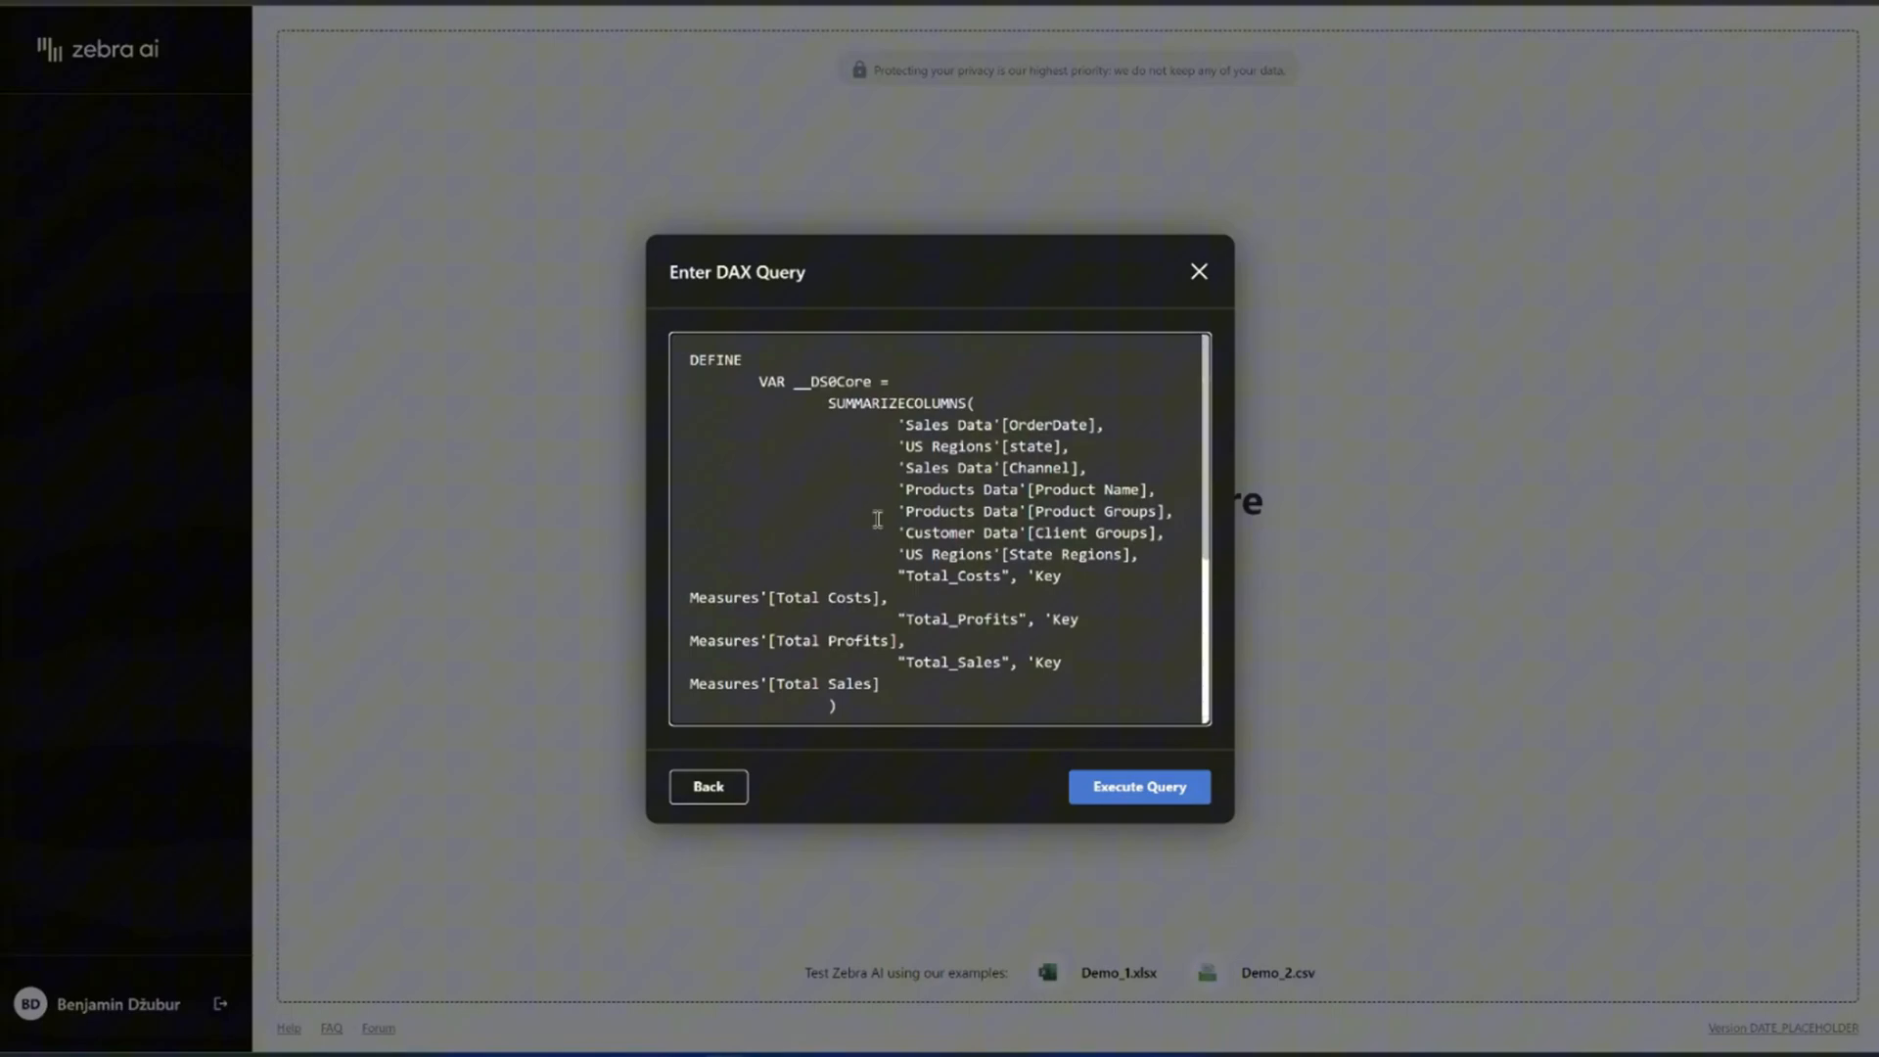
pyautogui.moveTo(883, 465)
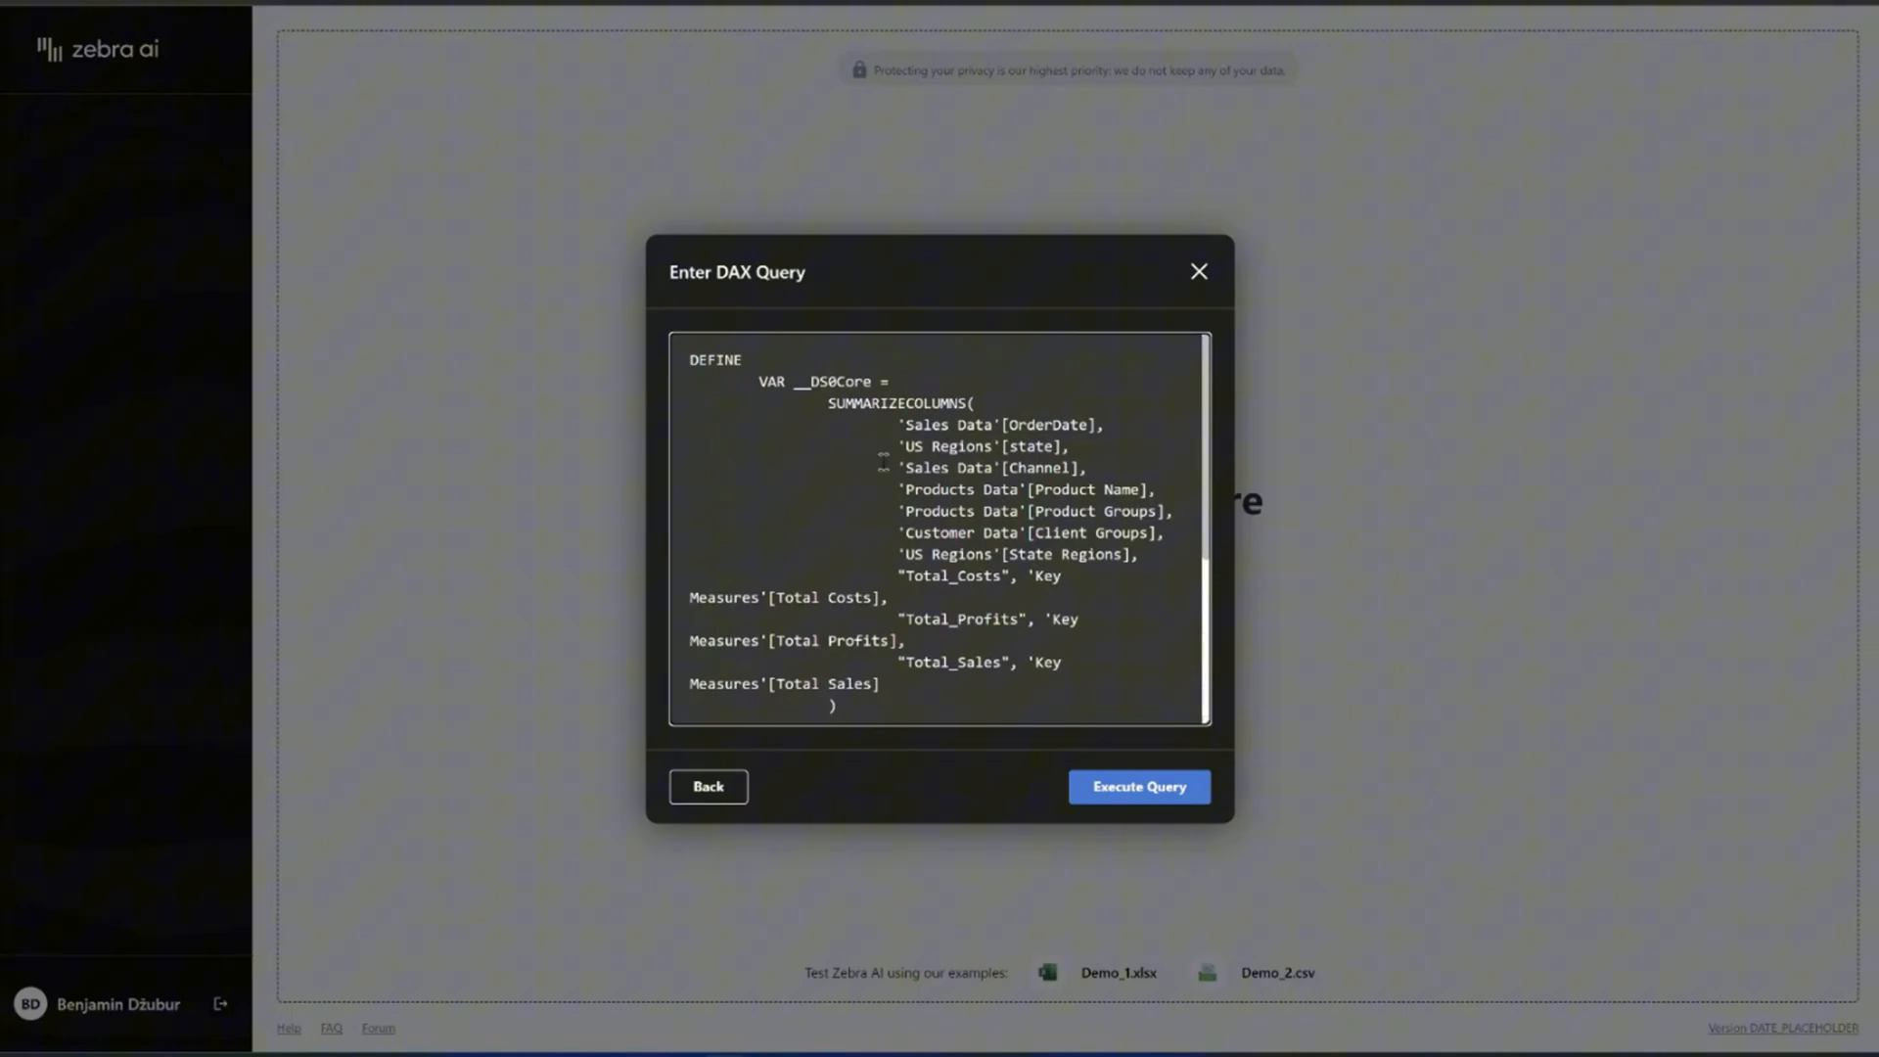
pyautogui.scroll(-3)
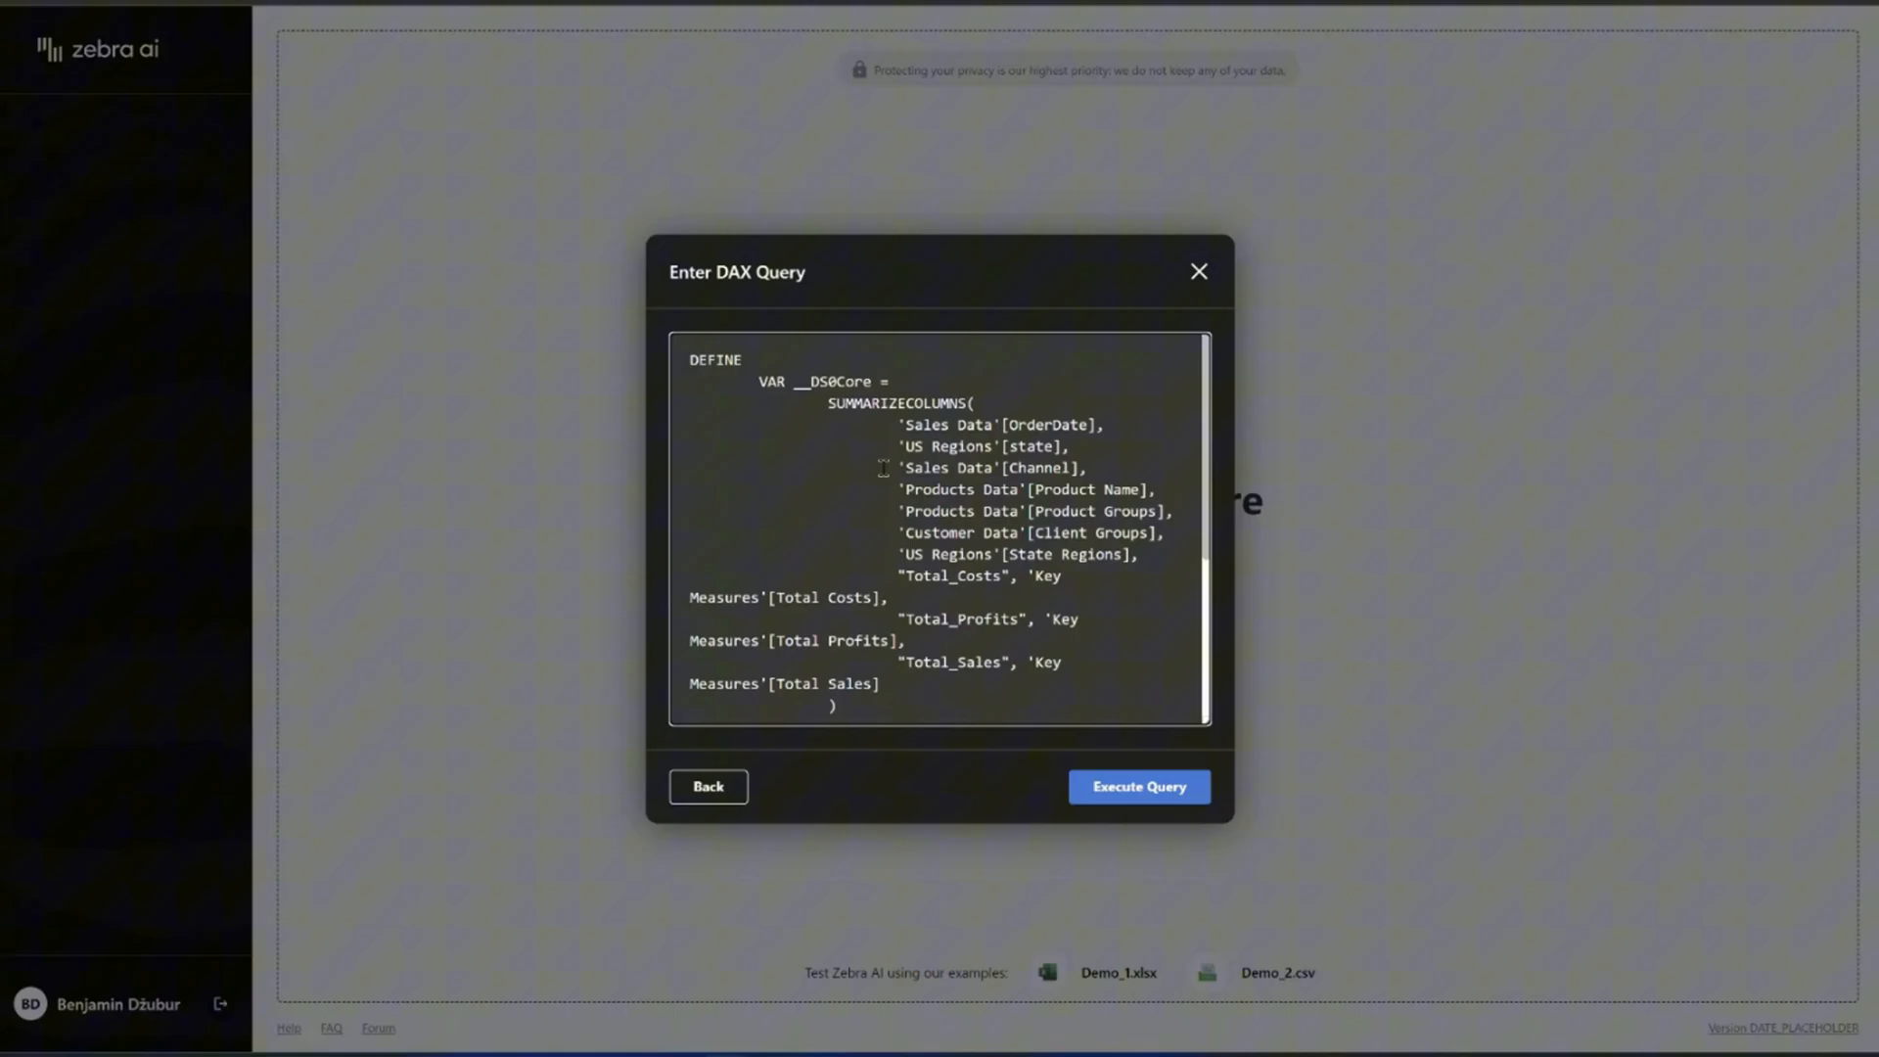
pyautogui.click(1138, 786)
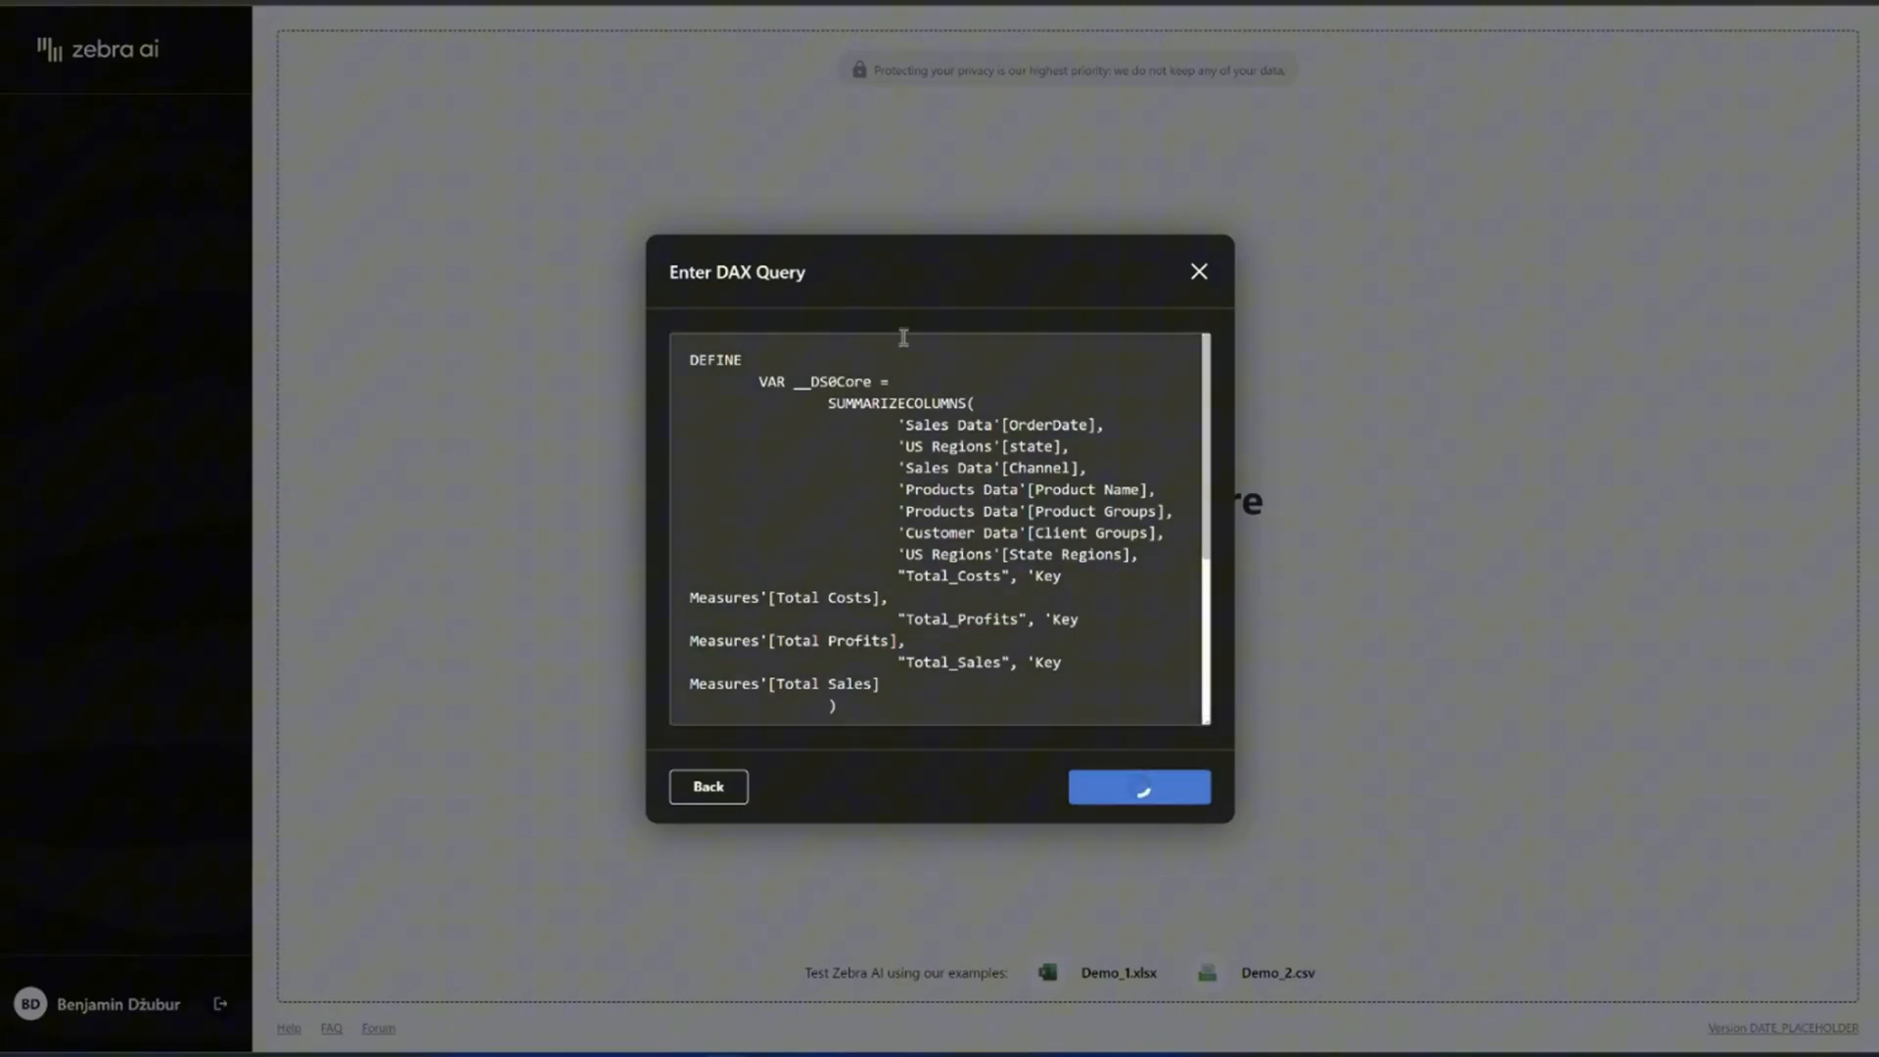
# Review the 7942-record, 13-column Regional Performance preview and start the analysis
pyautogui.click(1138, 786)
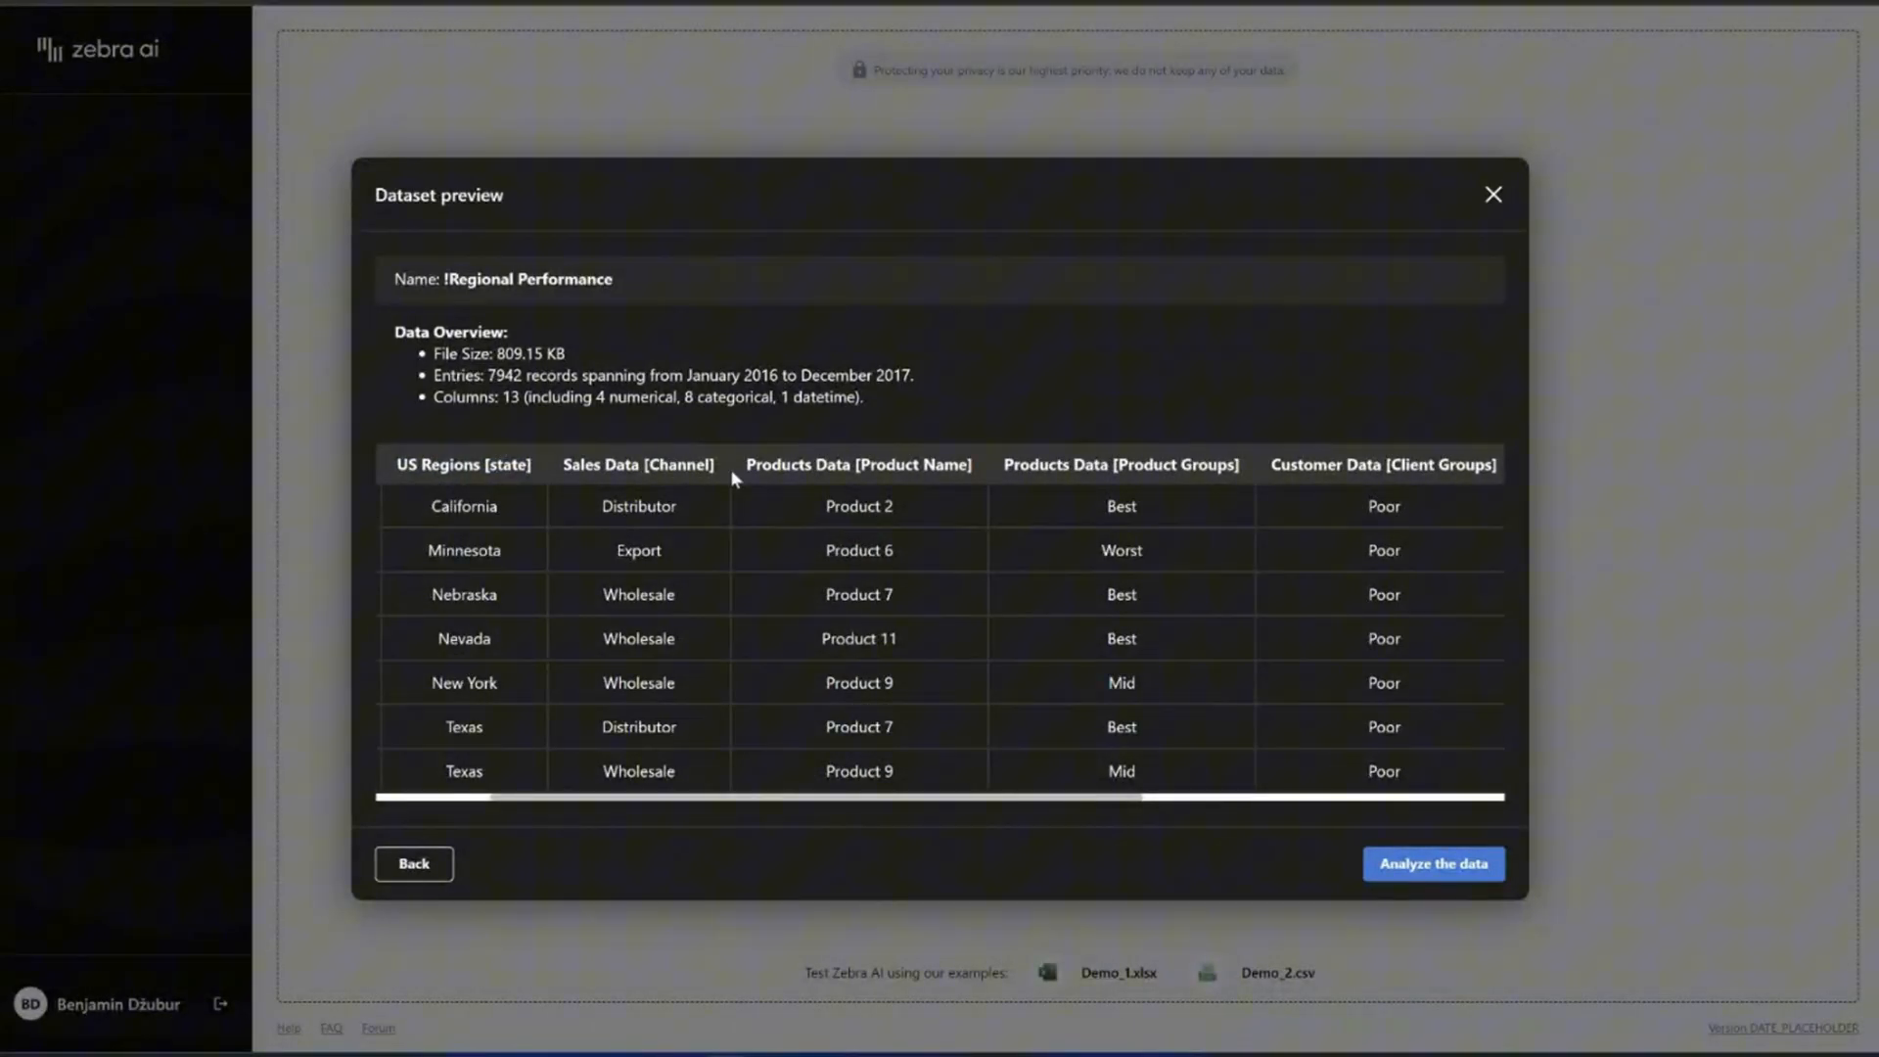
pyautogui.hscroll(3)
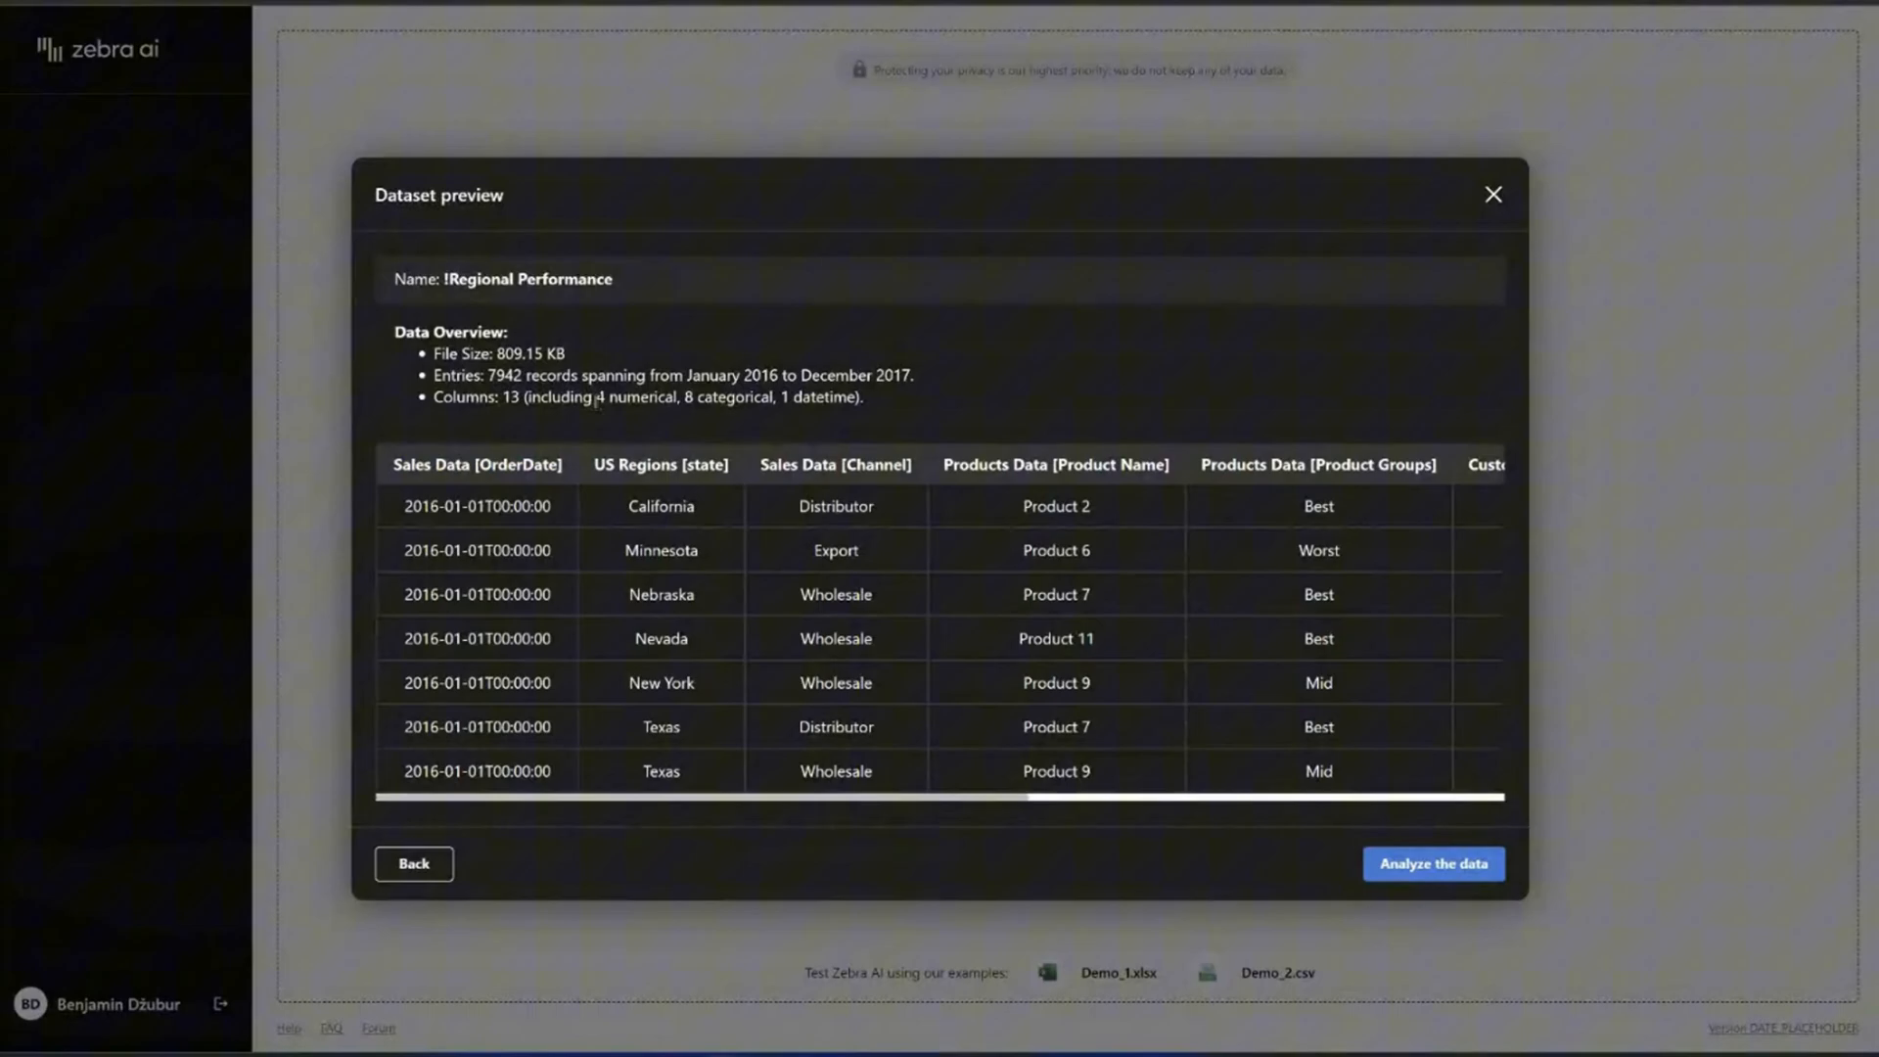
pyautogui.moveTo(707, 402)
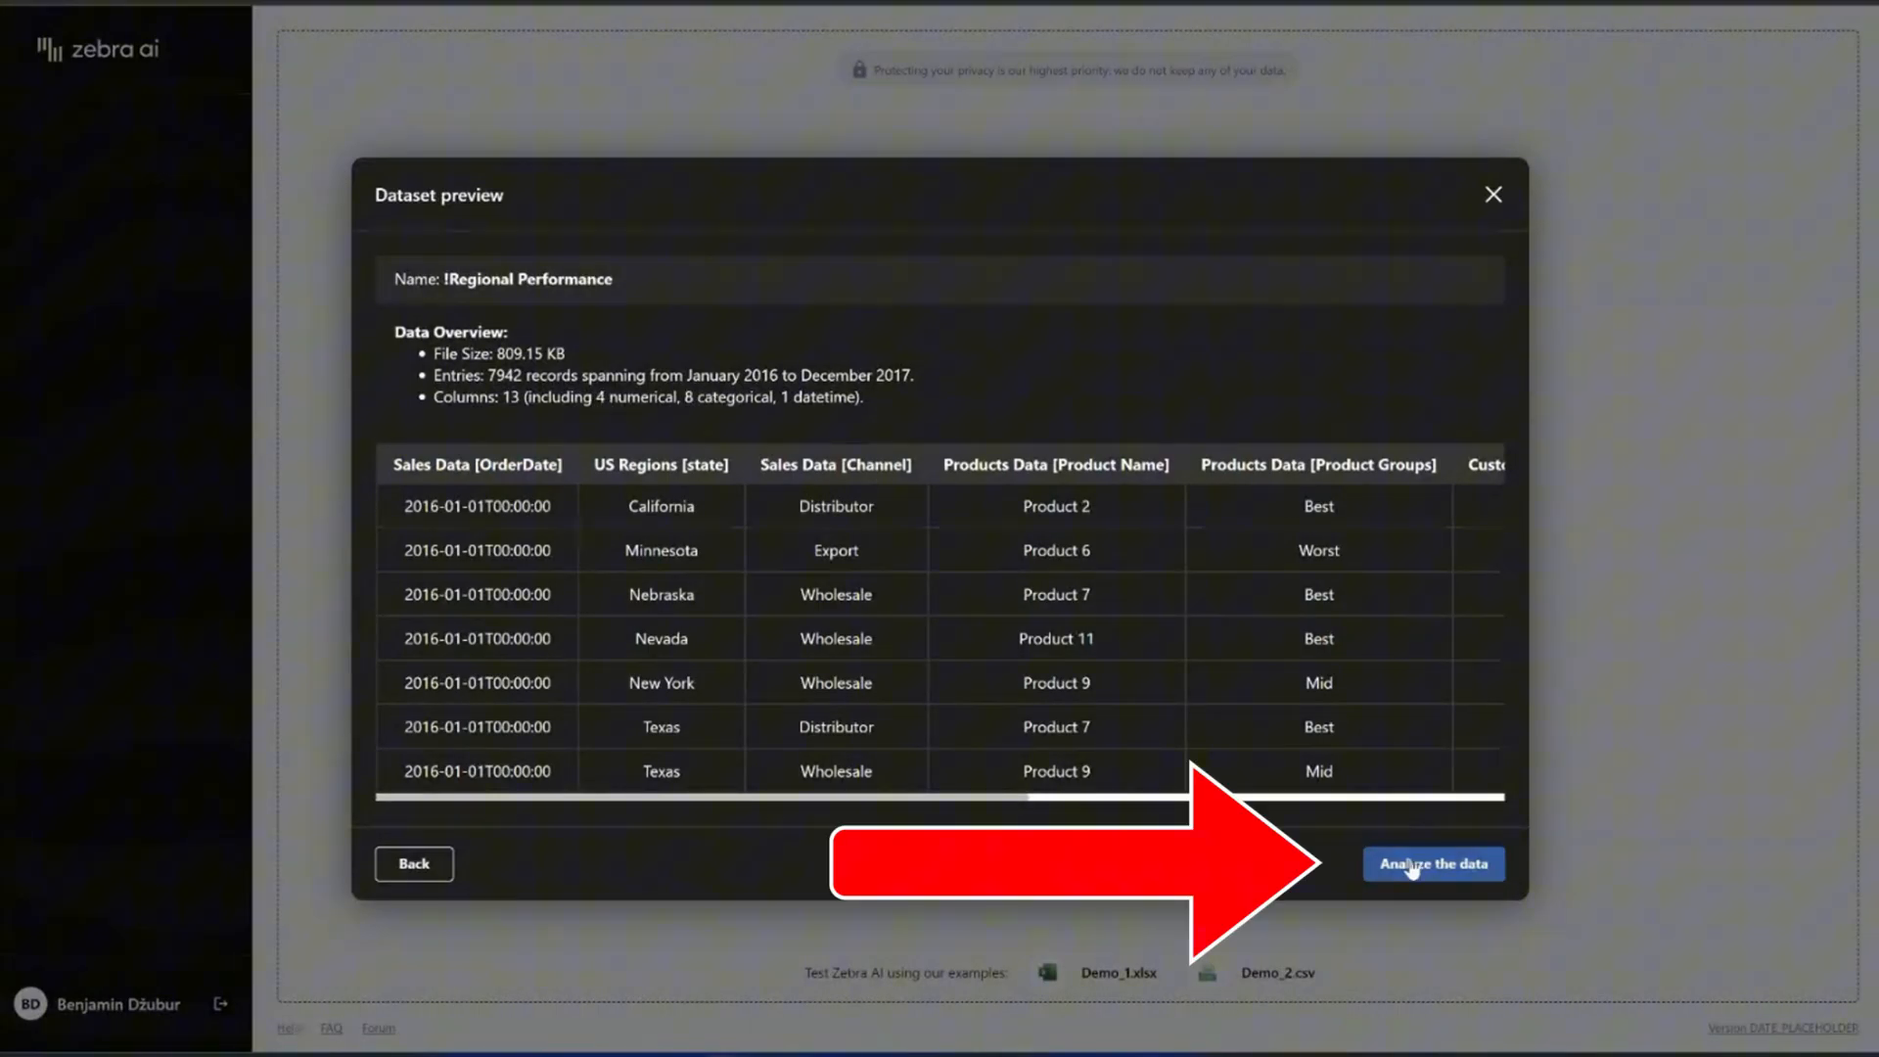
pyautogui.click(1433, 863)
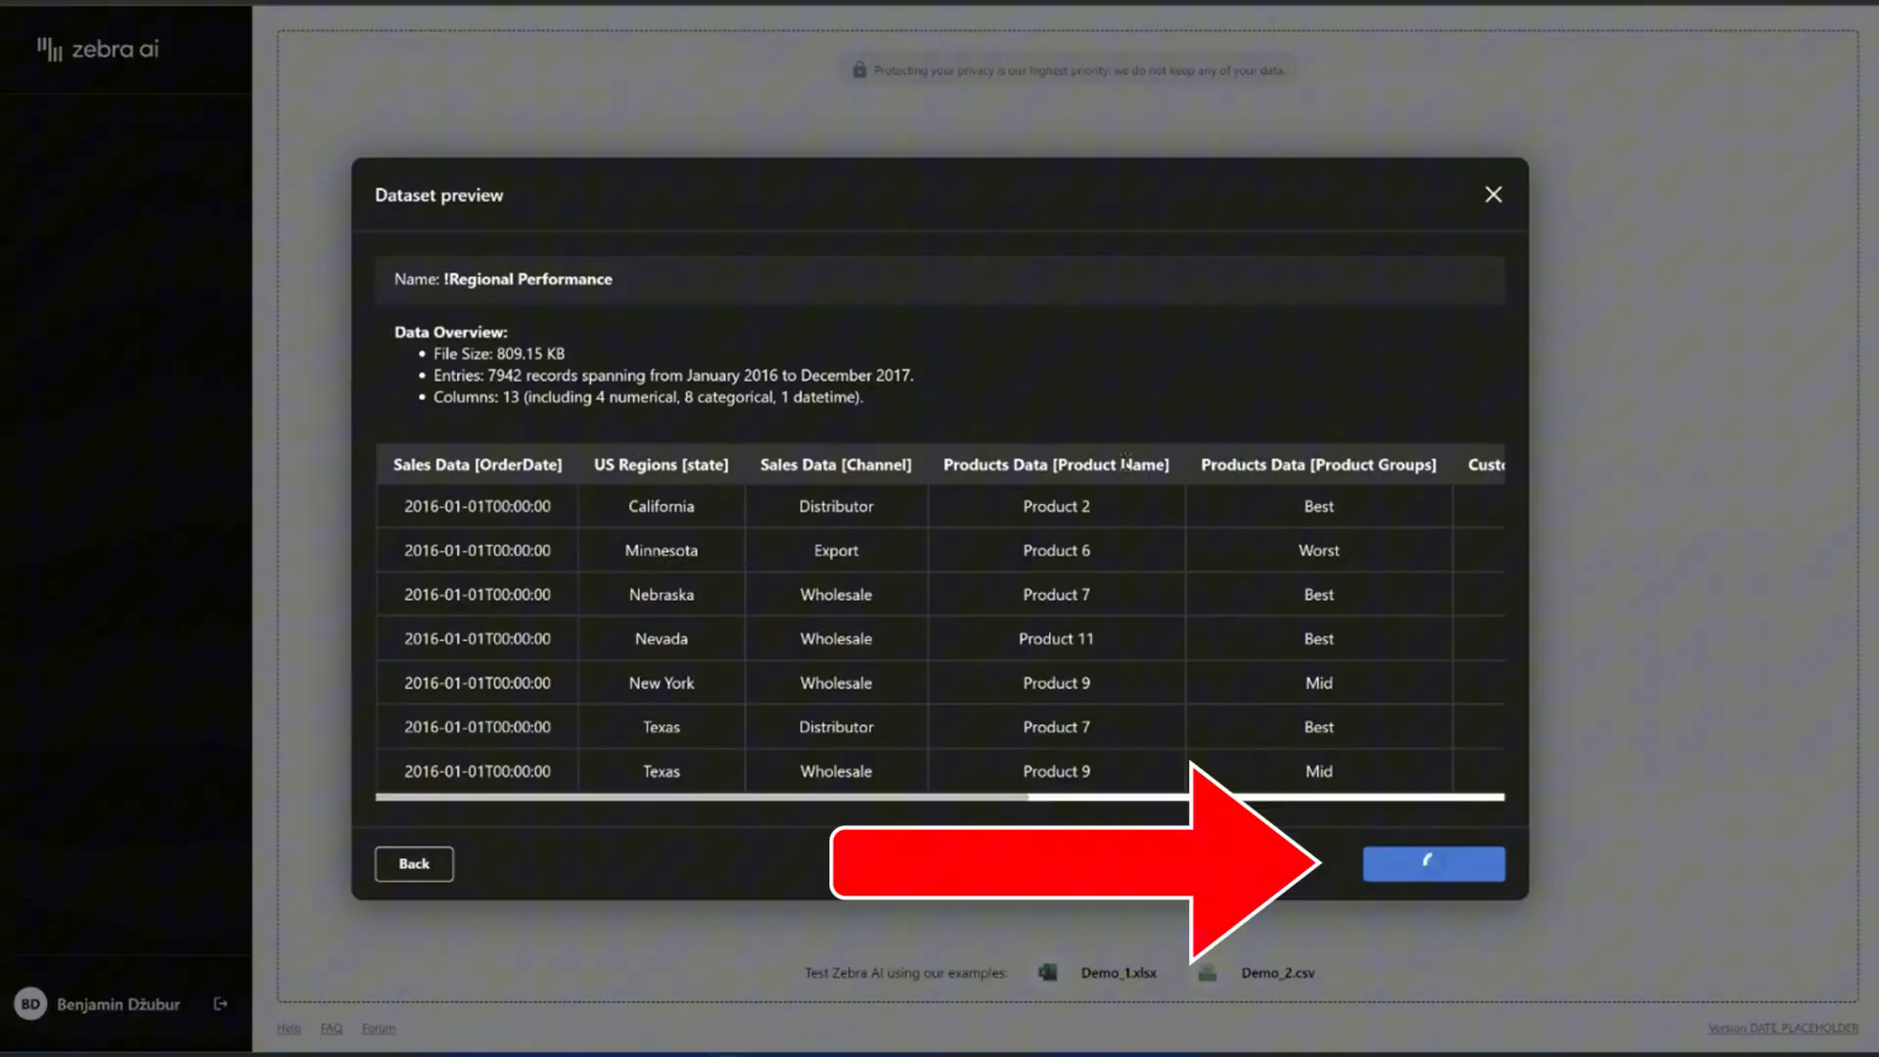
# Let the data analysis run on the regional sales, products and customers dataset
pyautogui.click(1432, 863)
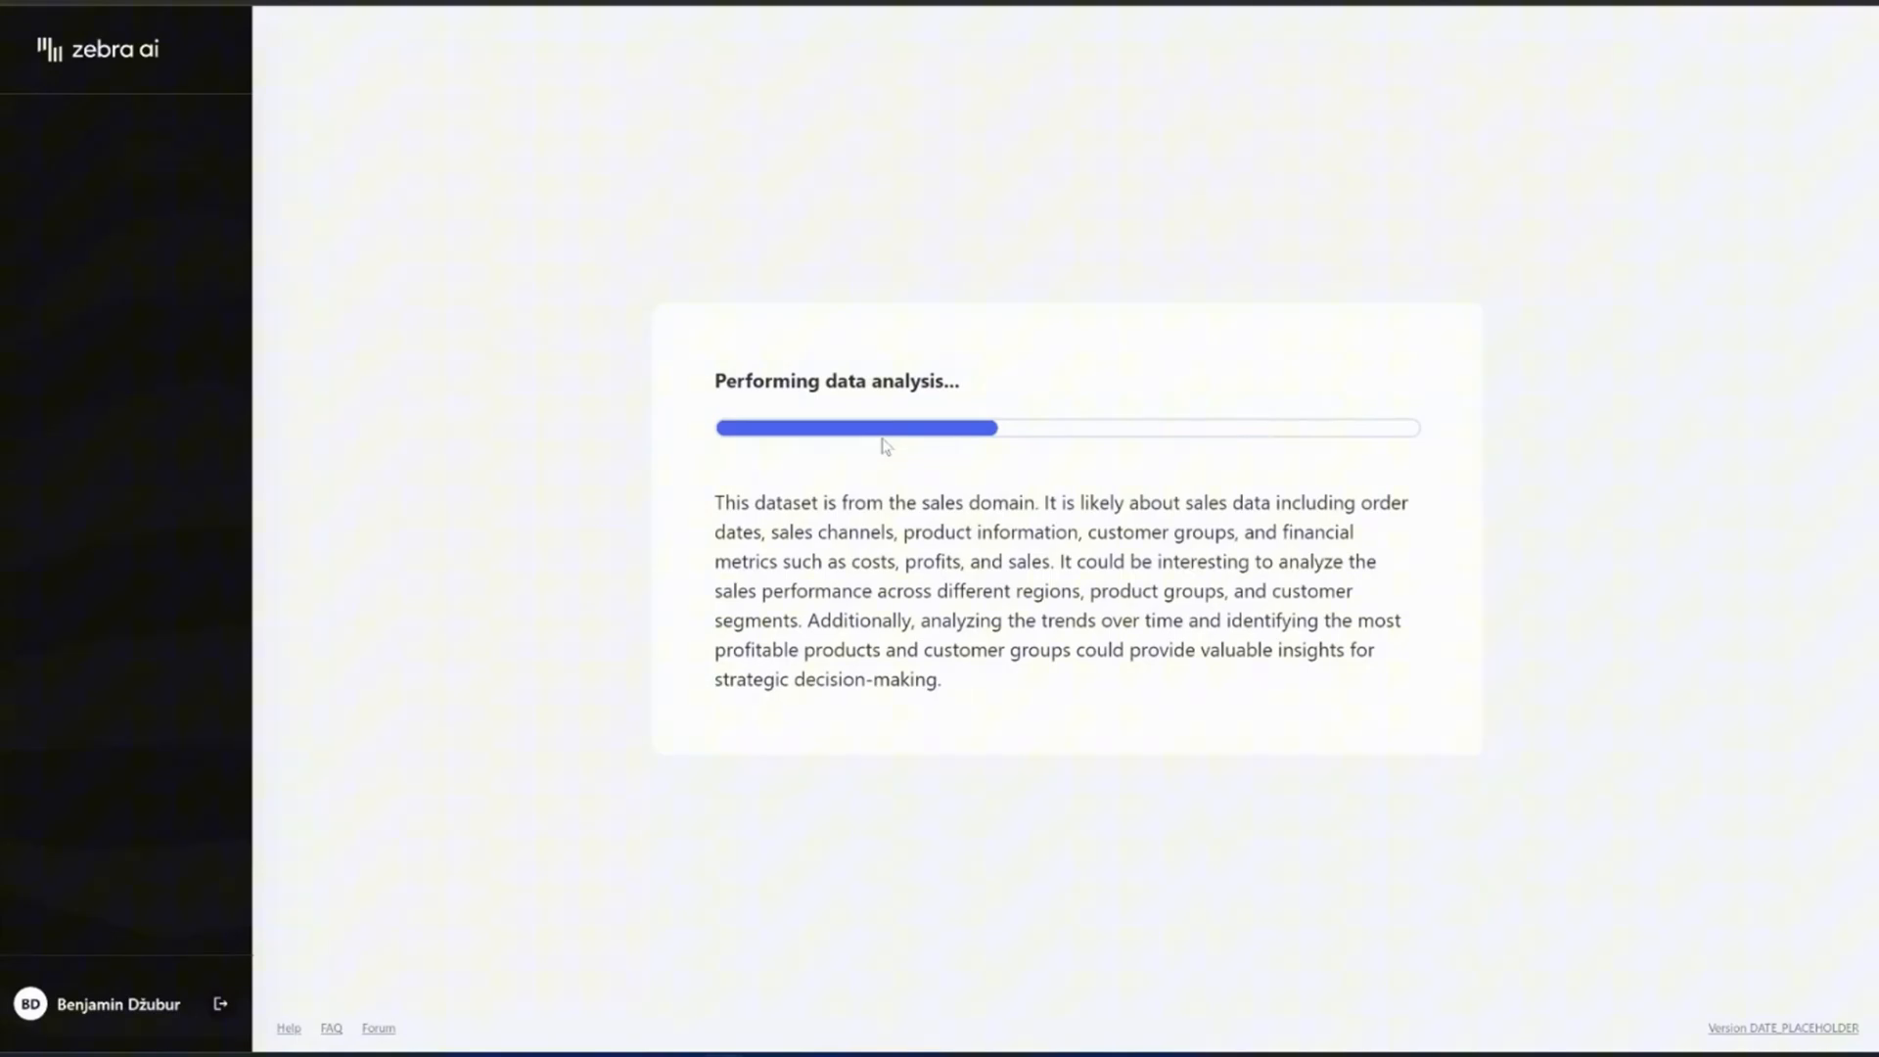
pyautogui.moveTo(911, 420)
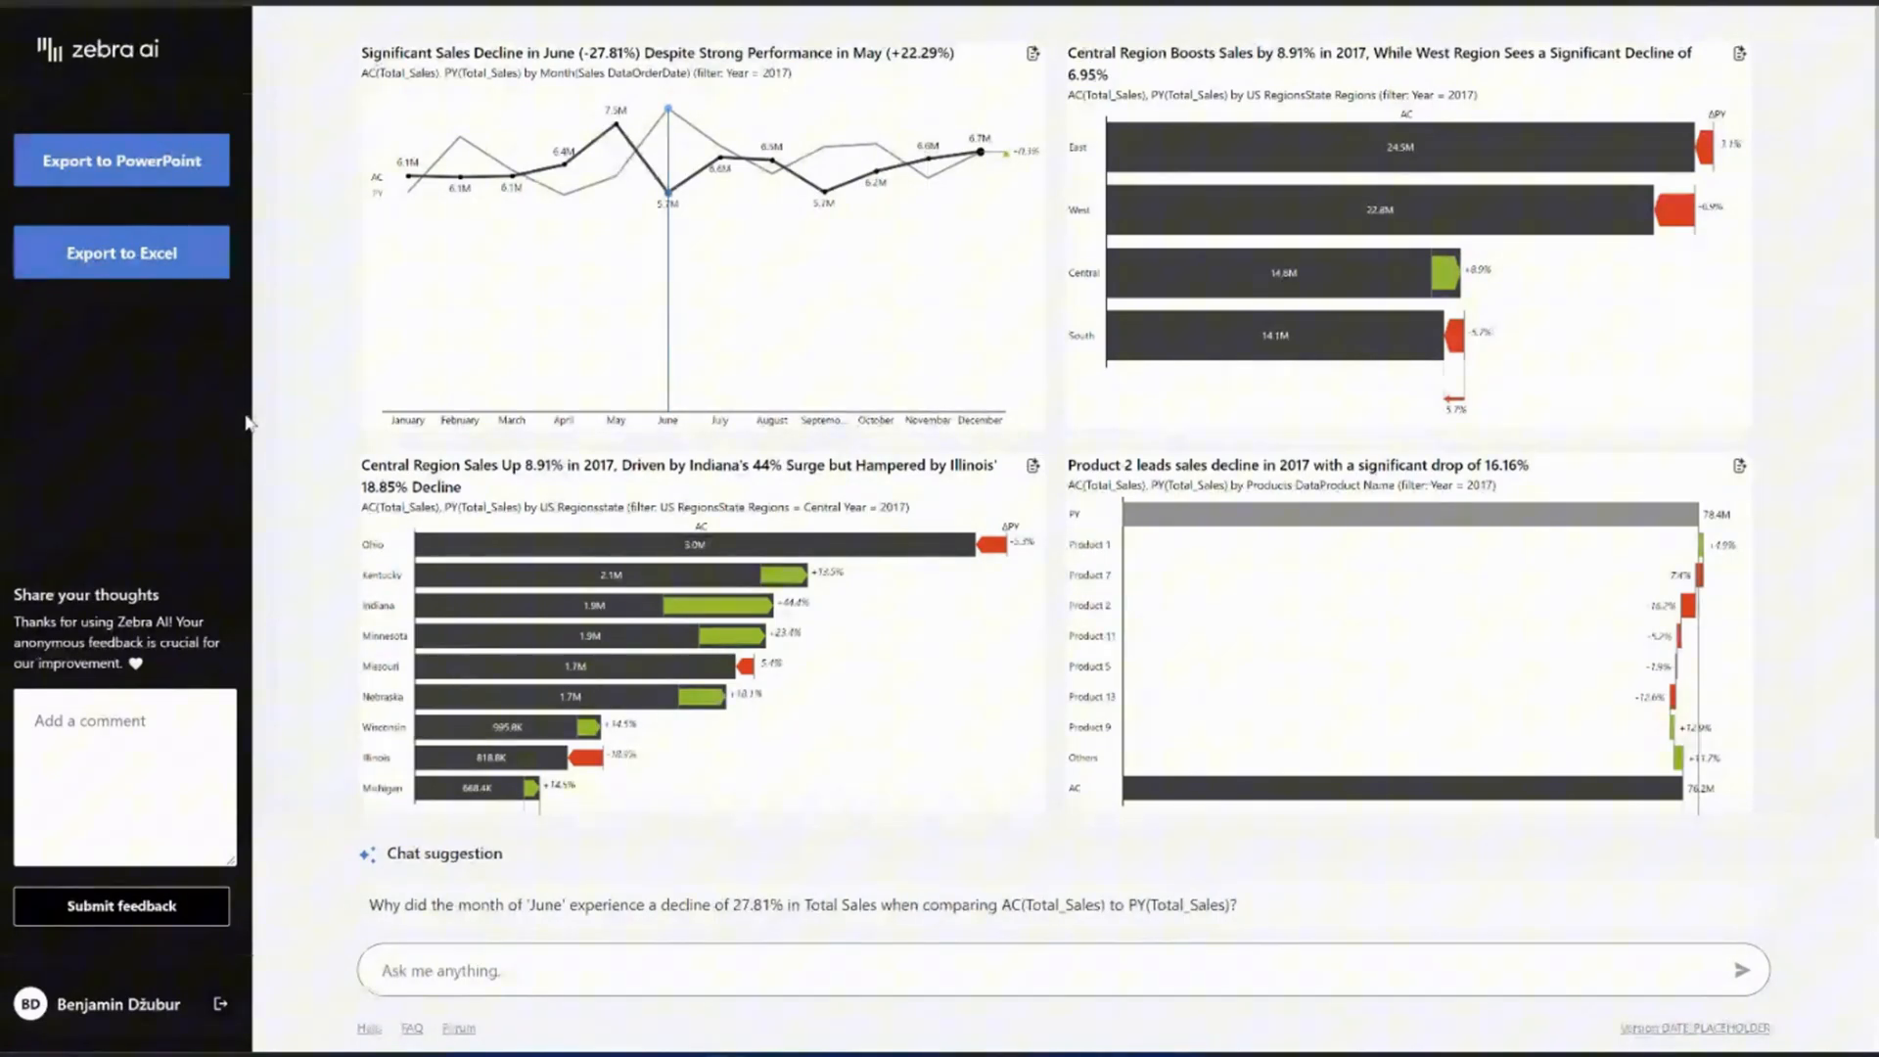
# Scroll through the four variance charts and the June chat suggestion
pyautogui.scroll(-3)
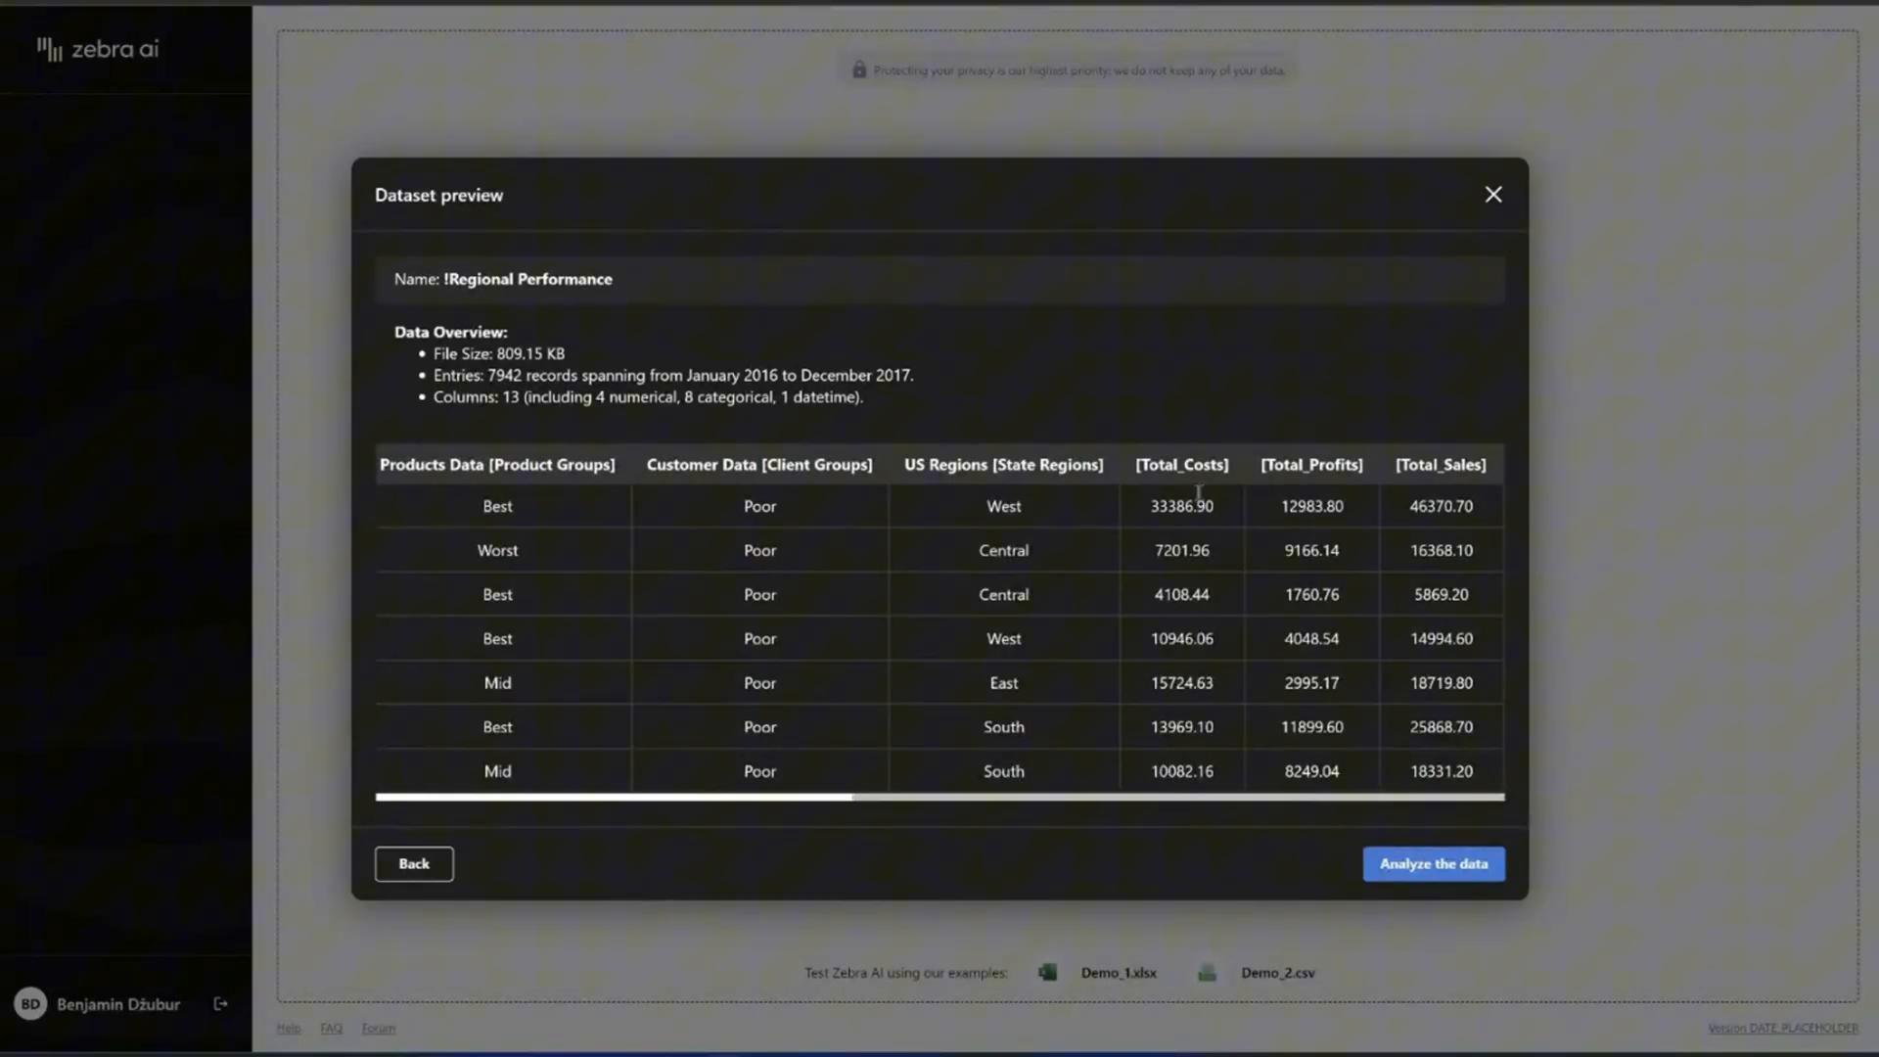
pyautogui.moveTo(1252, 703)
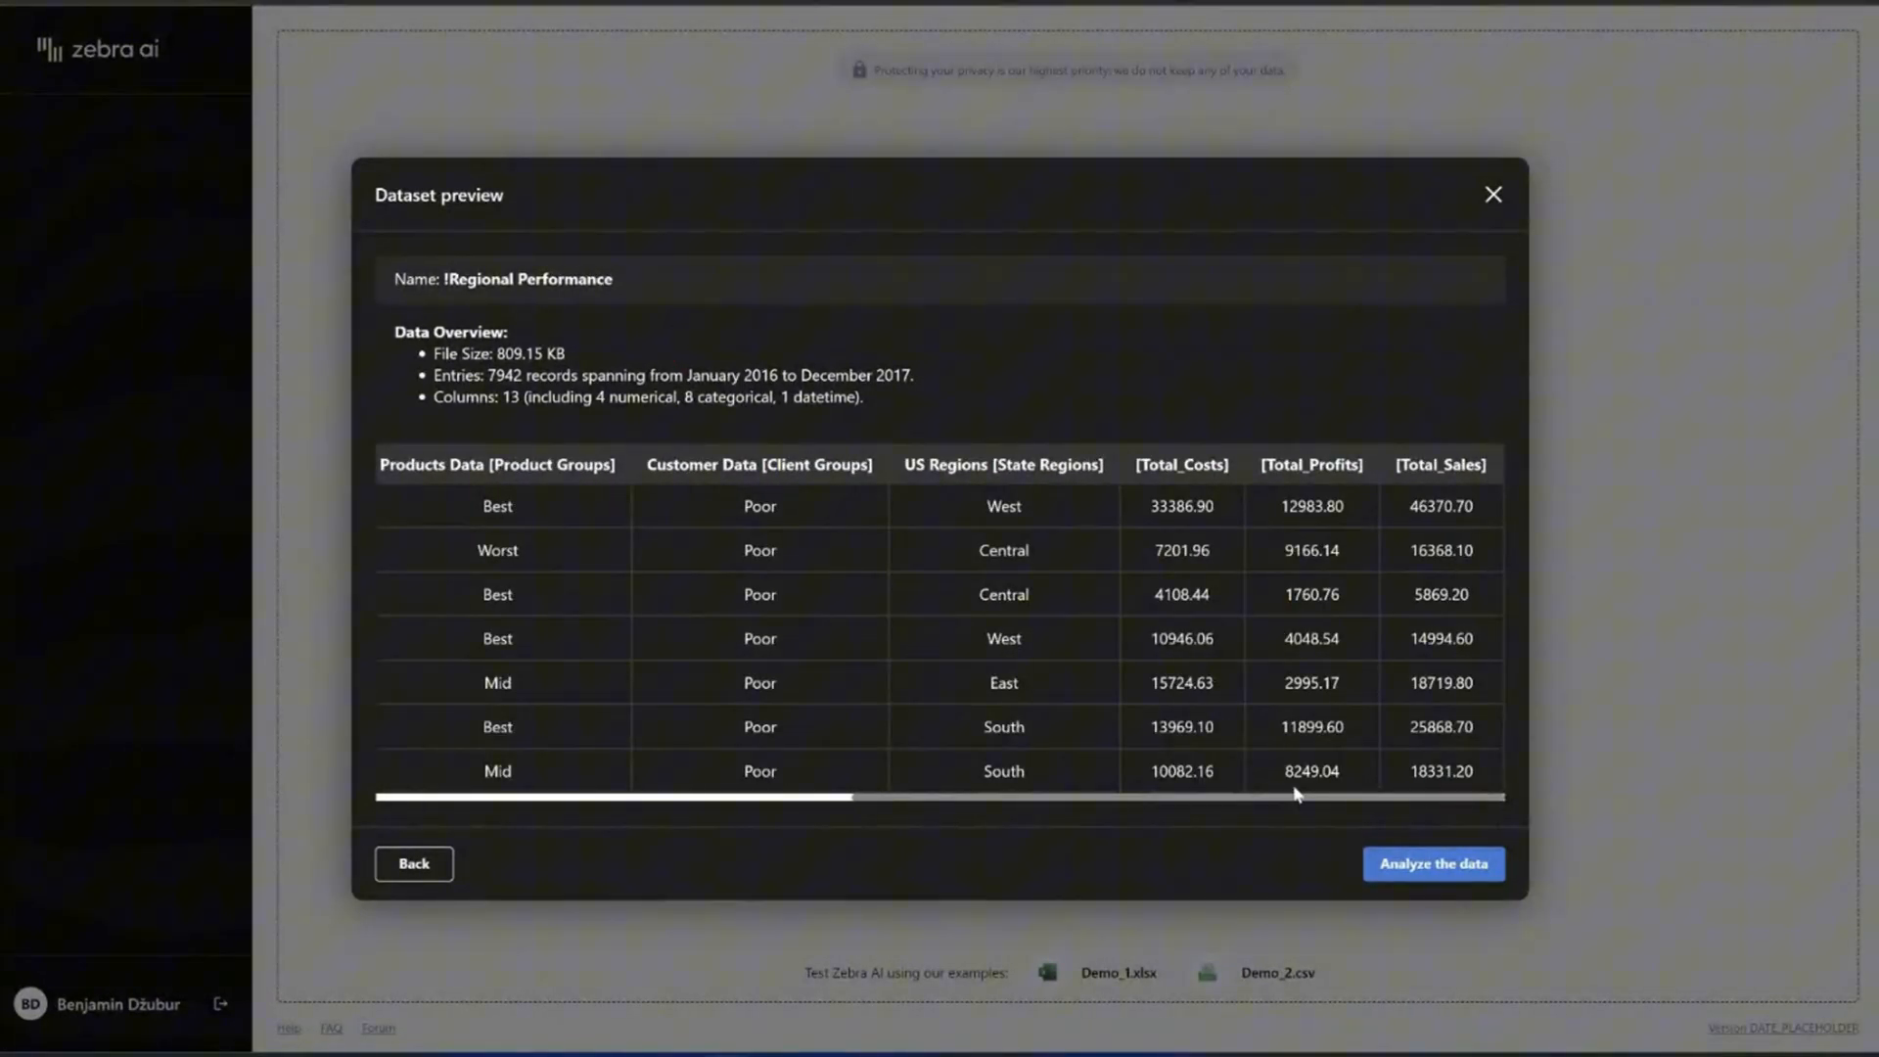
pyautogui.click(1432, 863)
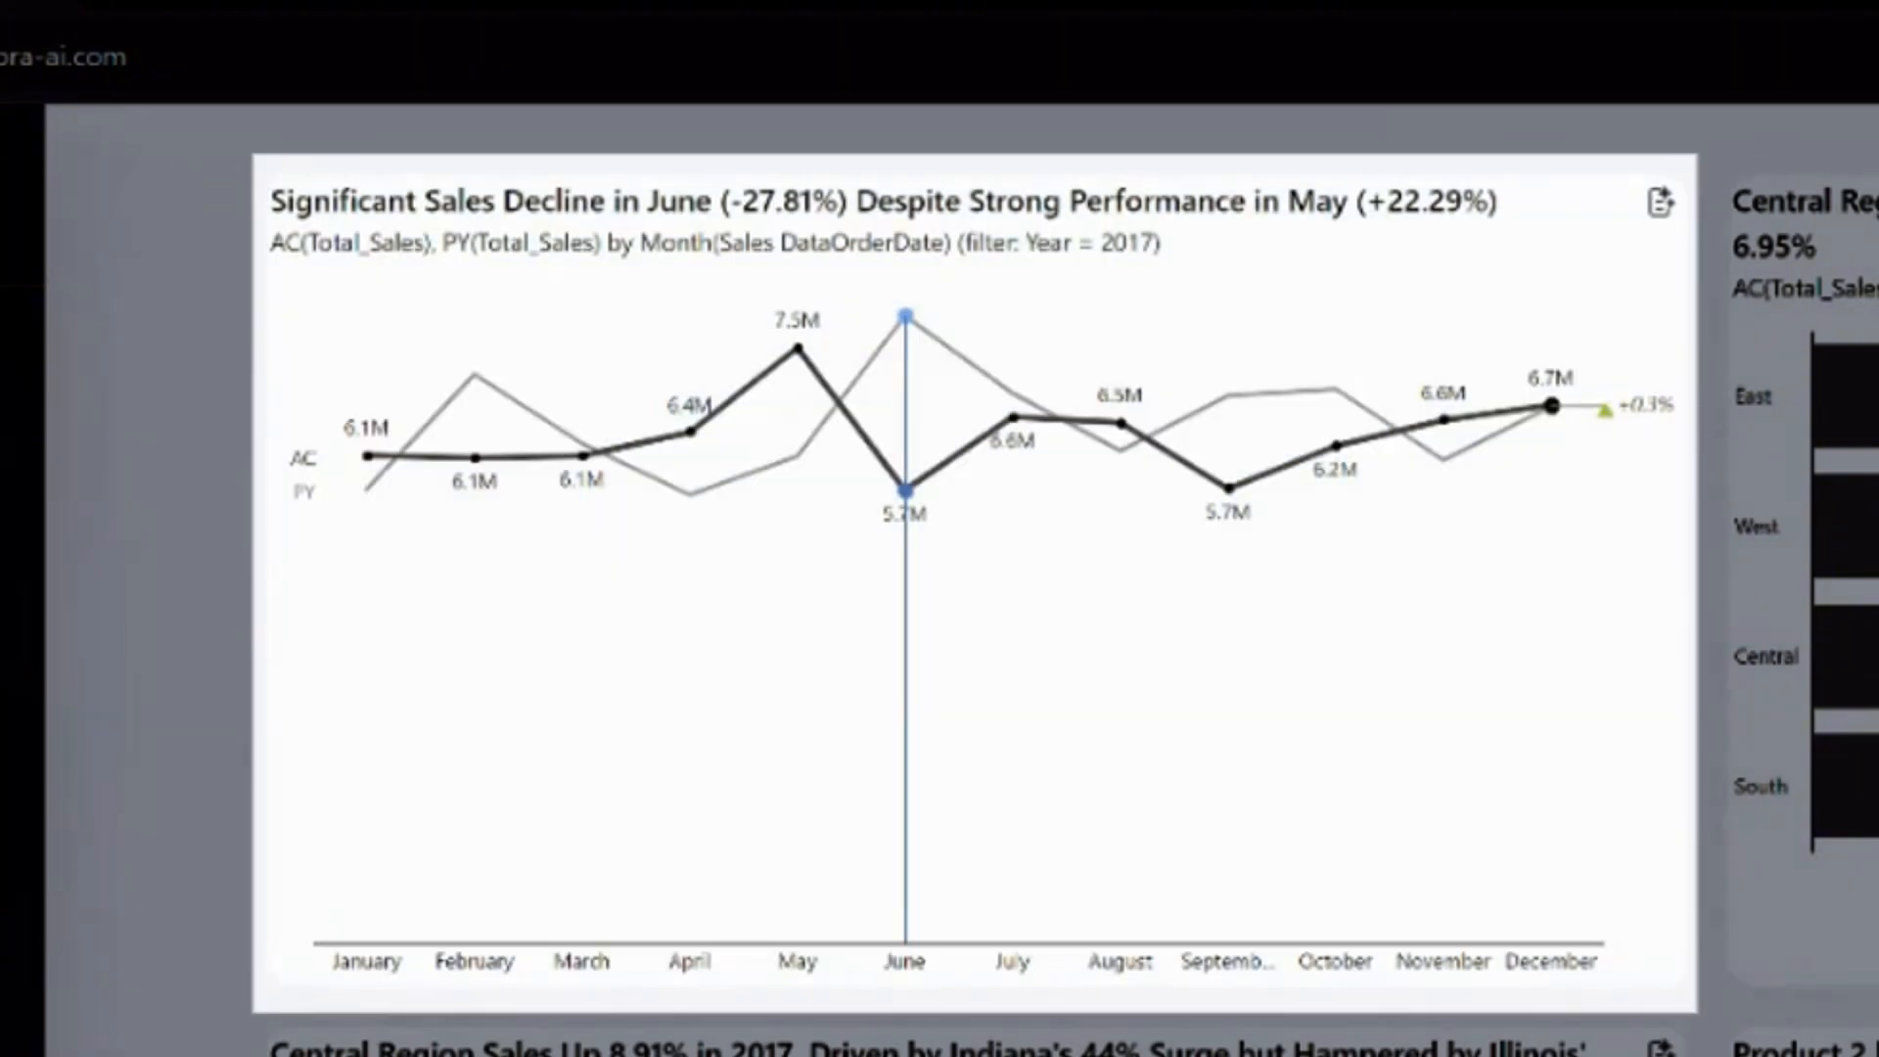
# Change the June sales chart's view to show AC versus PY monthly variance
pyautogui.moveTo(742, 431); pyautogui.dragTo(1055, 551)
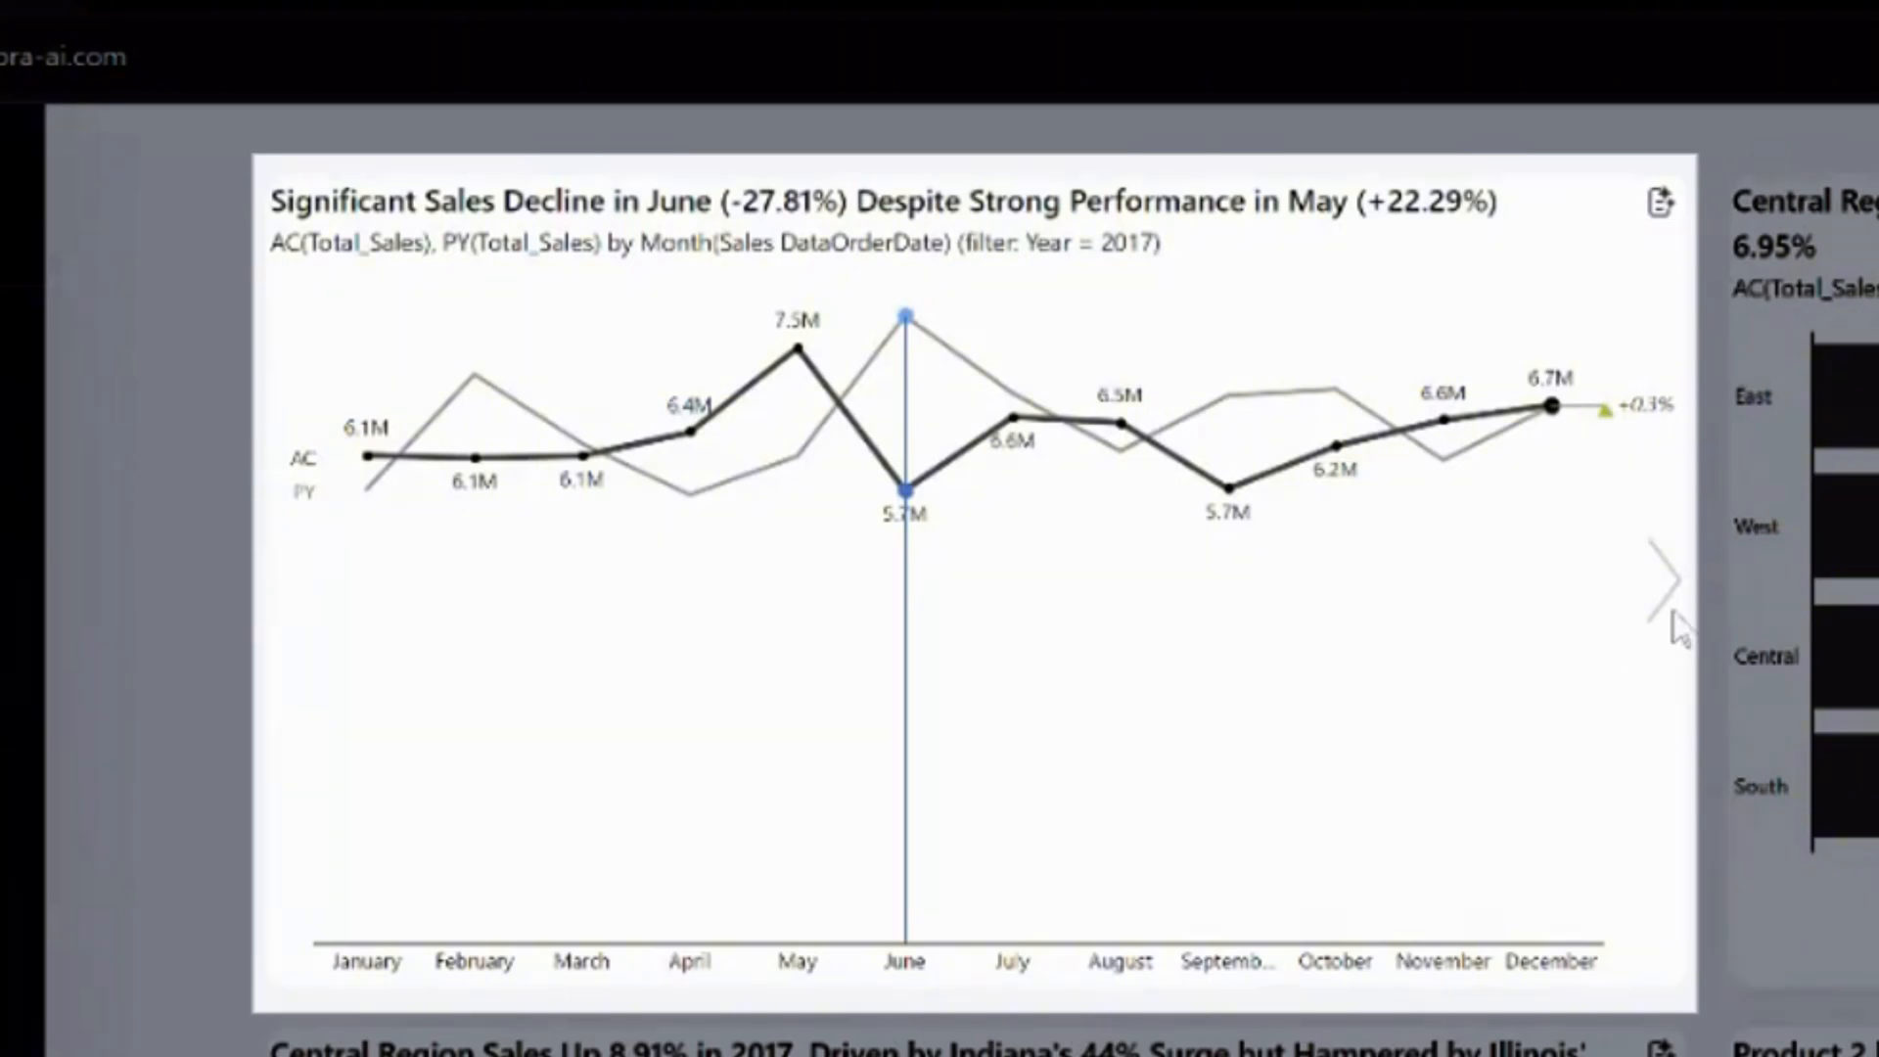
pyautogui.click(1664, 588)
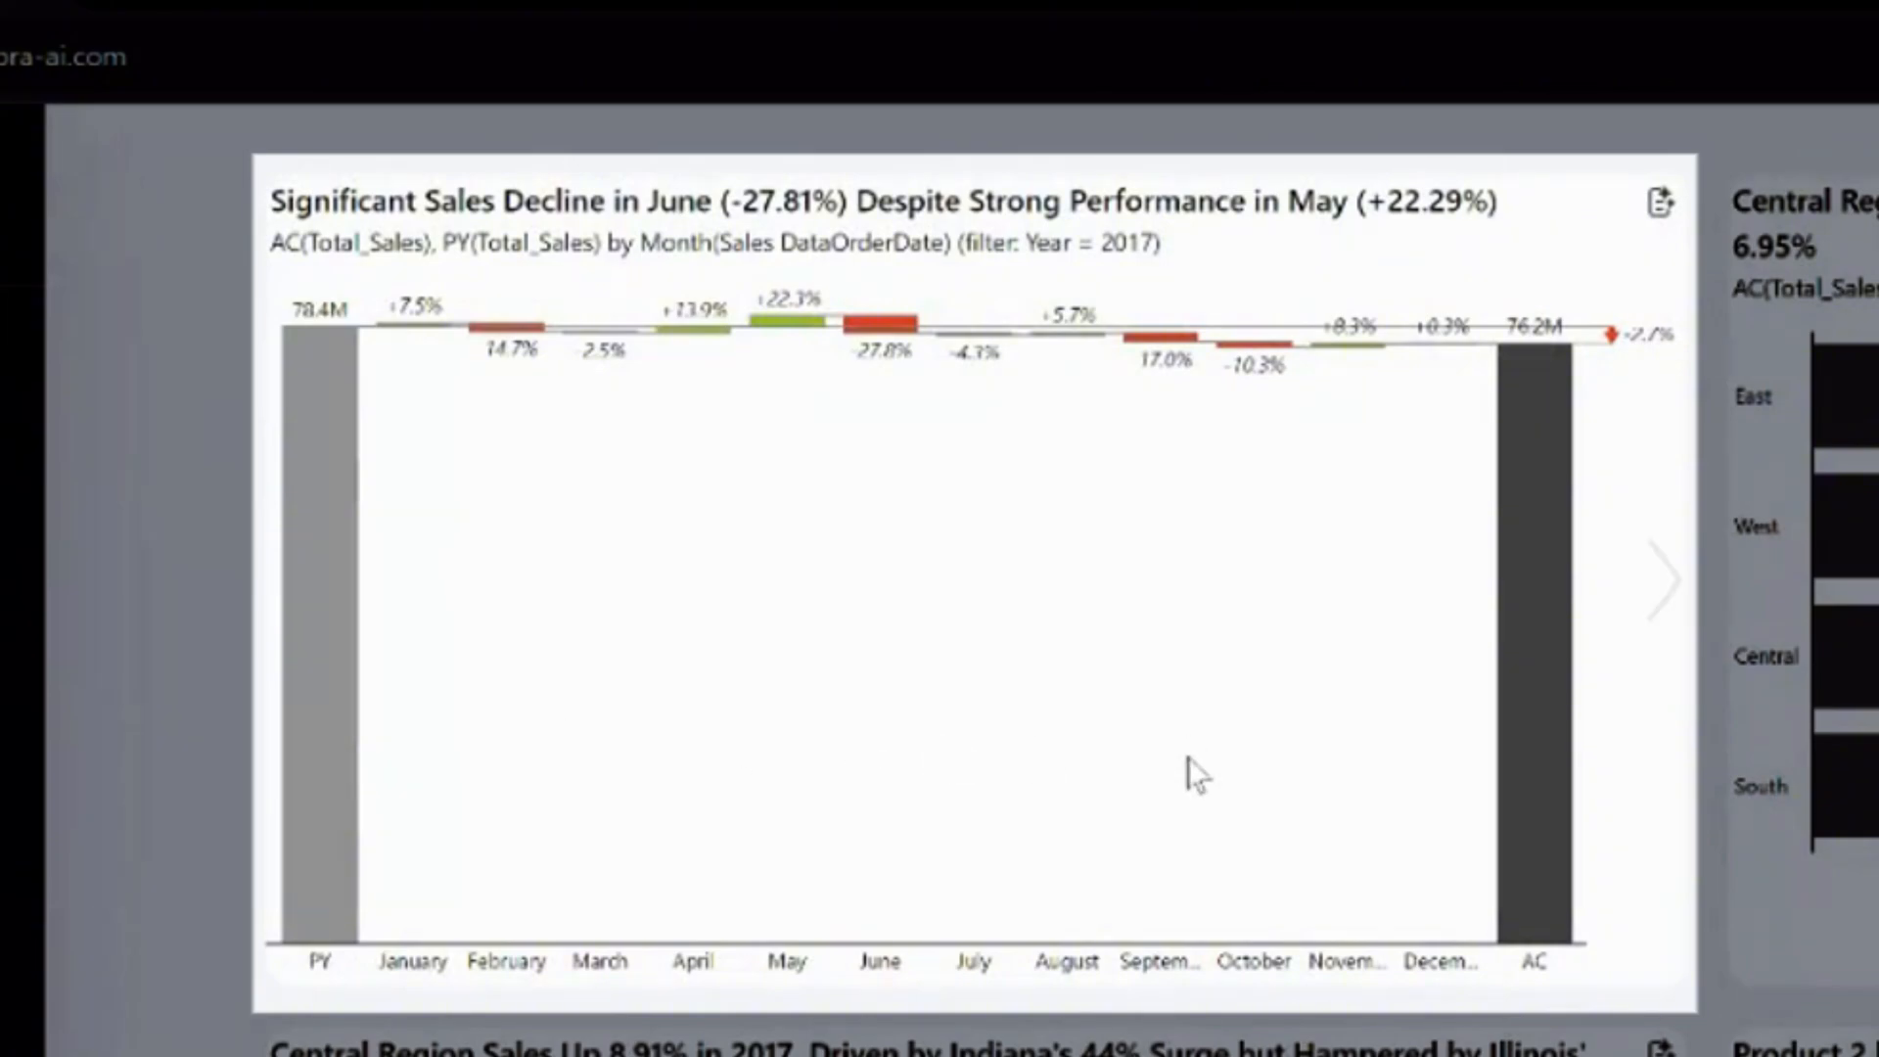
pyautogui.moveTo(1181, 461)
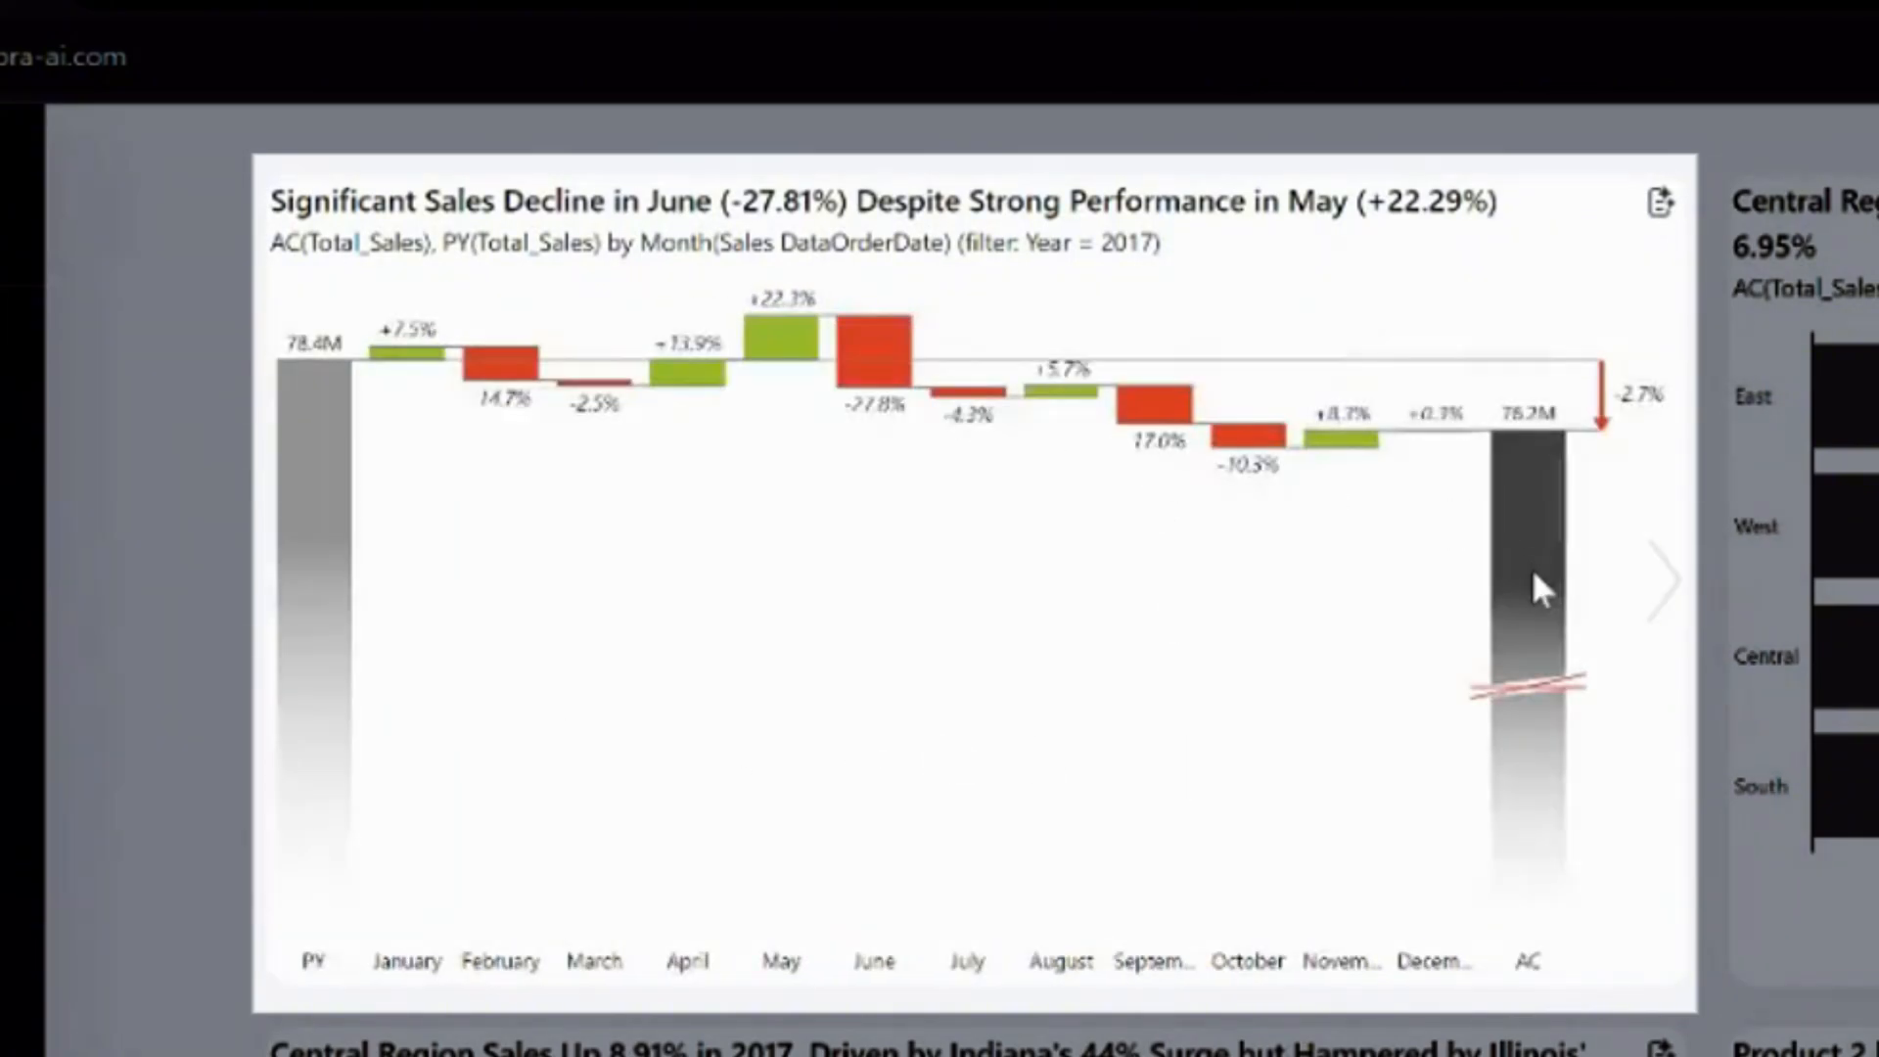
pyautogui.moveTo(1001, 605)
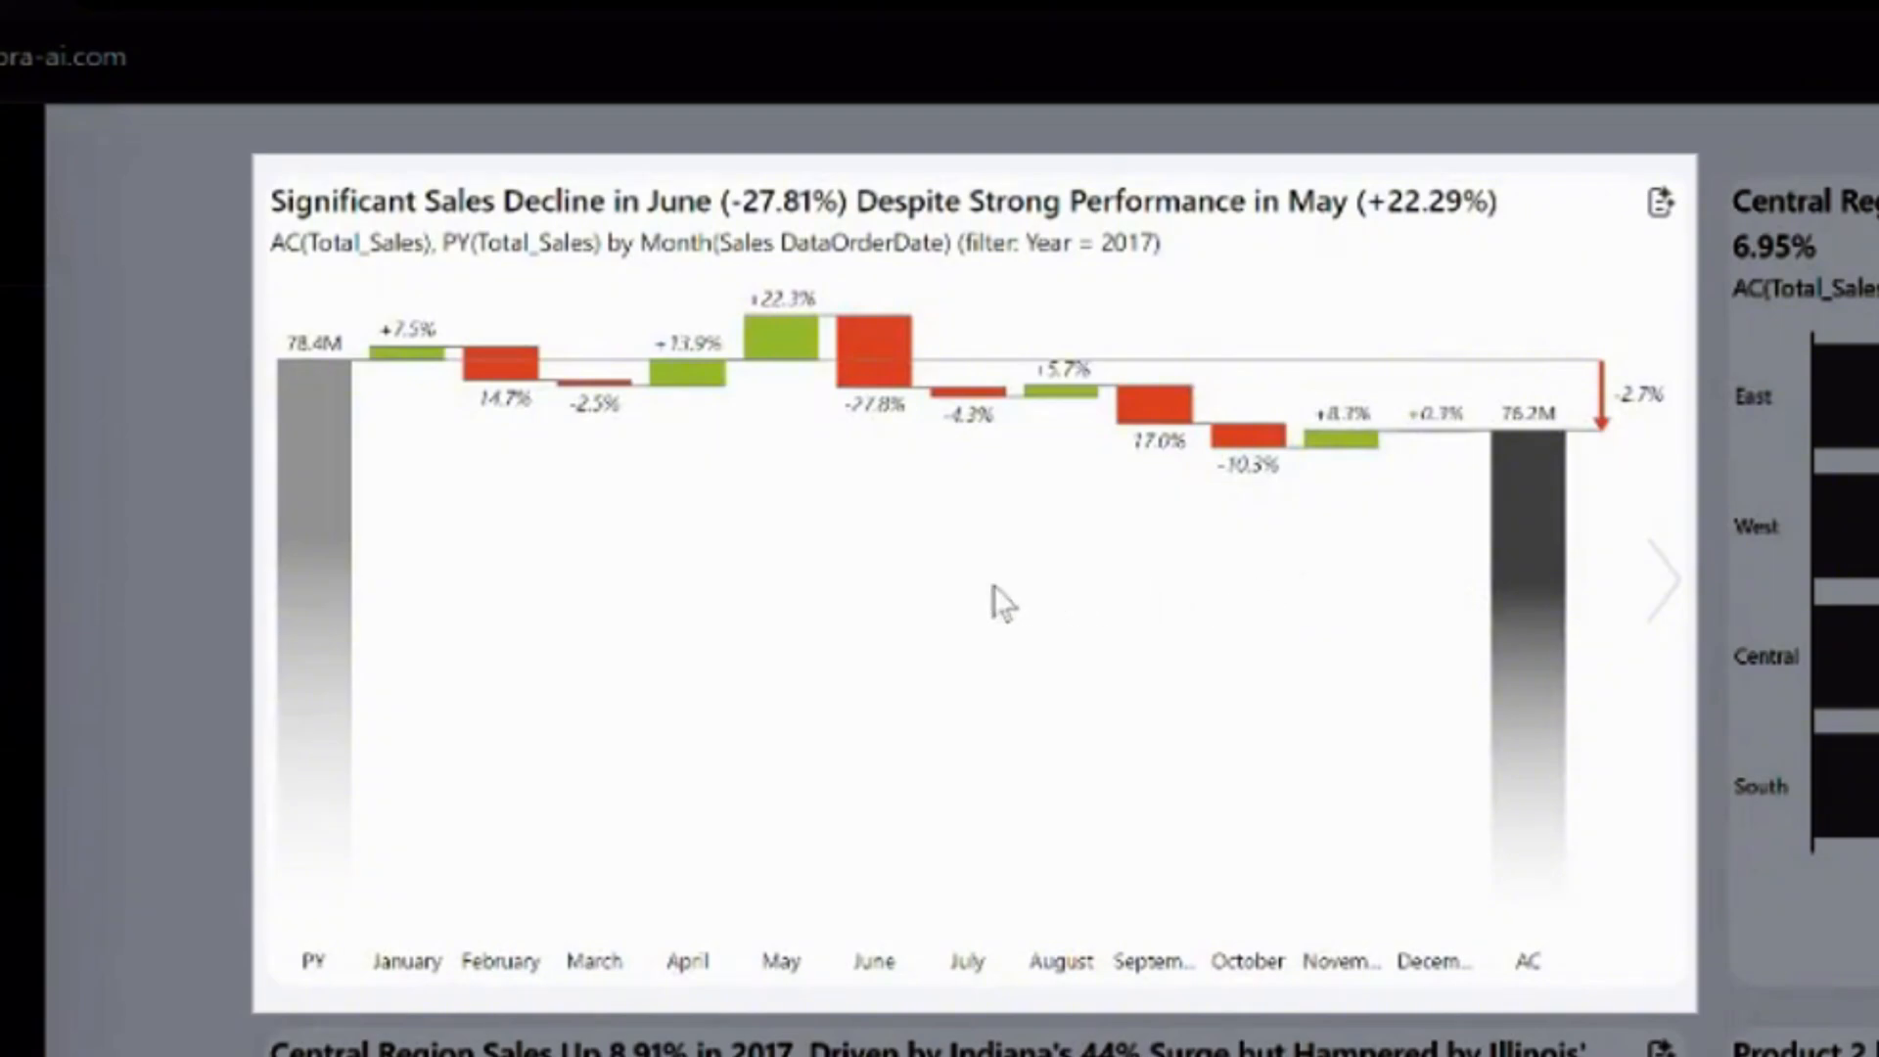
pyautogui.moveTo(773, 583)
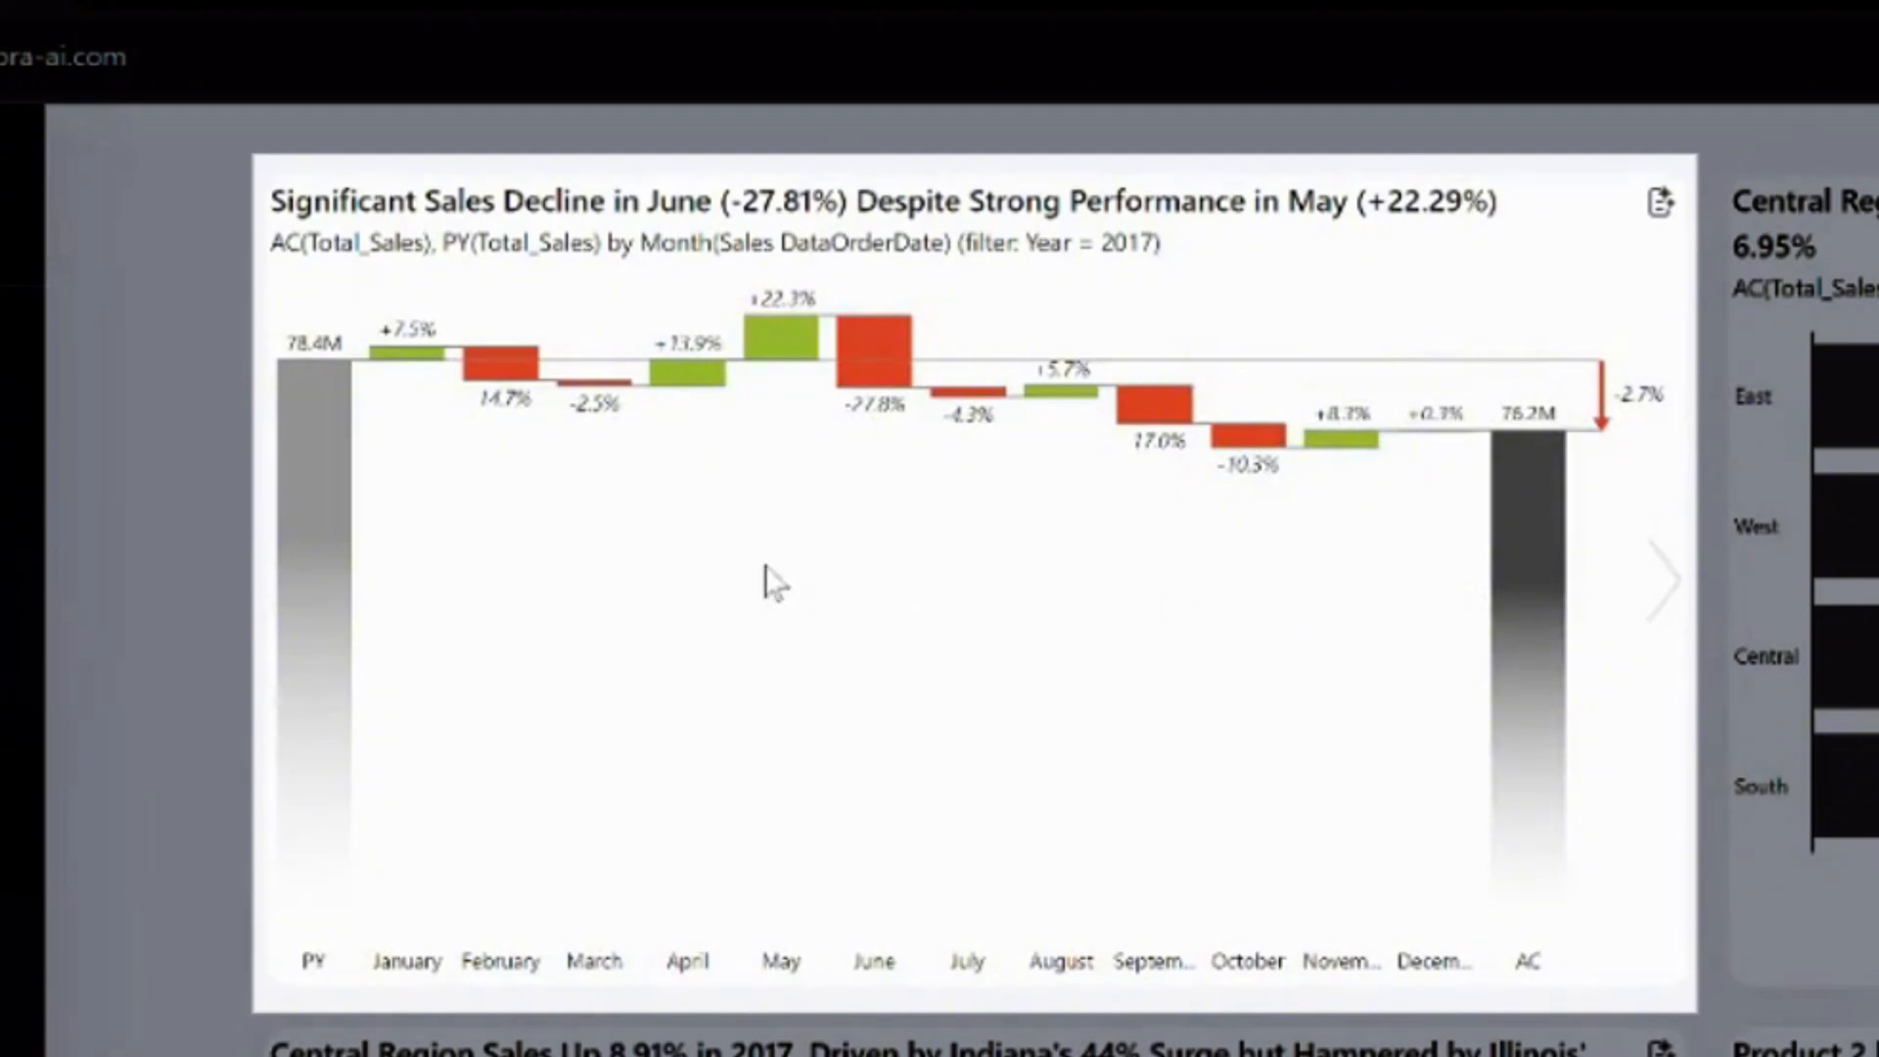
pyautogui.moveTo(688, 503)
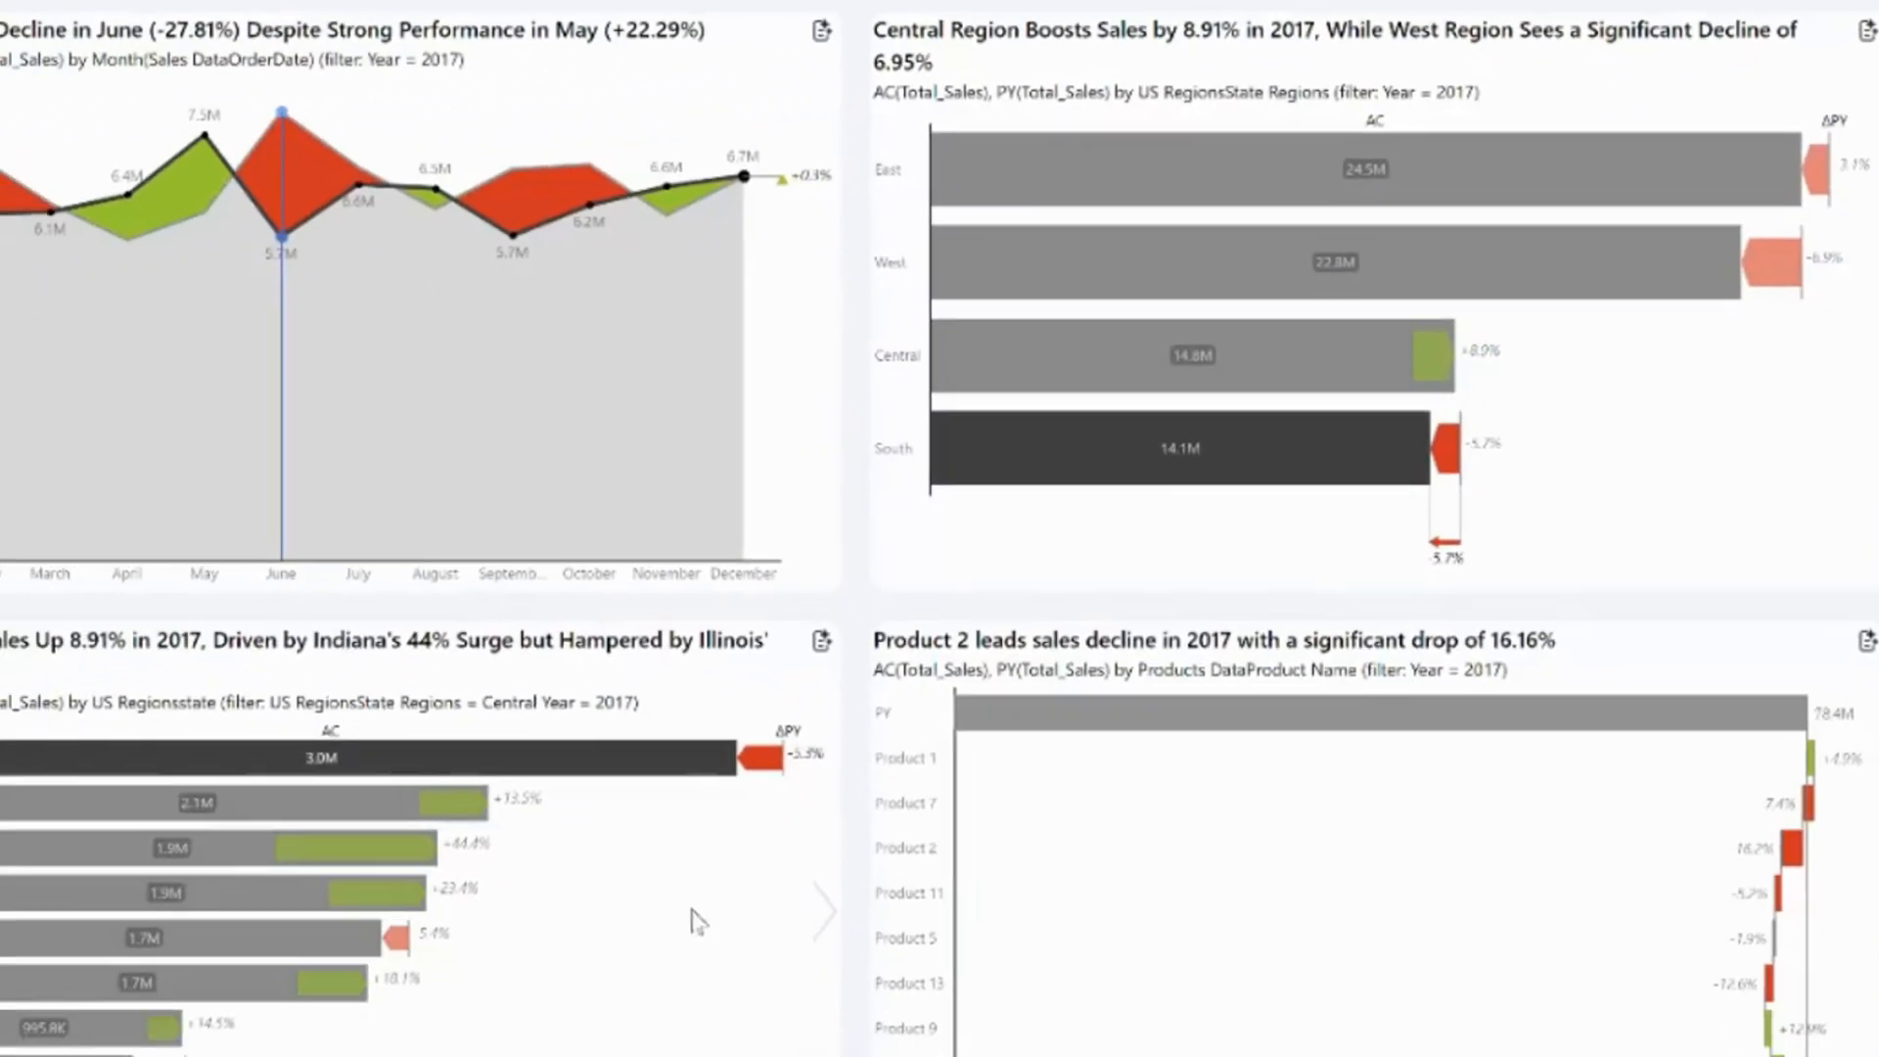
pyautogui.scroll(-3)
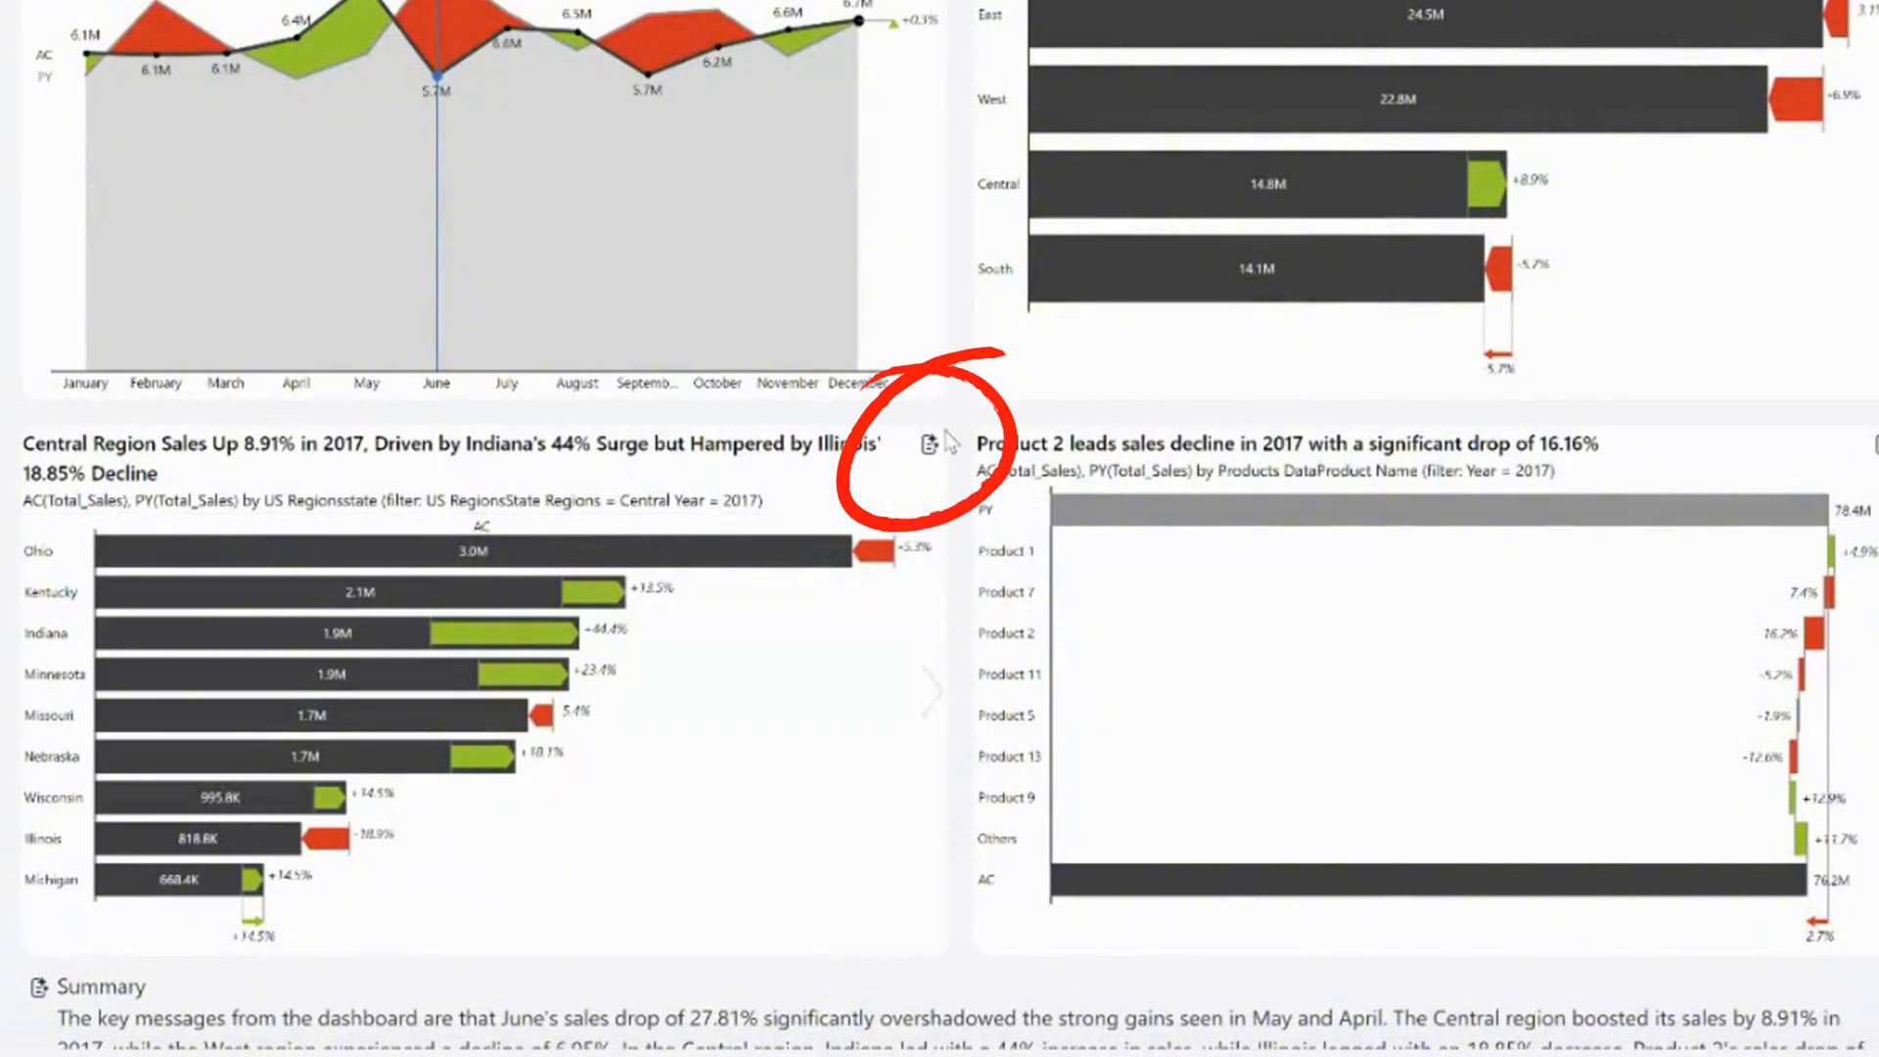
pyautogui.click(928, 445)
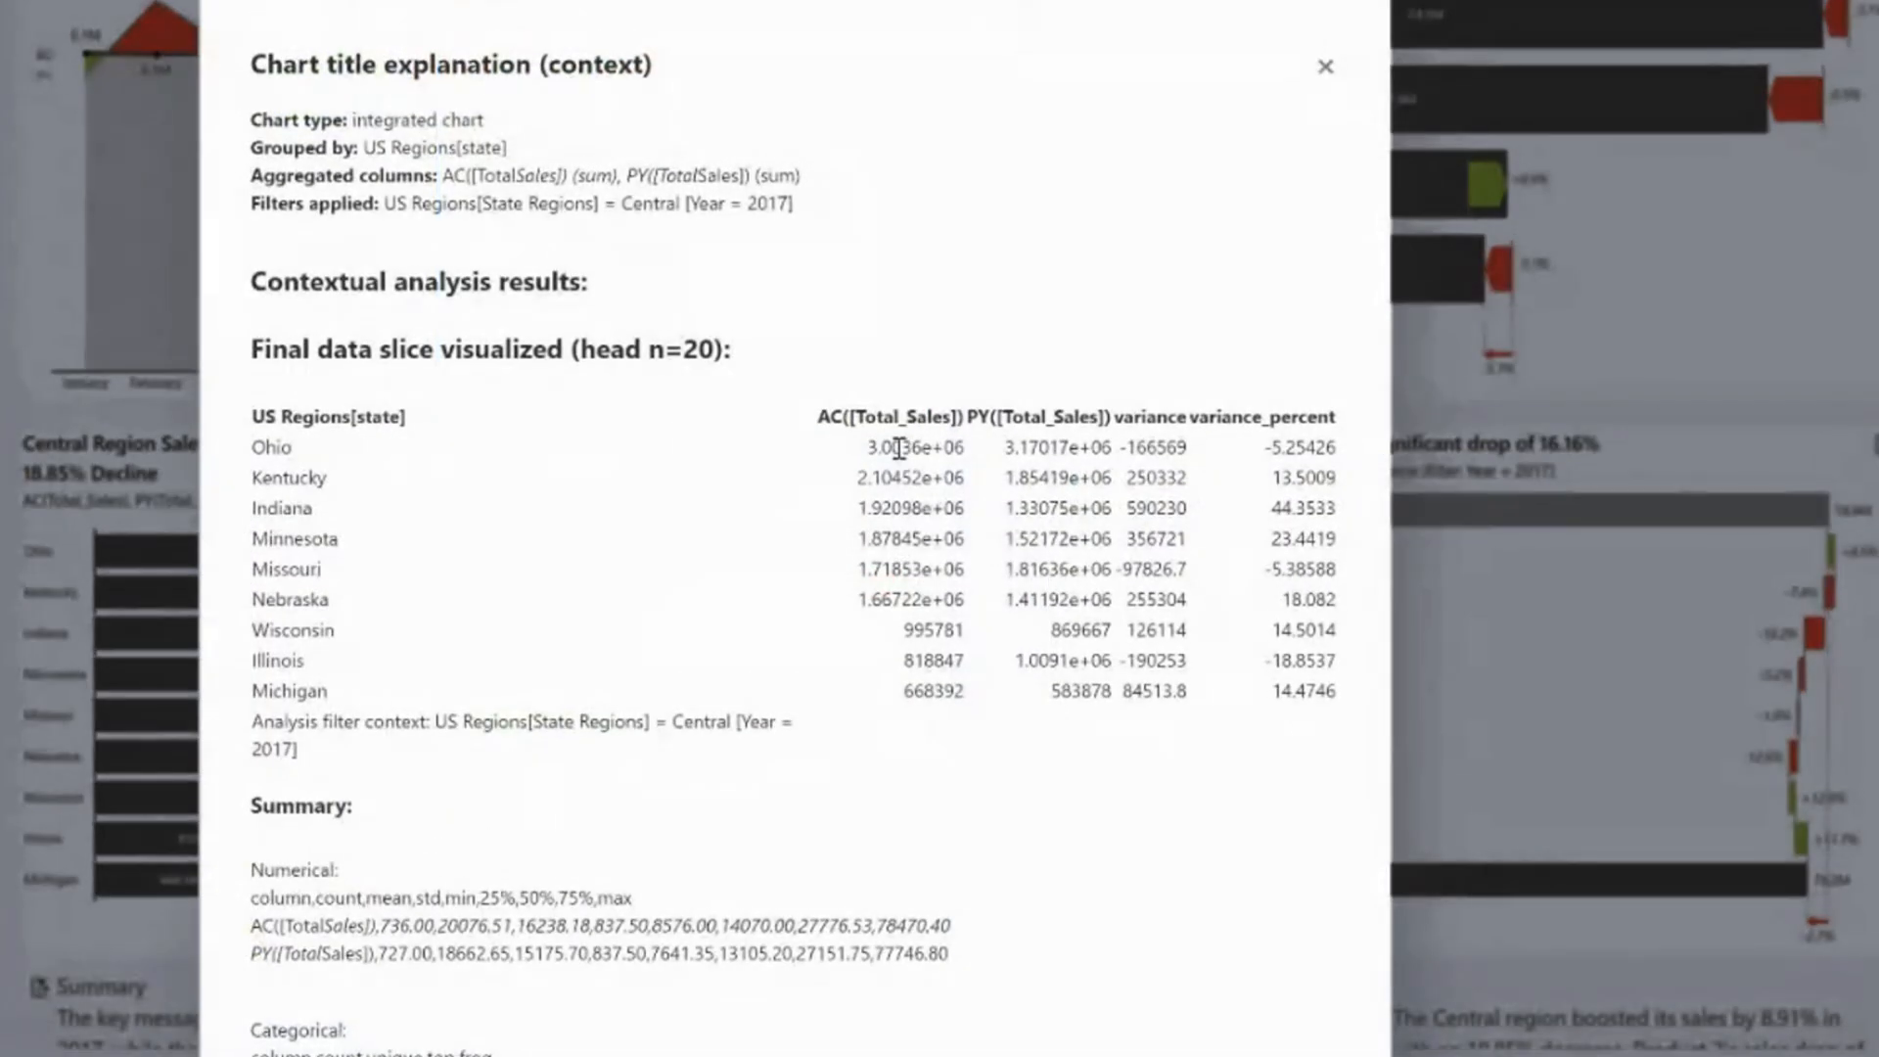
pyautogui.moveTo(594, 448)
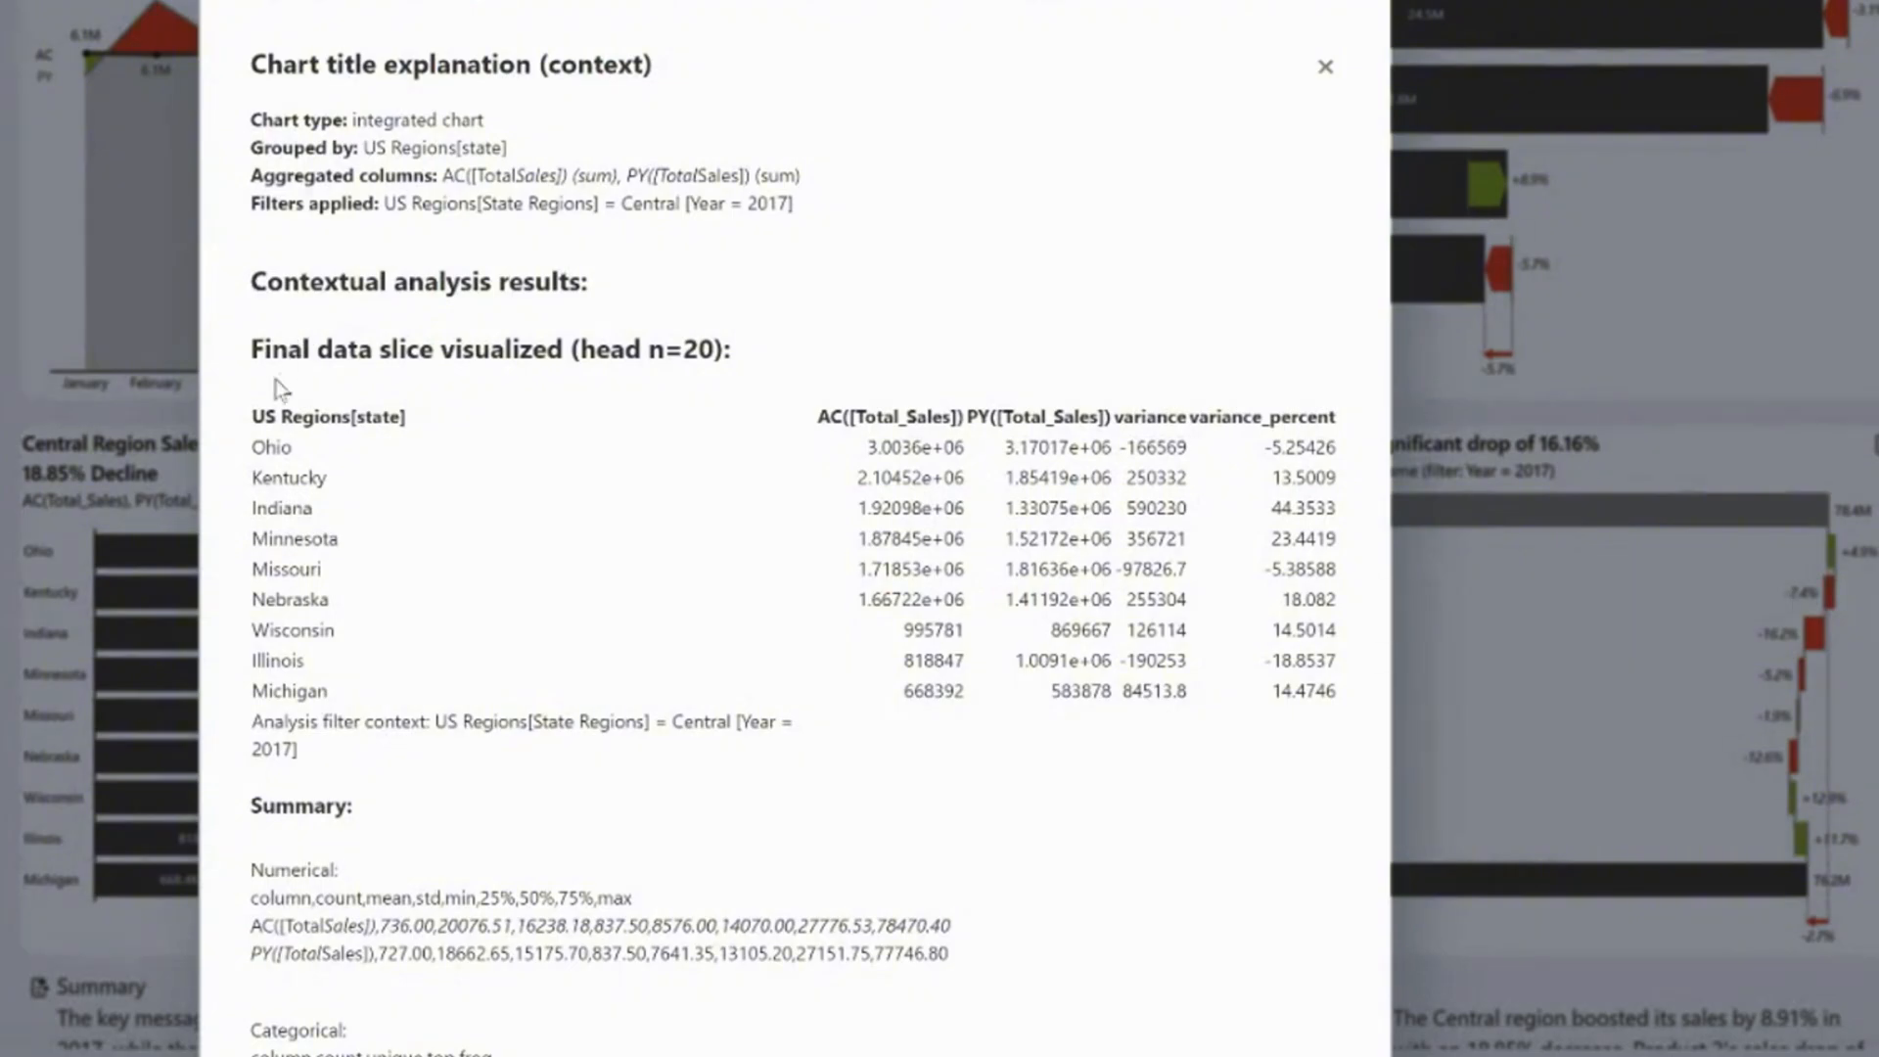
pyautogui.moveTo(251, 384); pyautogui.dragTo(1313, 693)
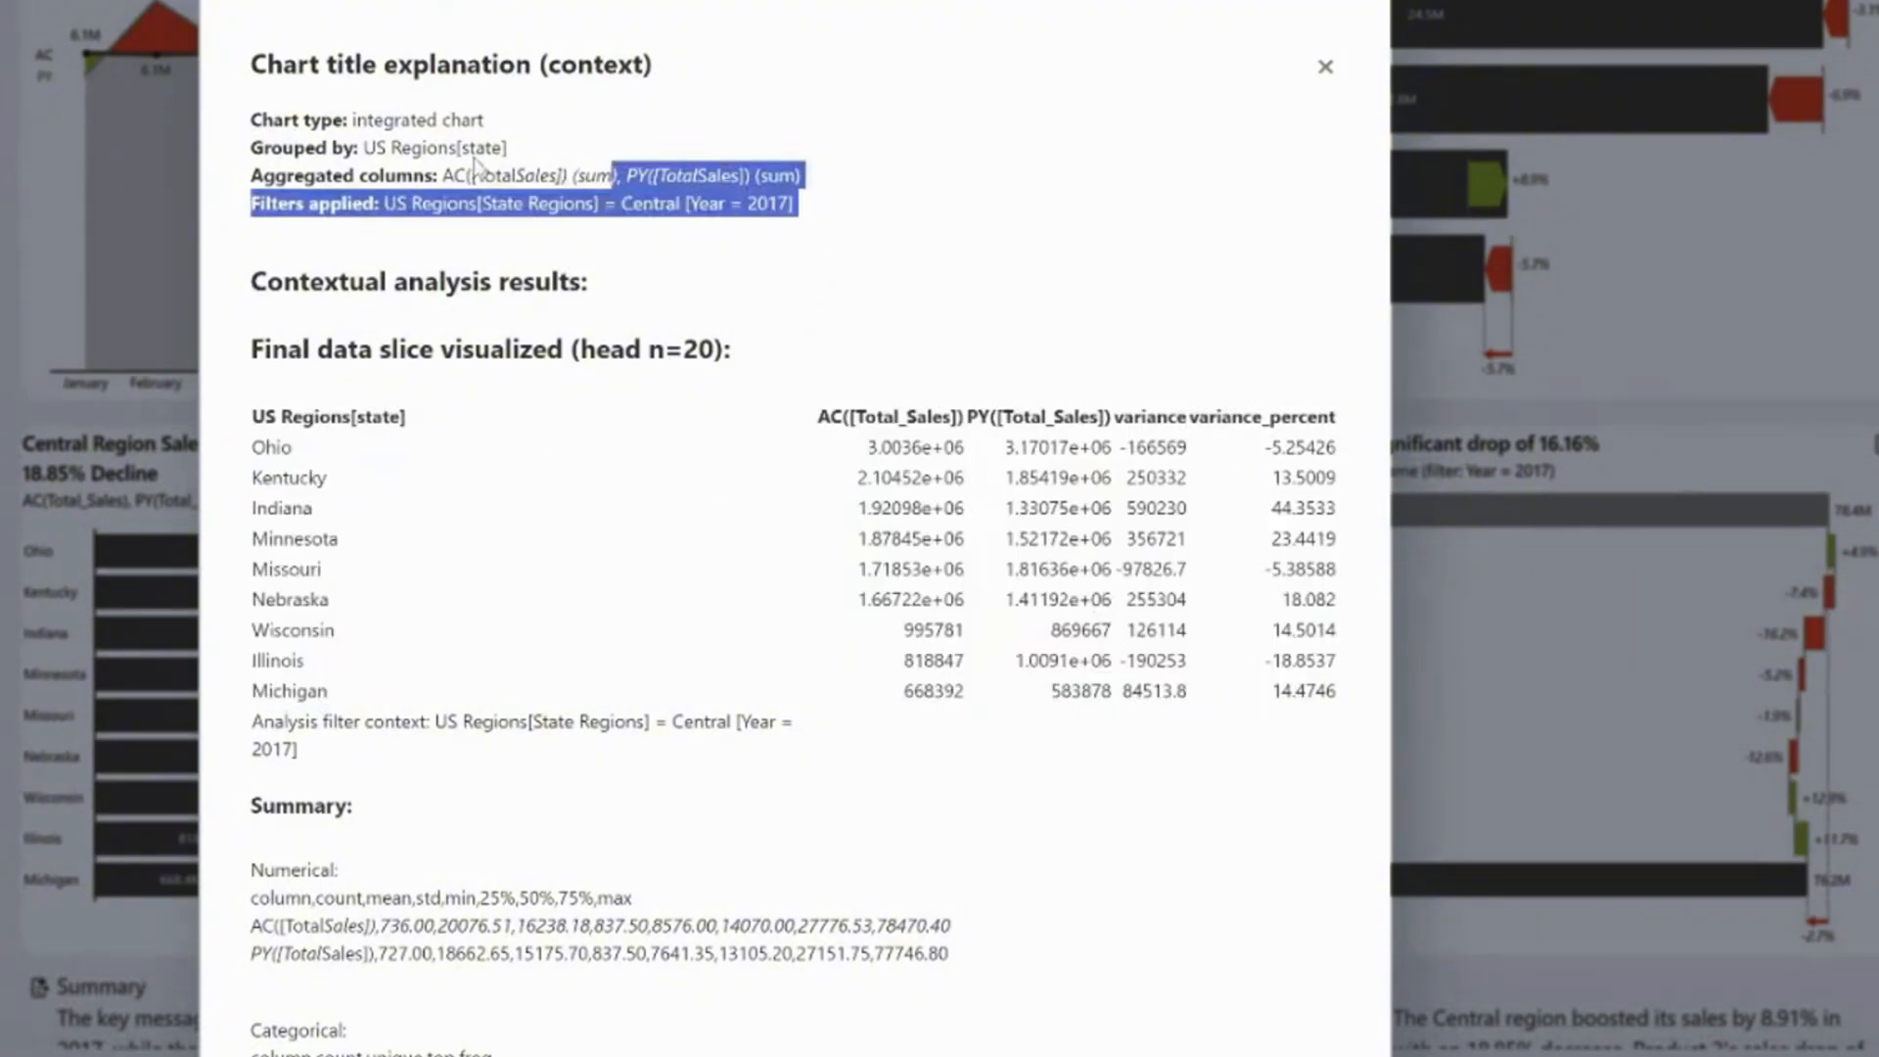
pyautogui.click(791, 267)
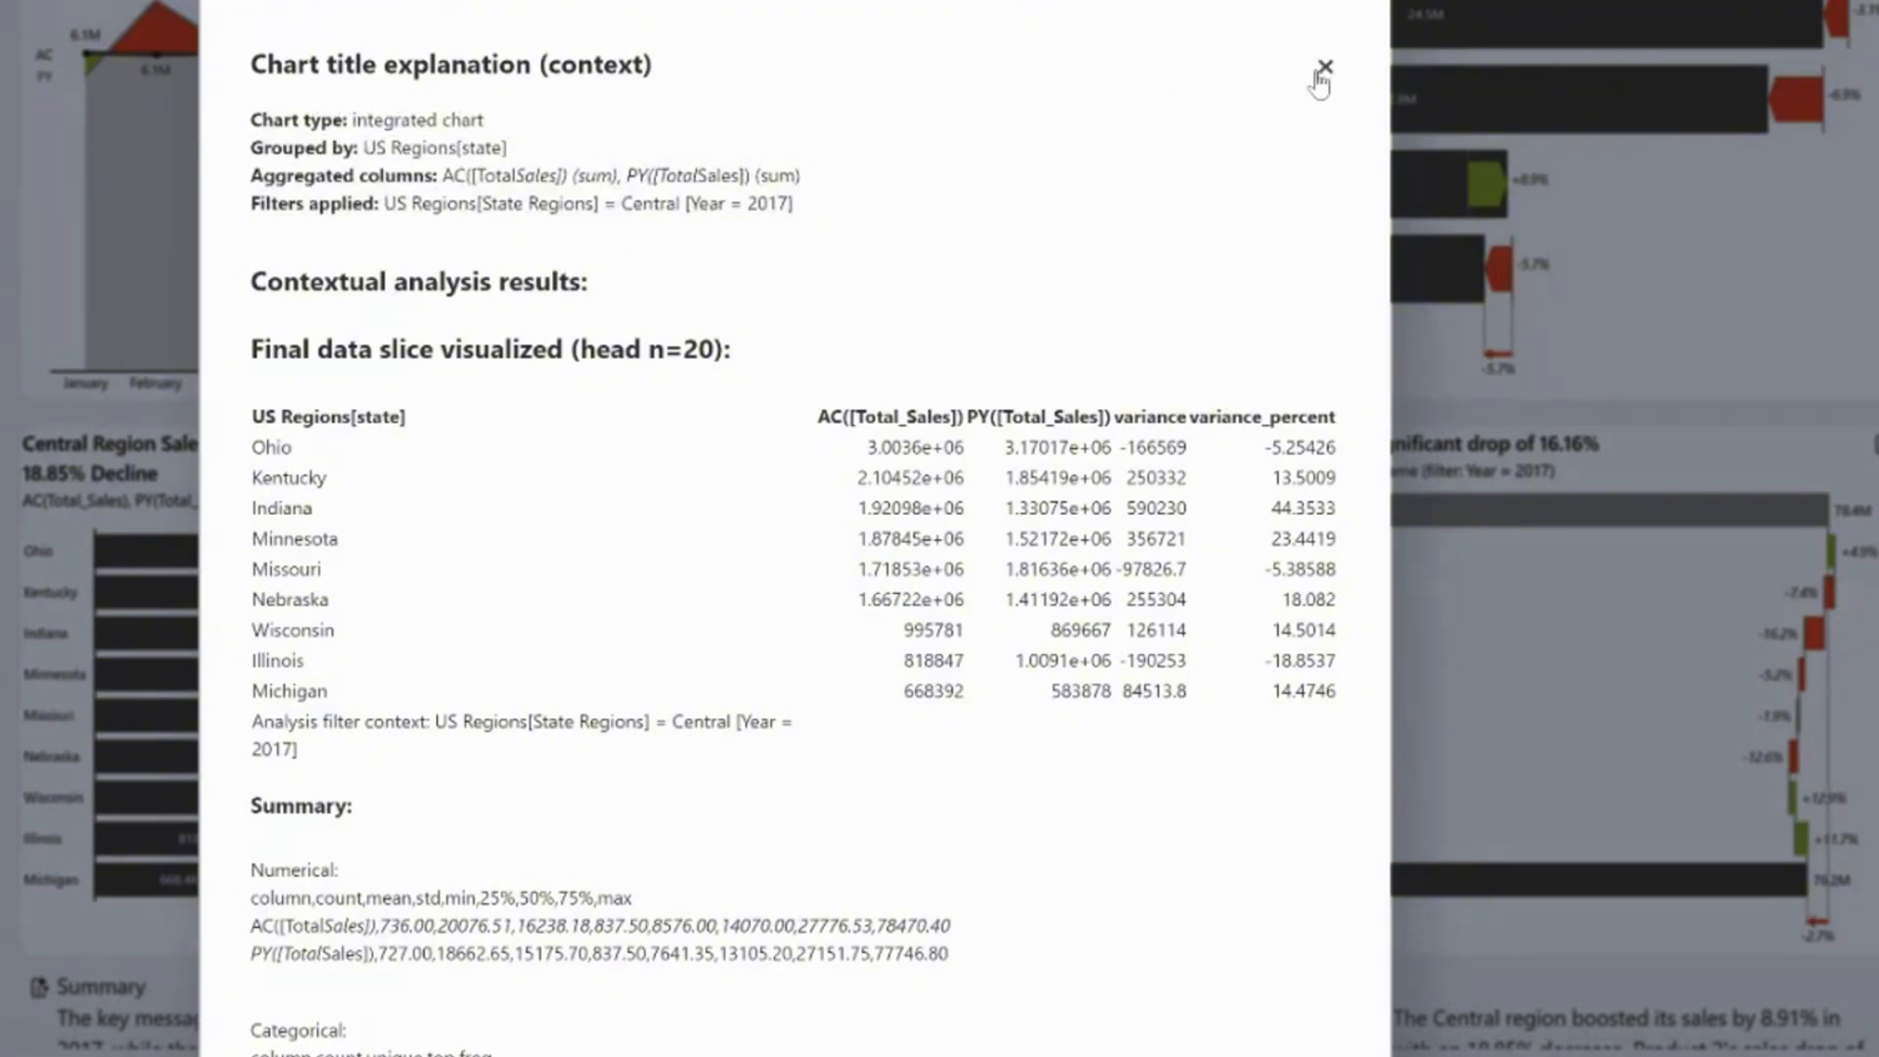
pyautogui.click(1324, 66)
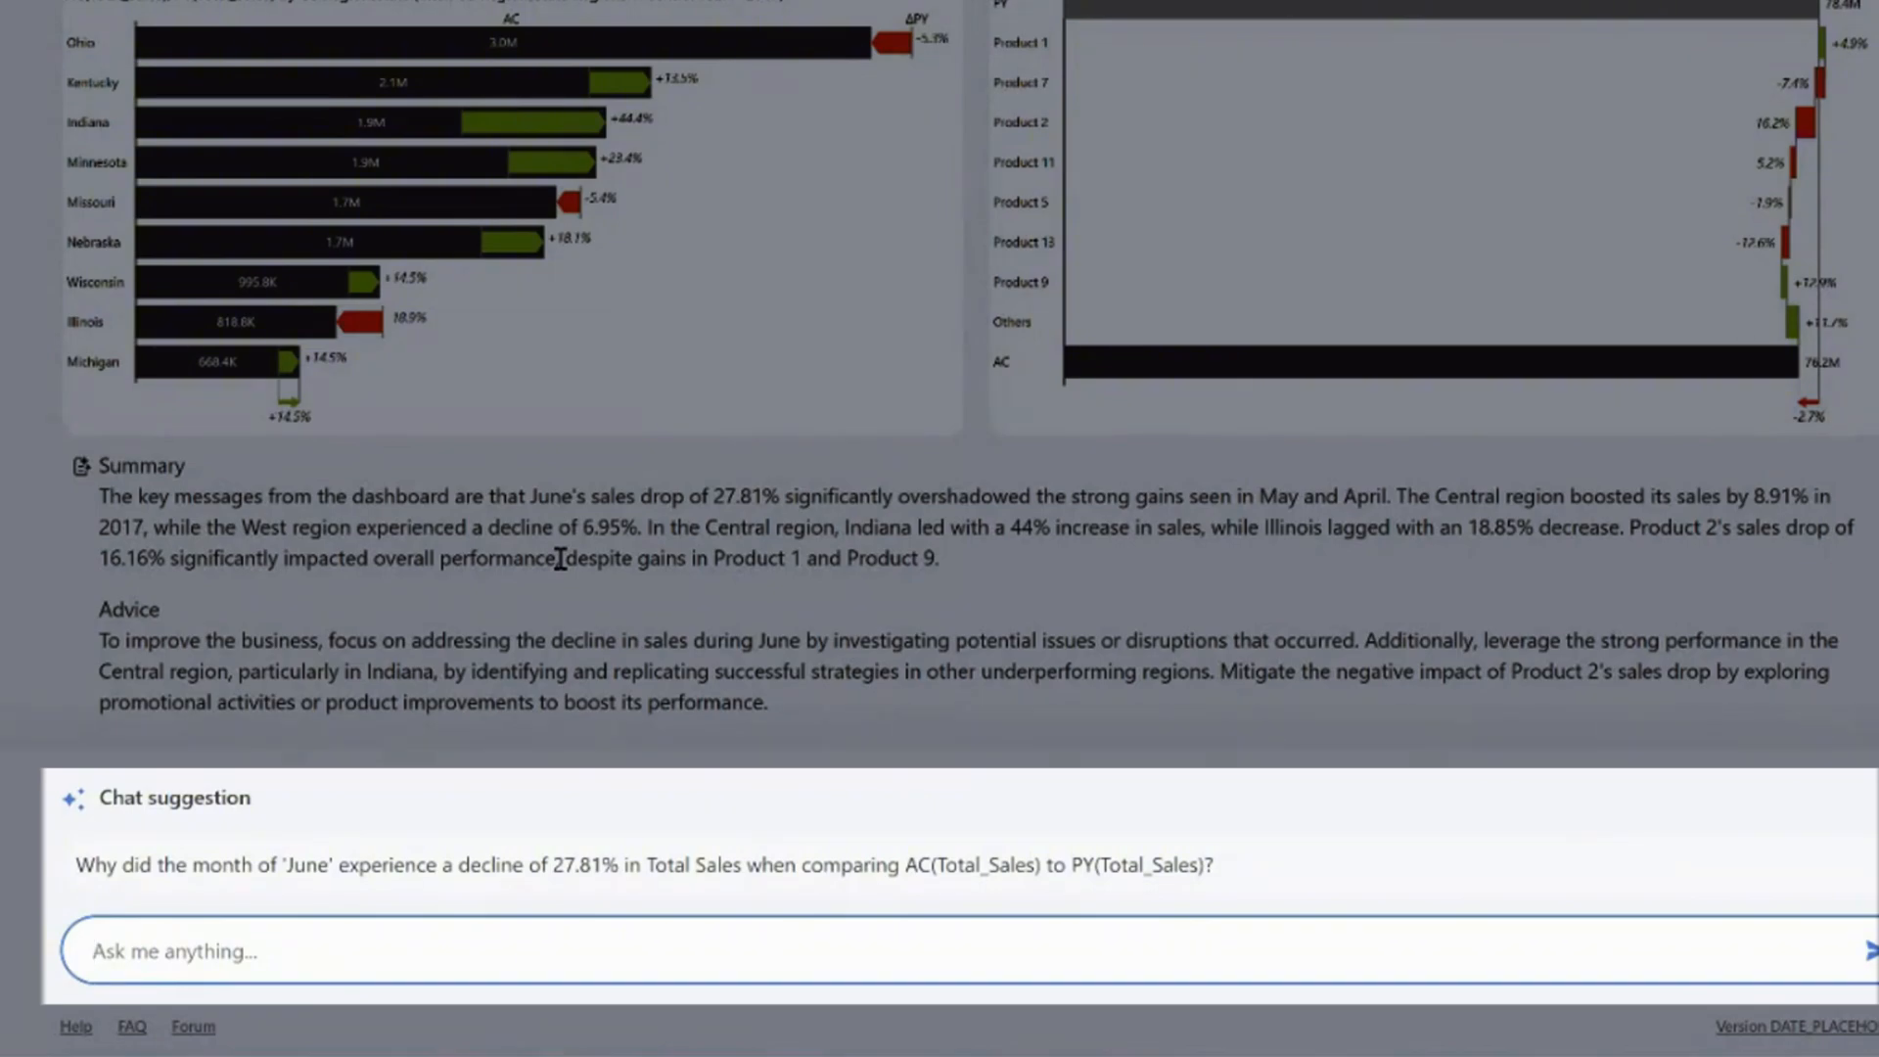
pyautogui.moveTo(619, 800)
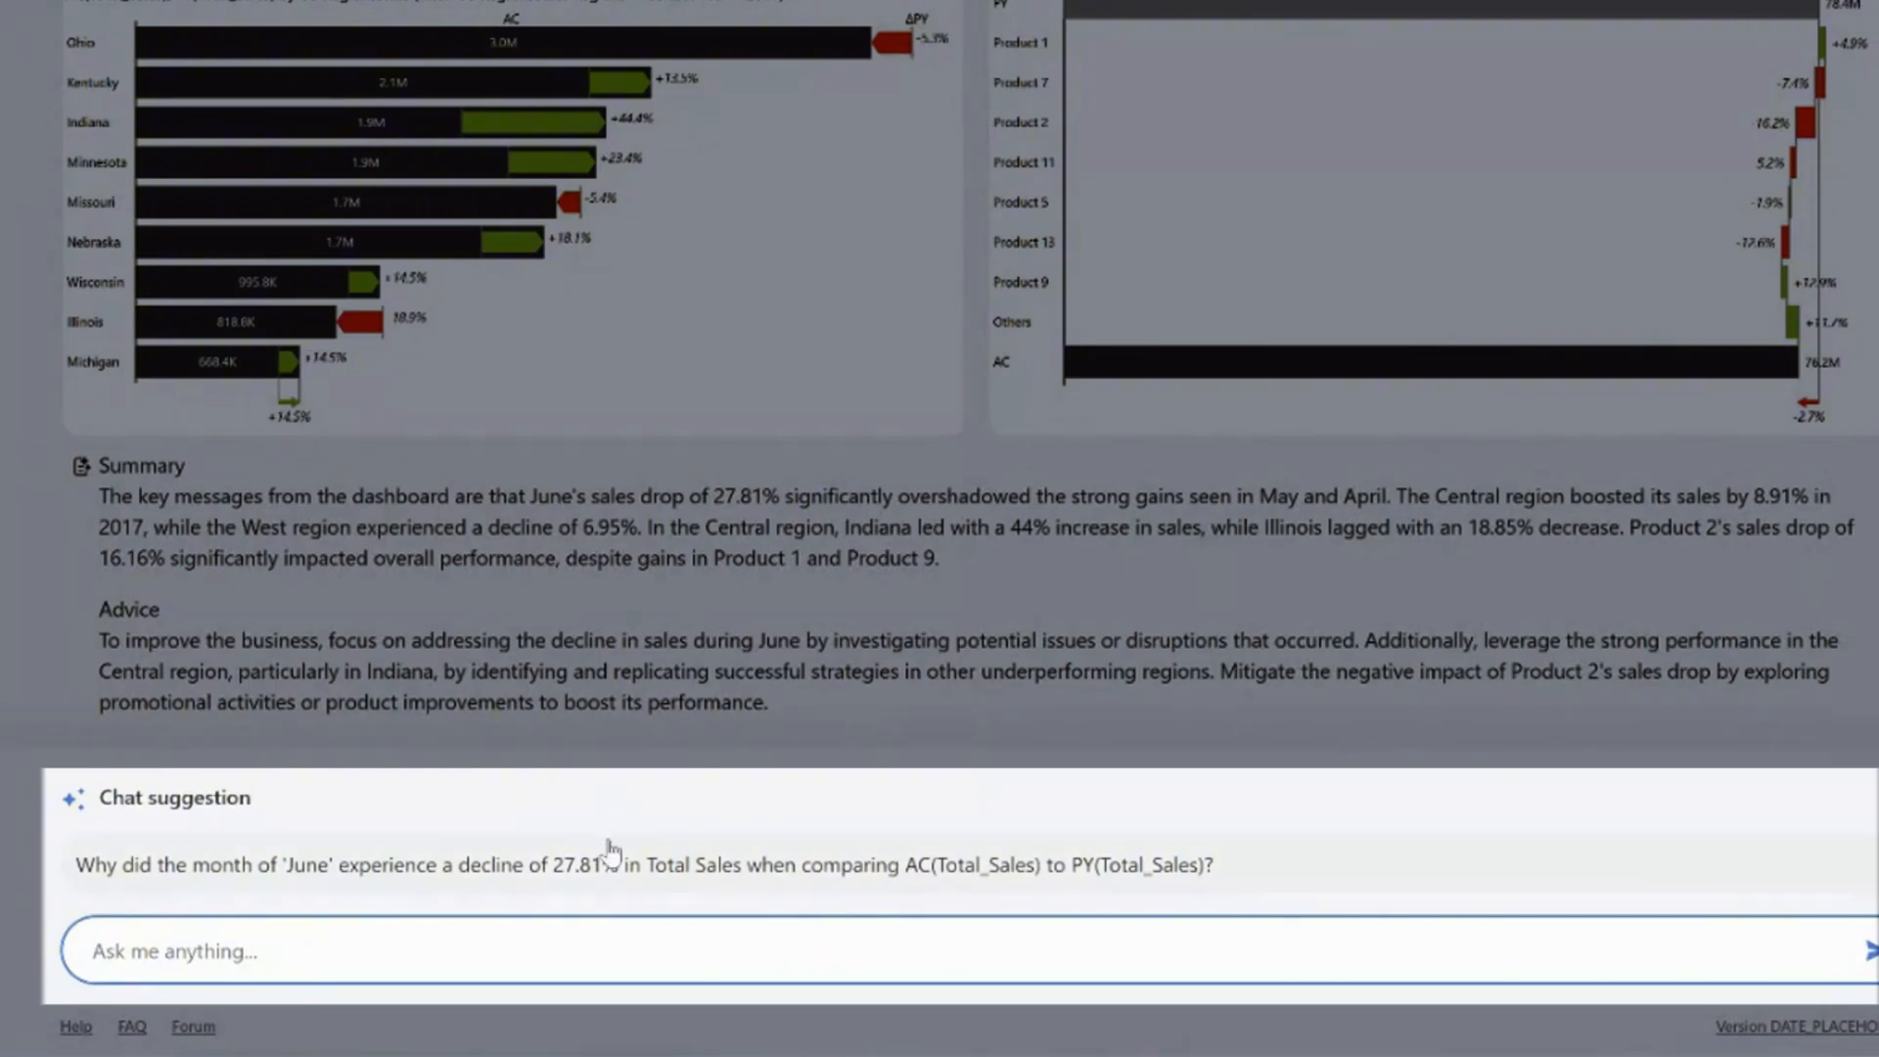
# Ask the chat why June sales declined 27.81% and scroll the answer charts
pyautogui.click(642, 865)
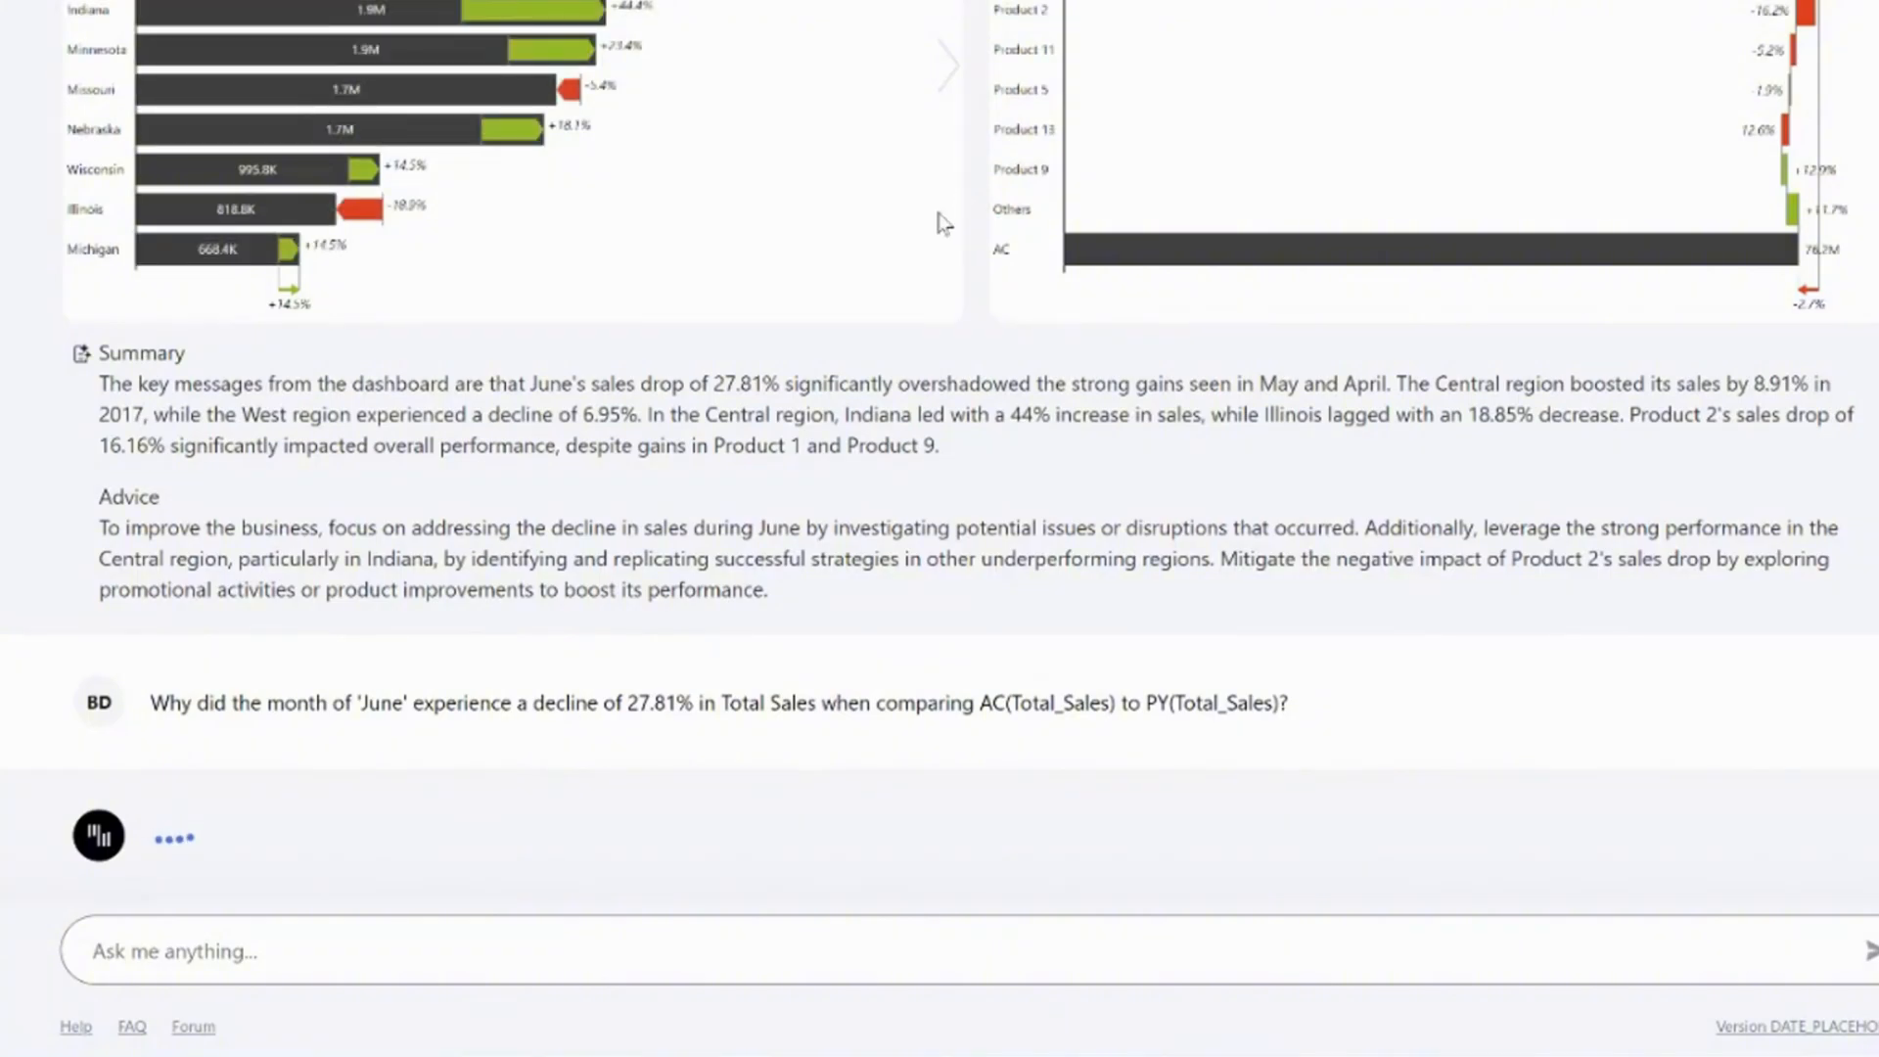
pyautogui.moveTo(1049, 380)
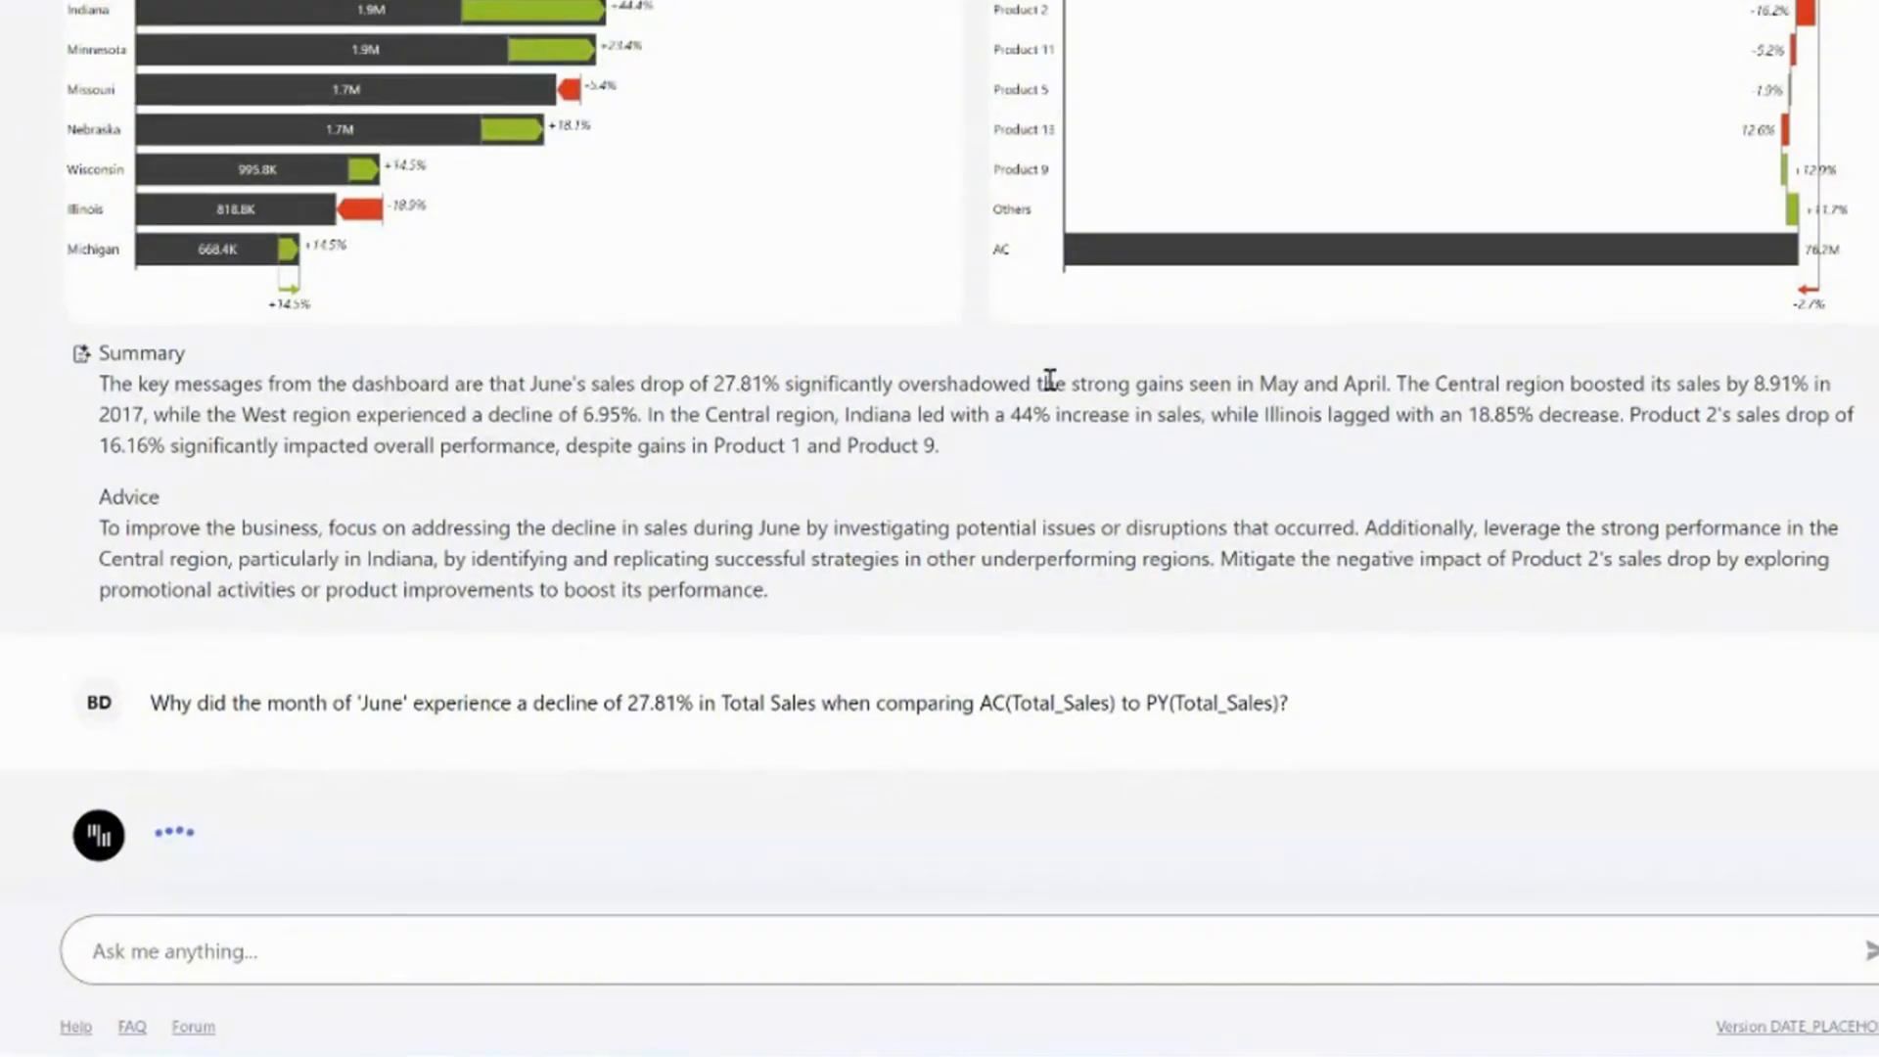
pyautogui.scroll(-3)
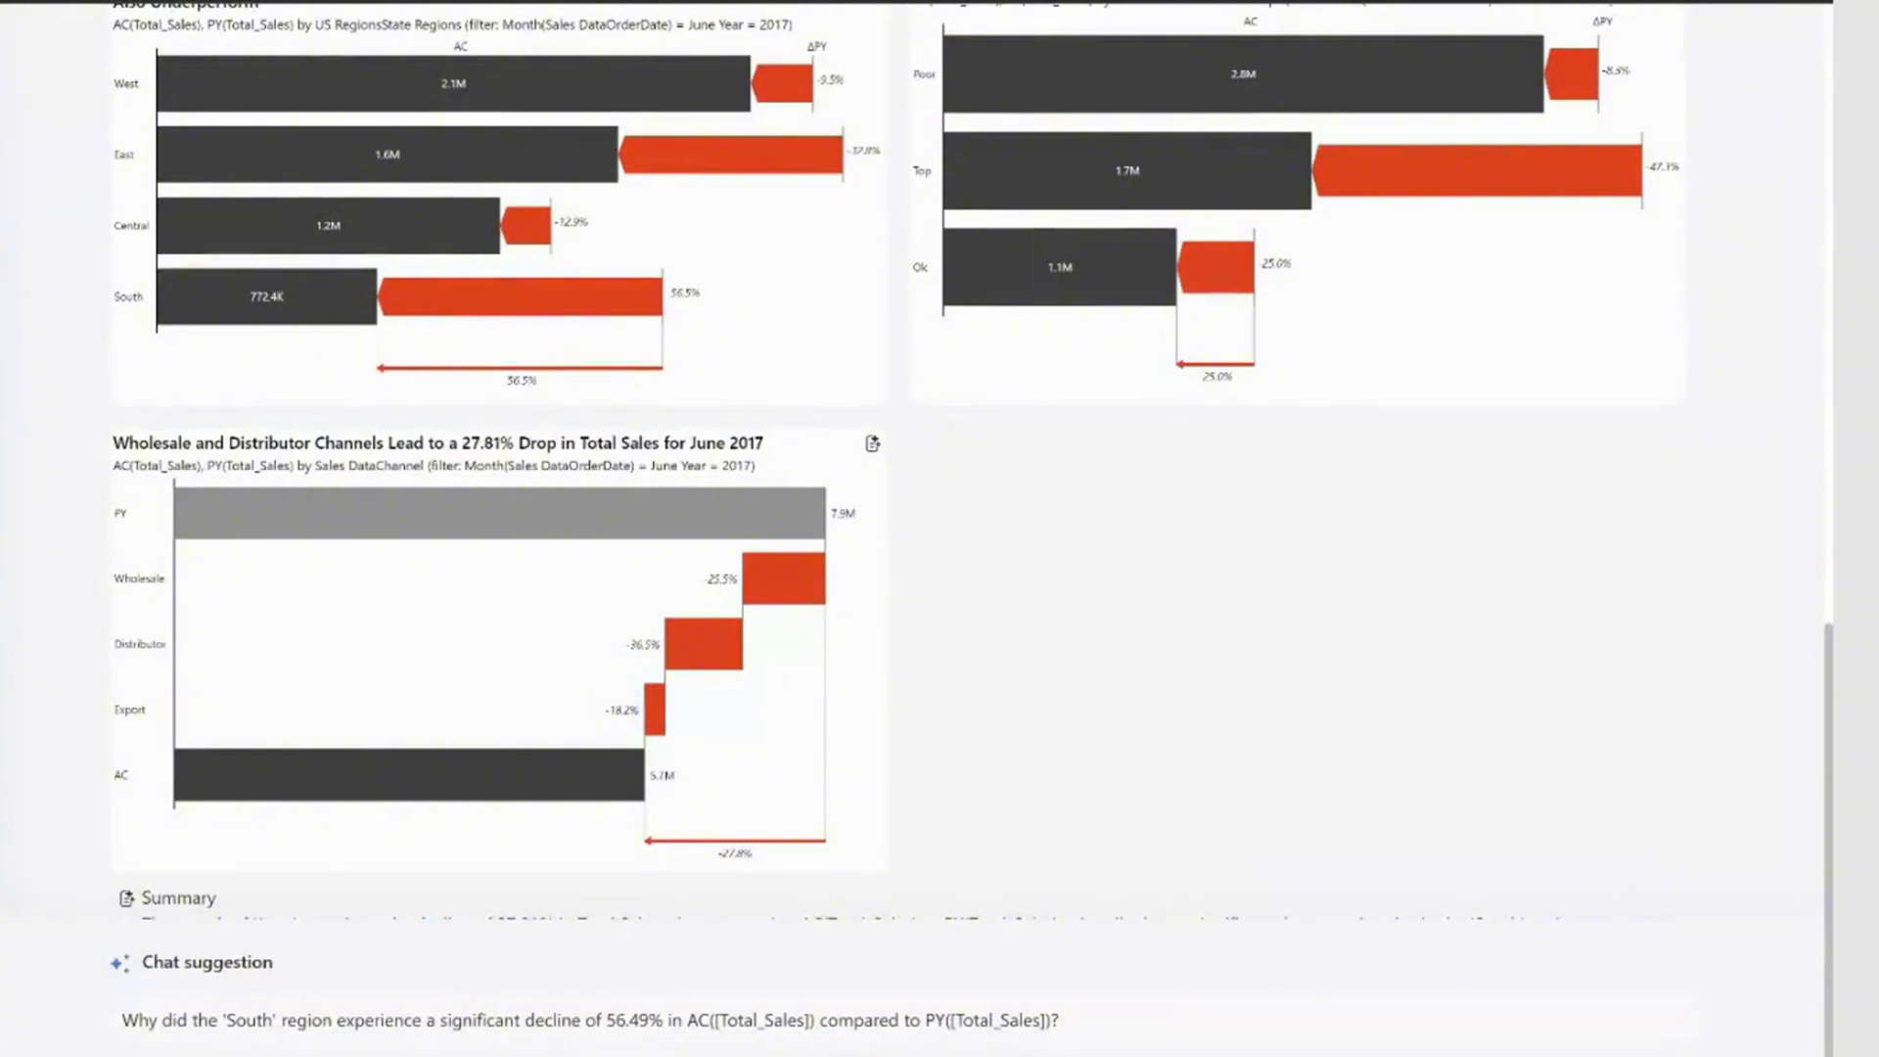
pyautogui.scroll(-3)
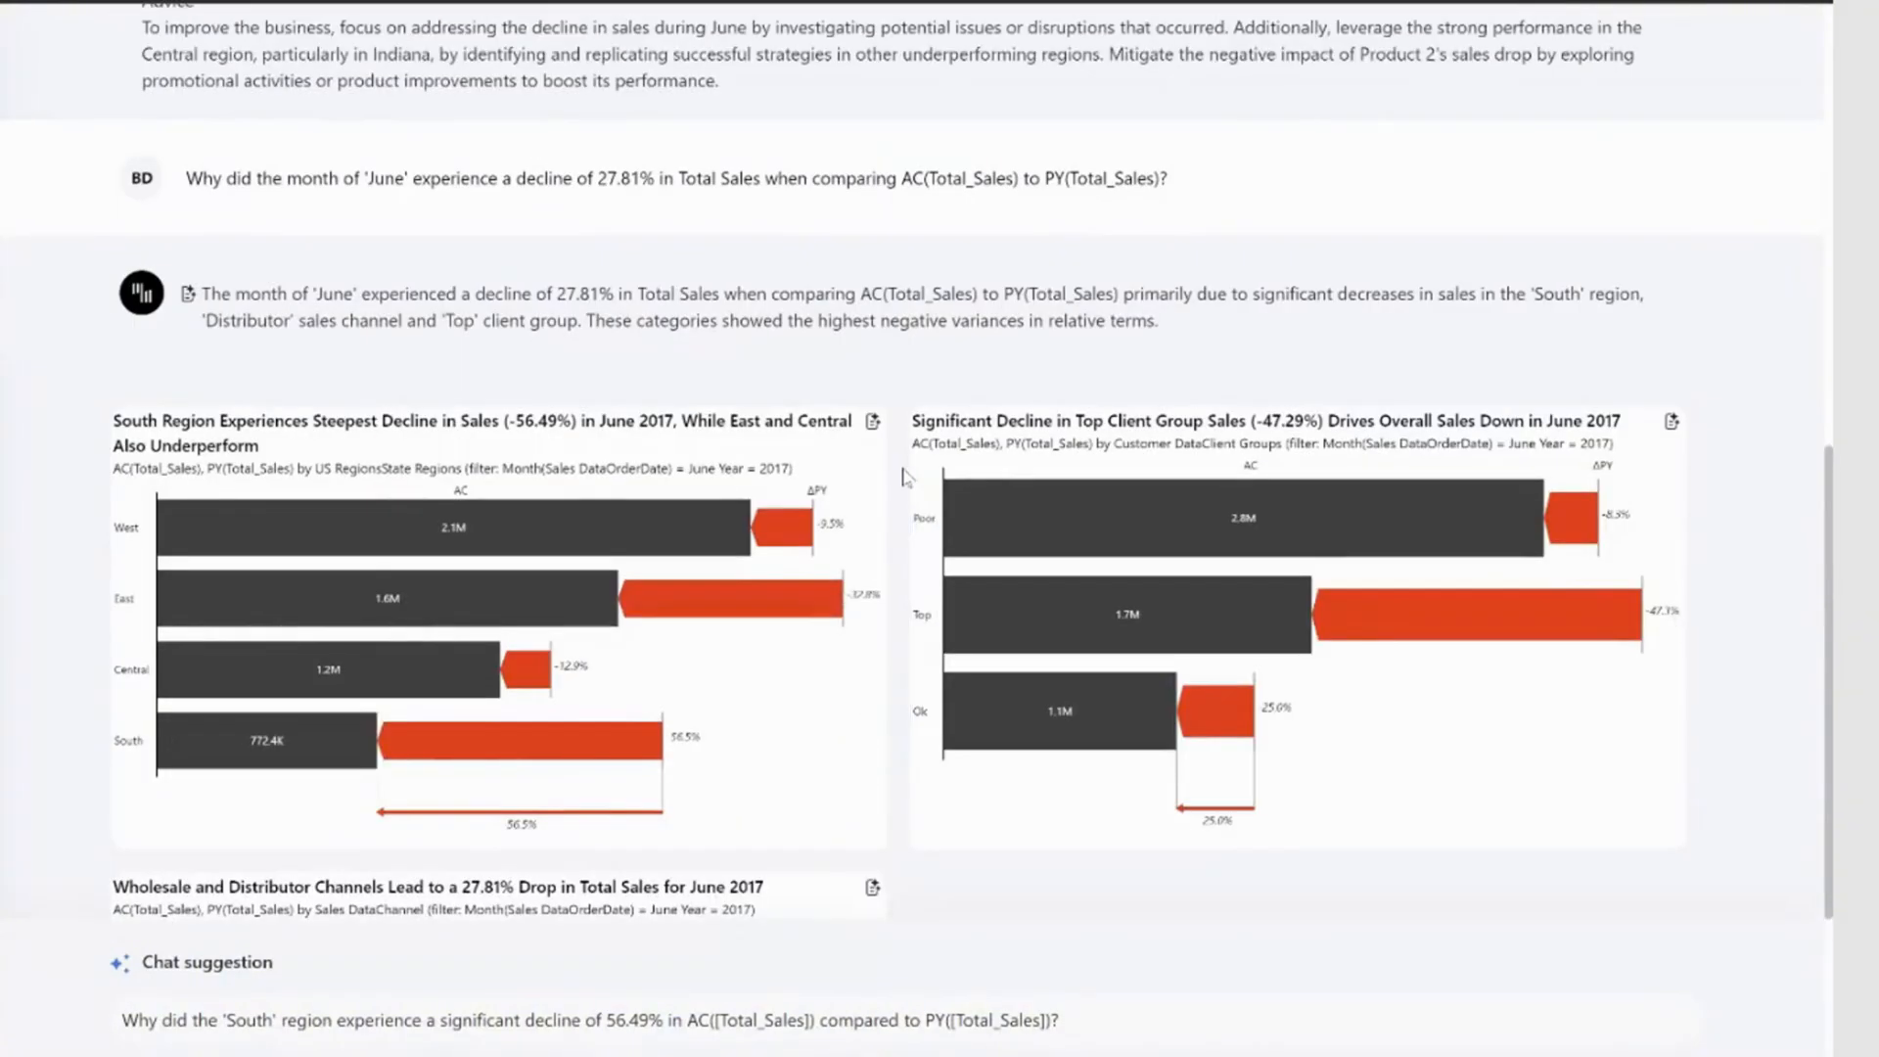
pyautogui.scroll(-3)
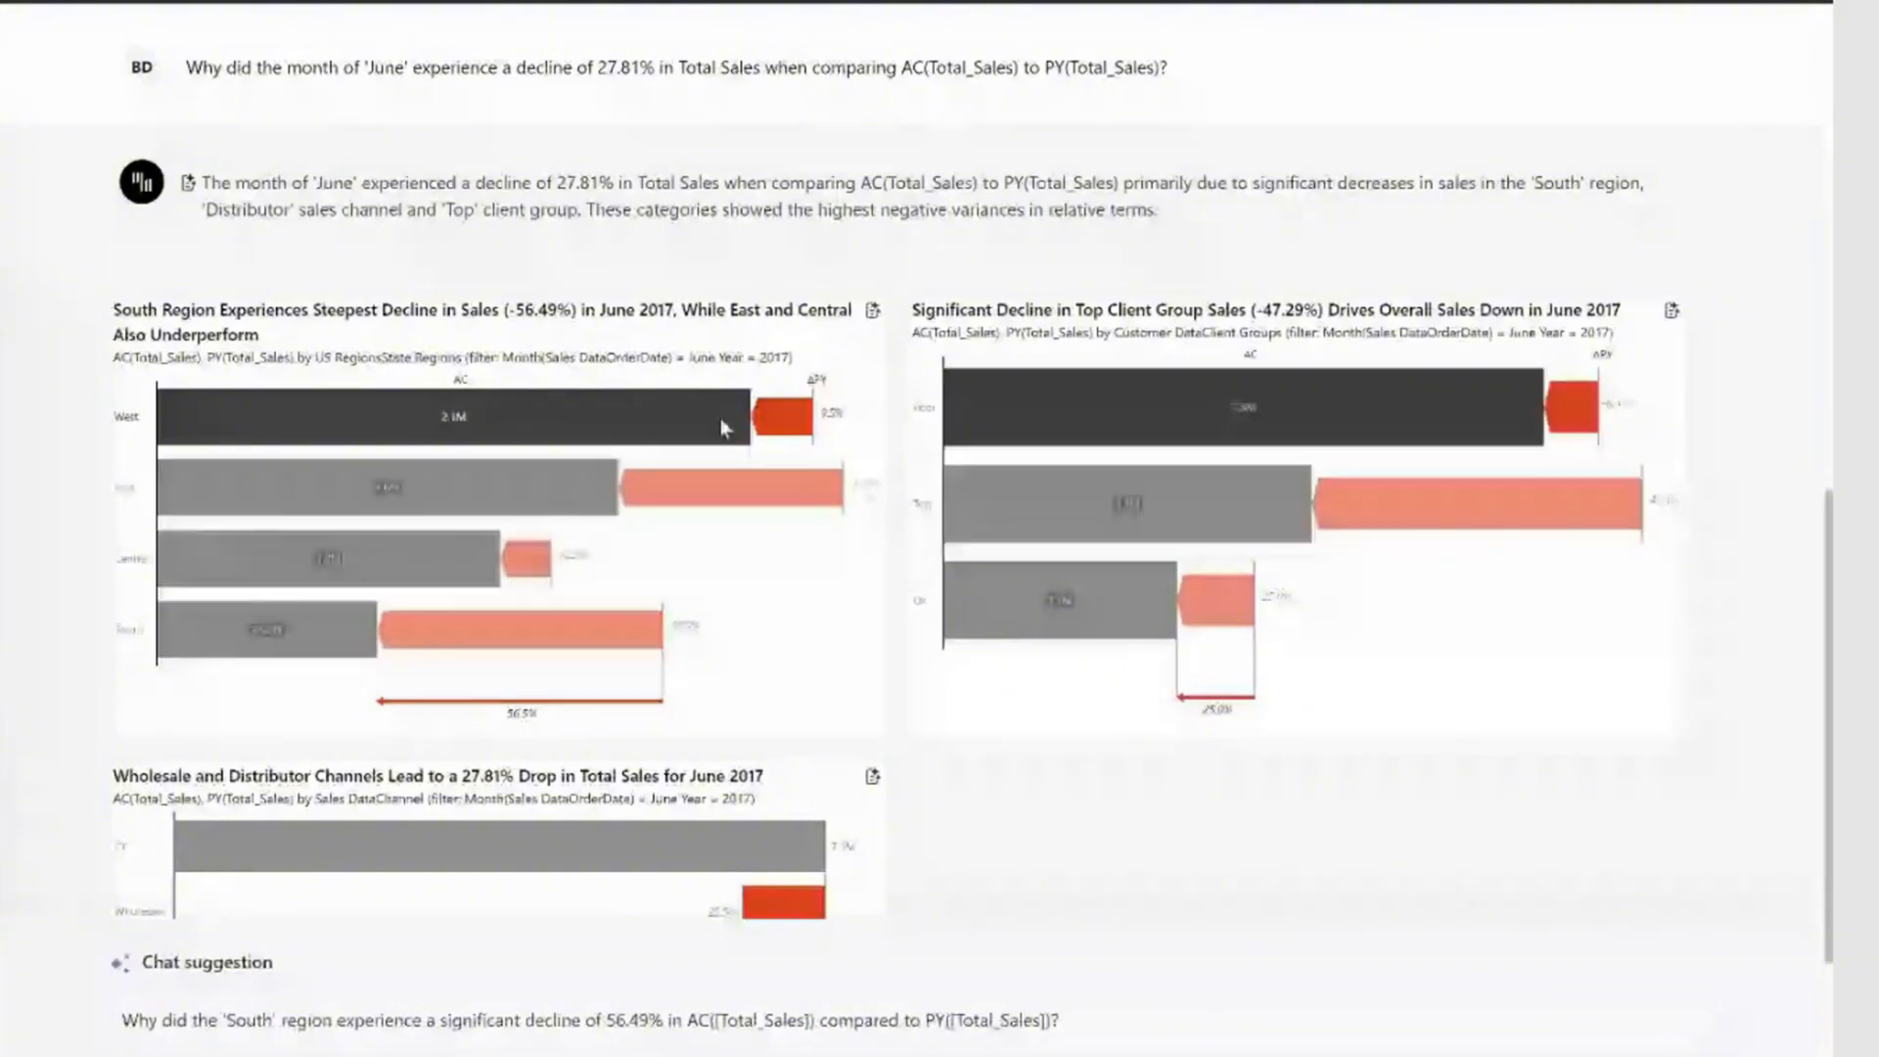
pyautogui.scroll(-3)
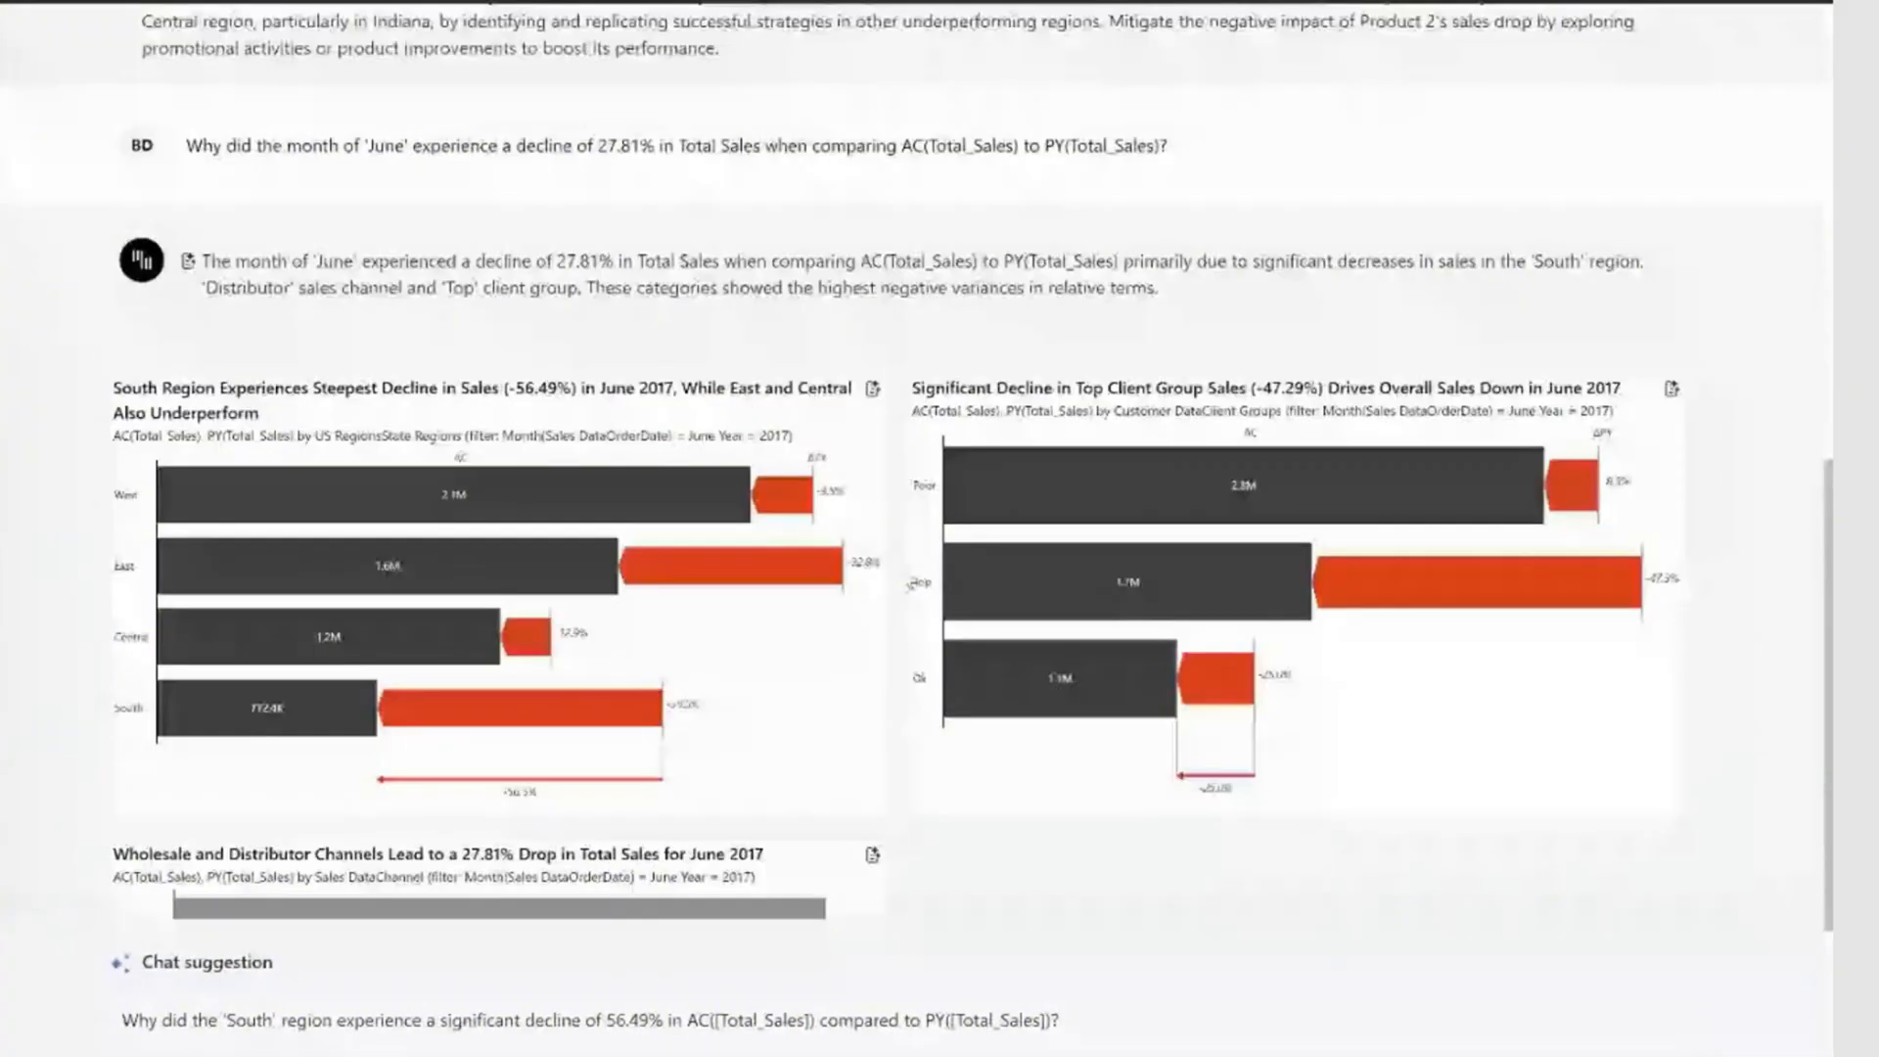
pyautogui.scroll(-3)
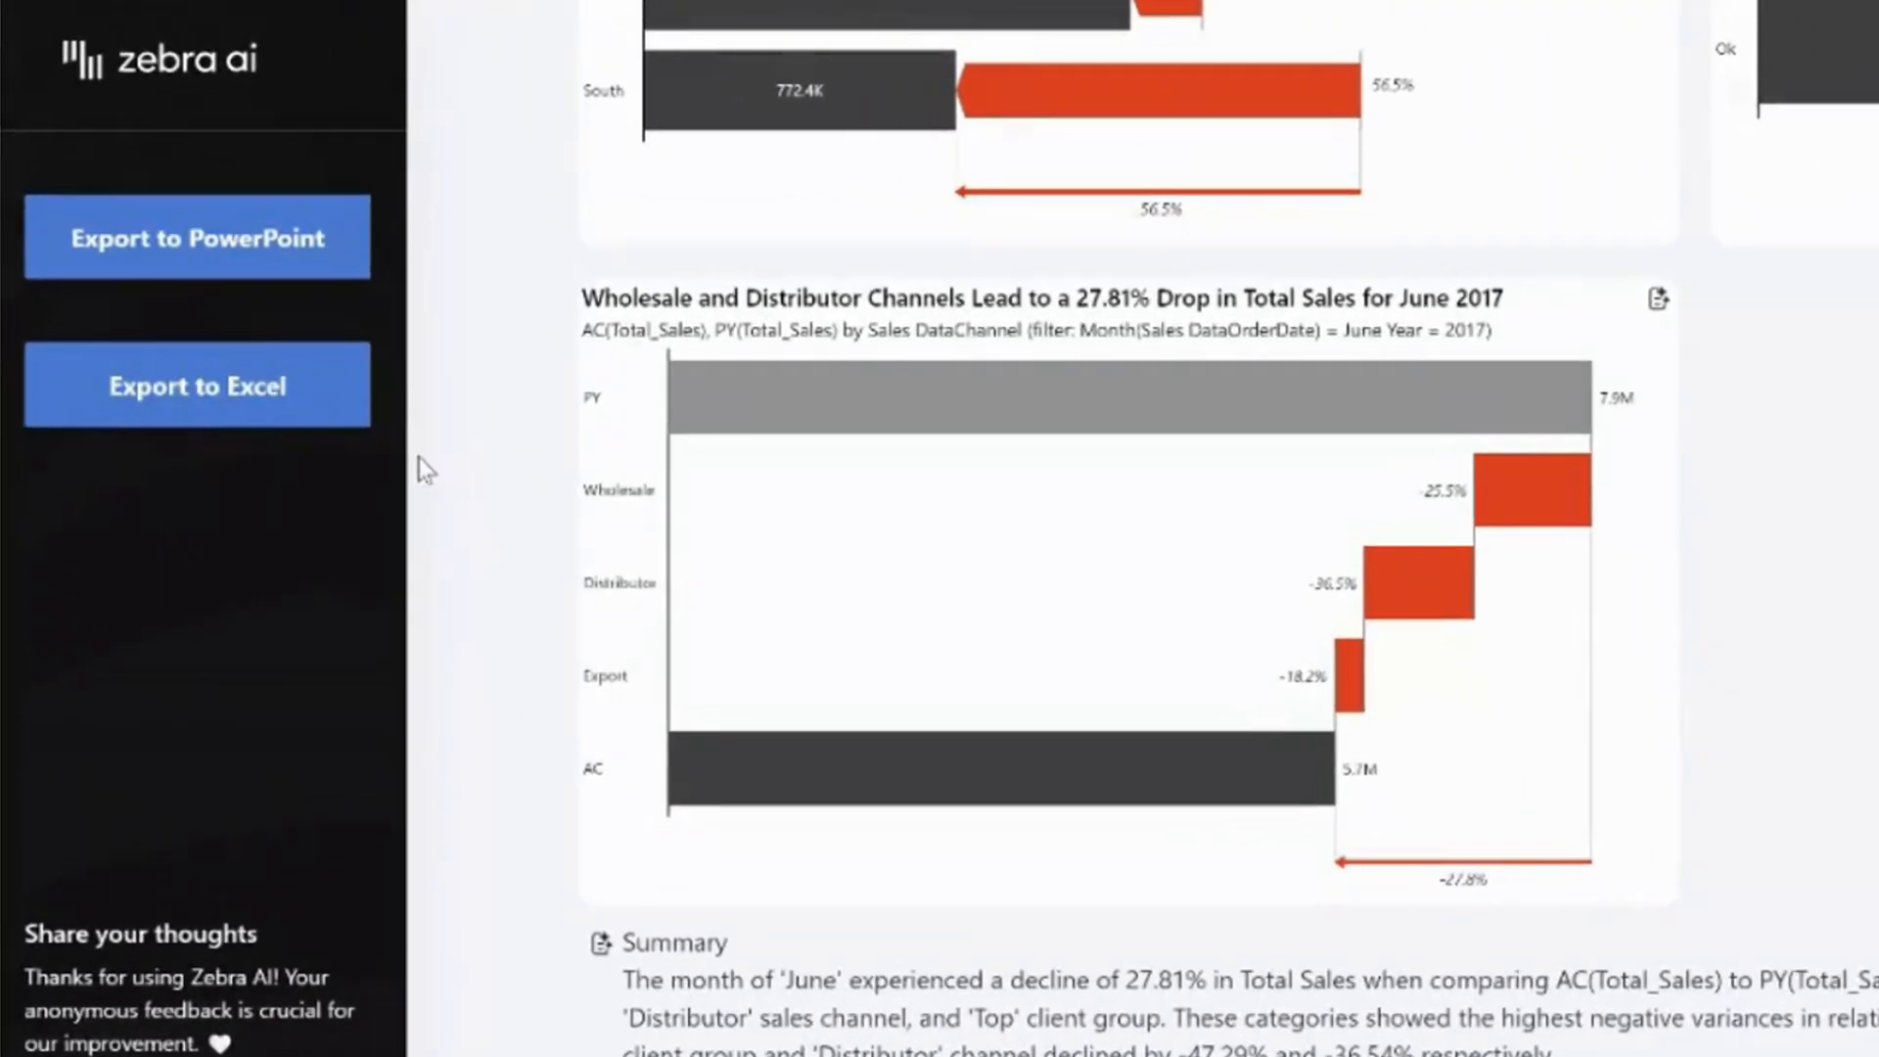
pyautogui.moveTo(413, 222)
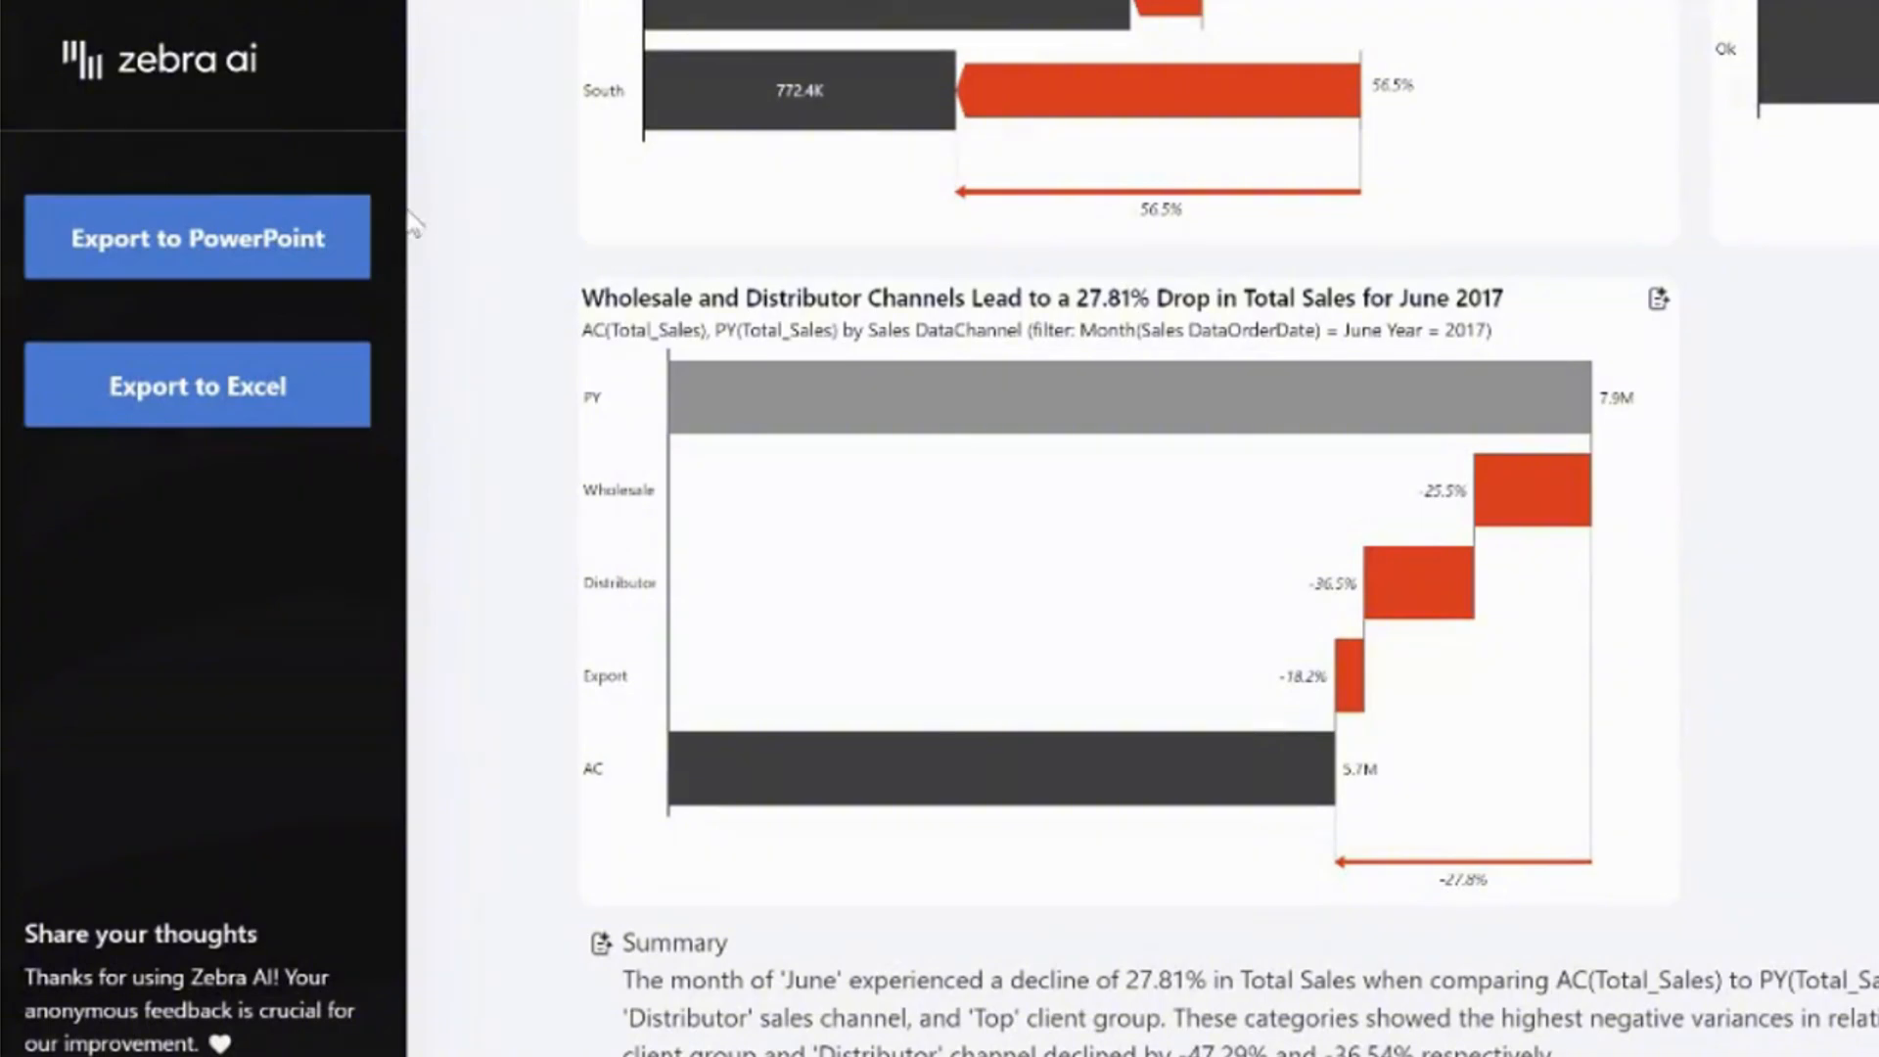
# Export the analysis to PowerPoint and open the downloaded Presentation (81).pptx
pyautogui.click(197, 236)
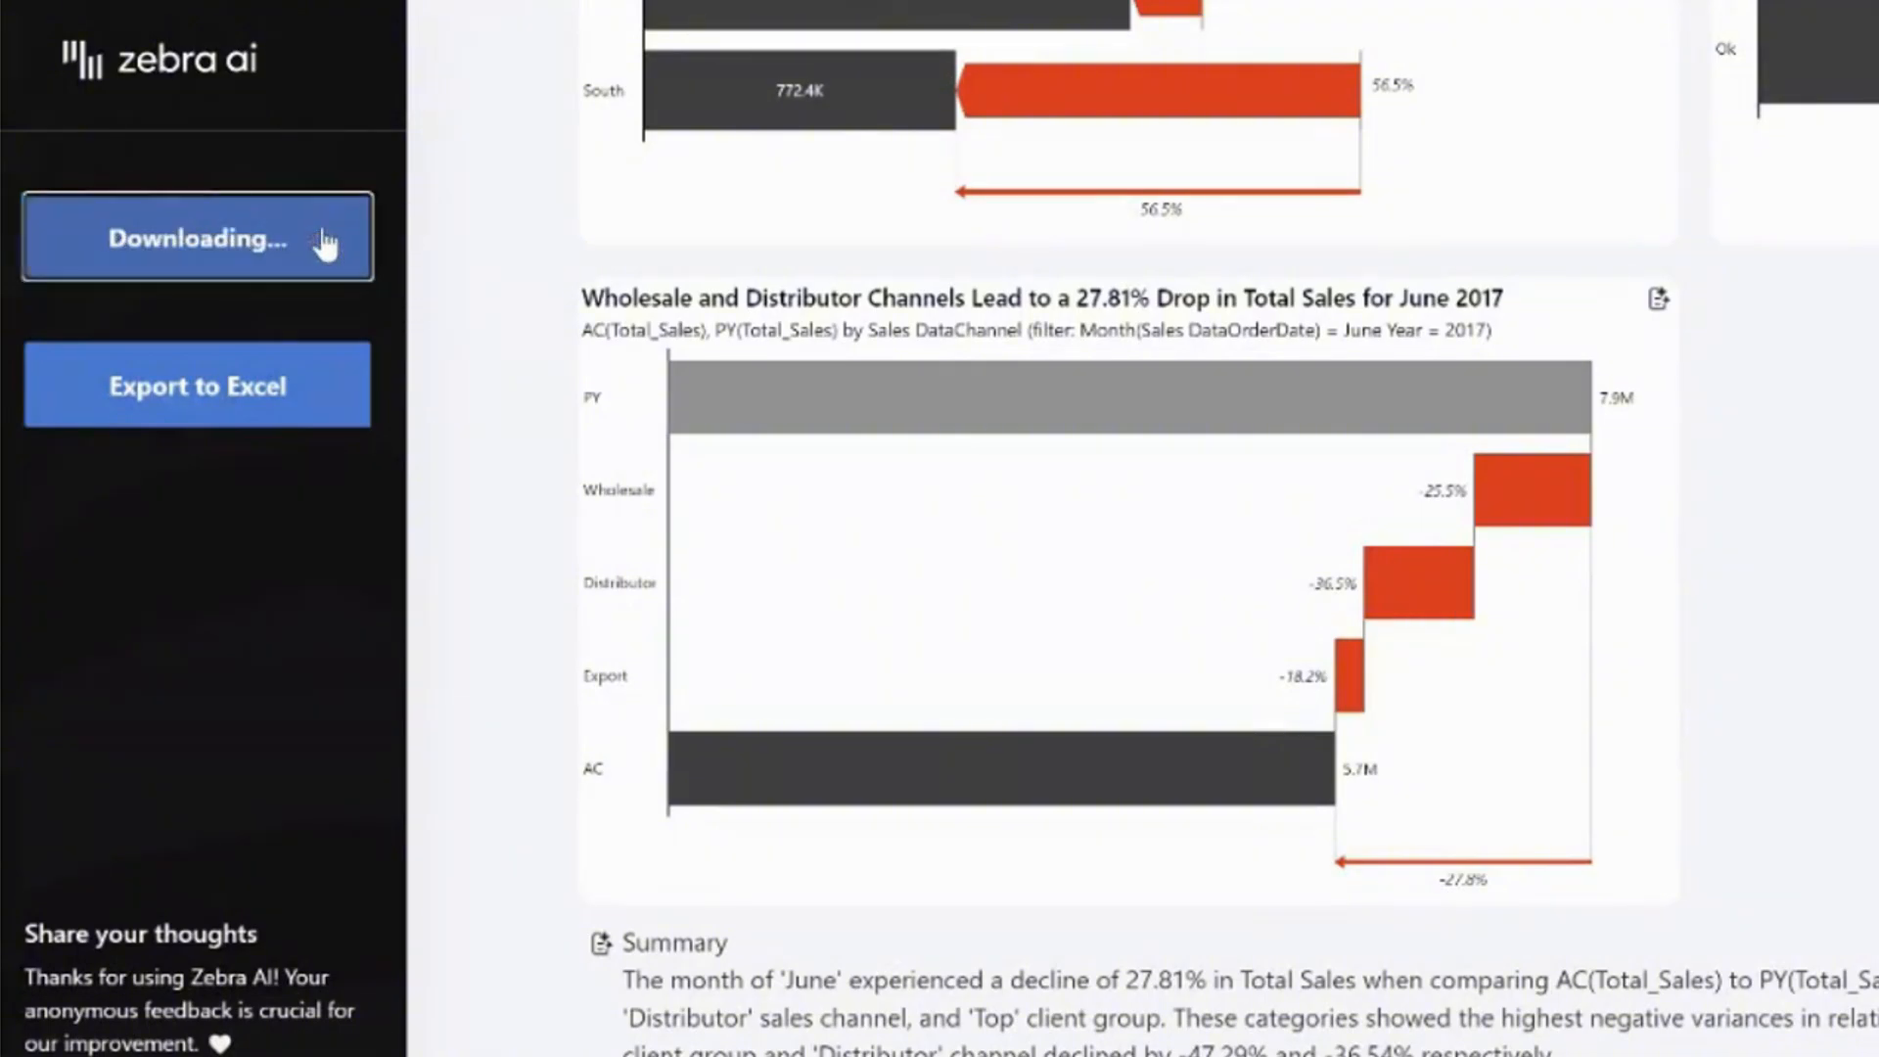
pyautogui.moveTo(491, 302)
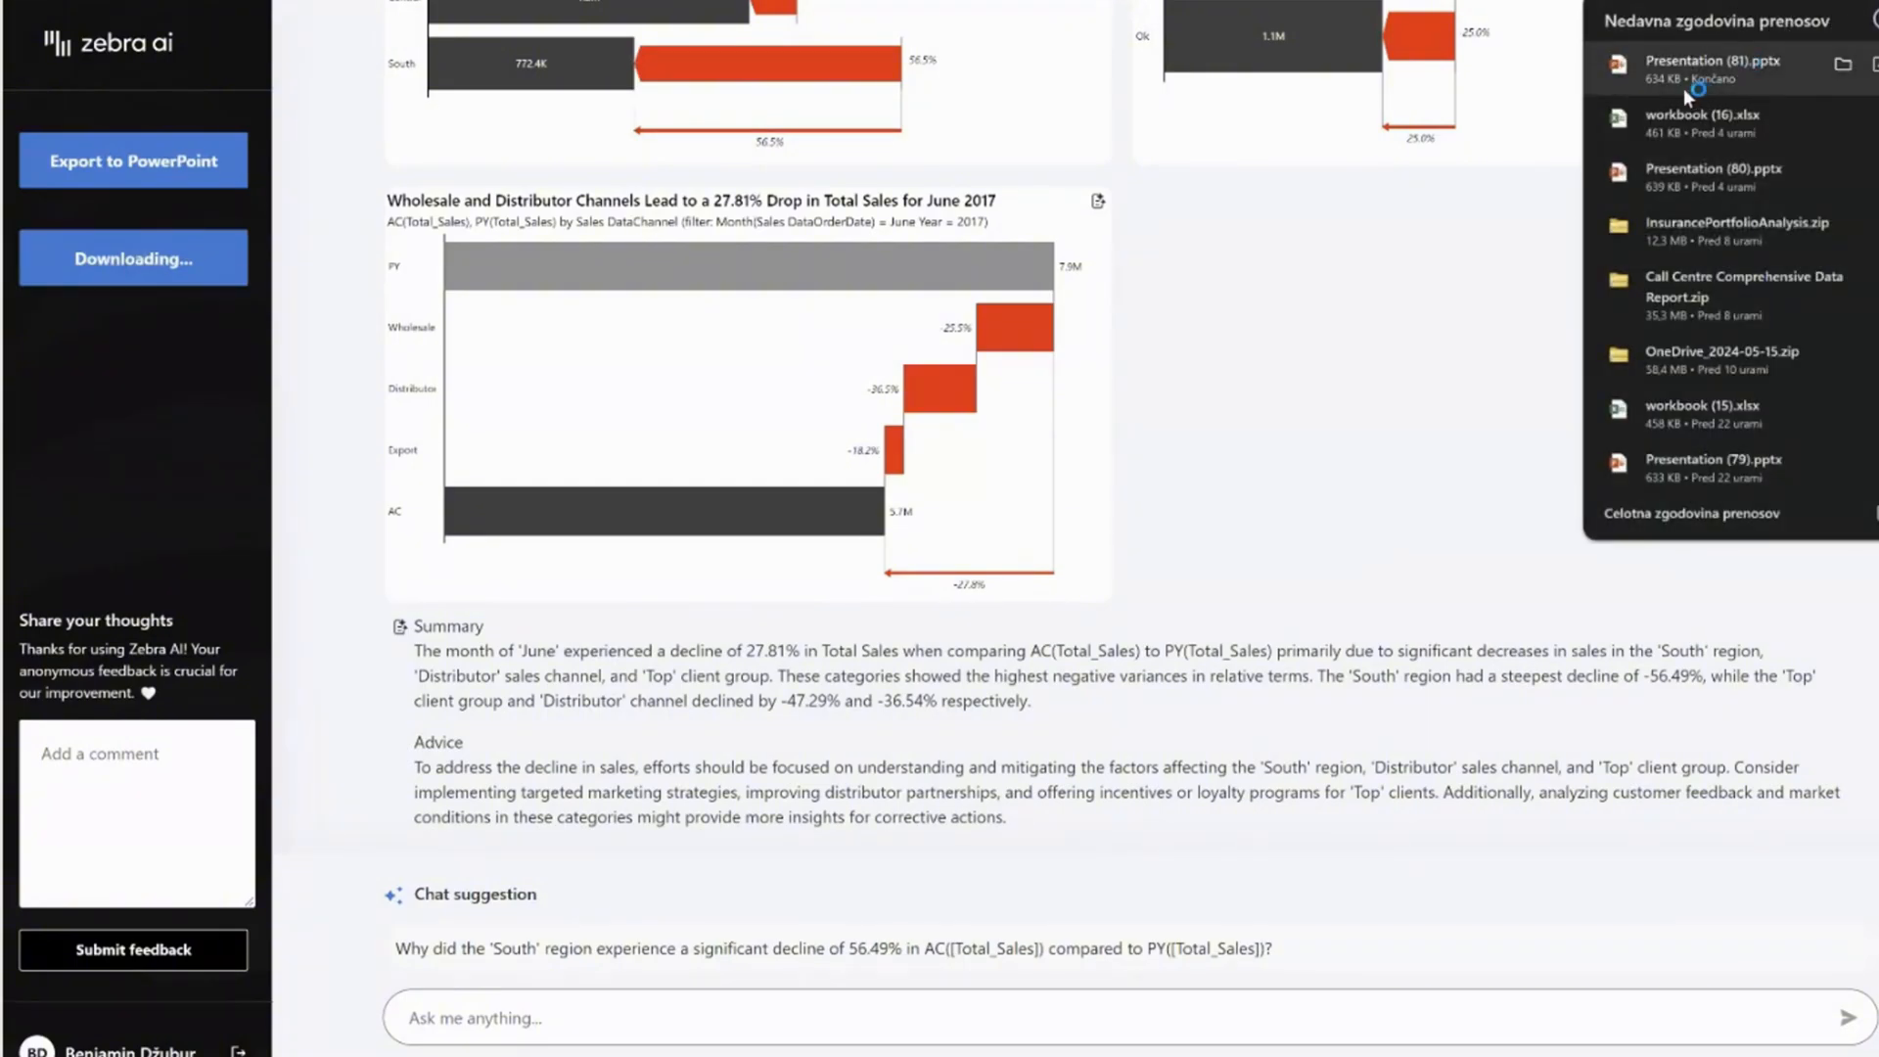
pyautogui.click(133, 258)
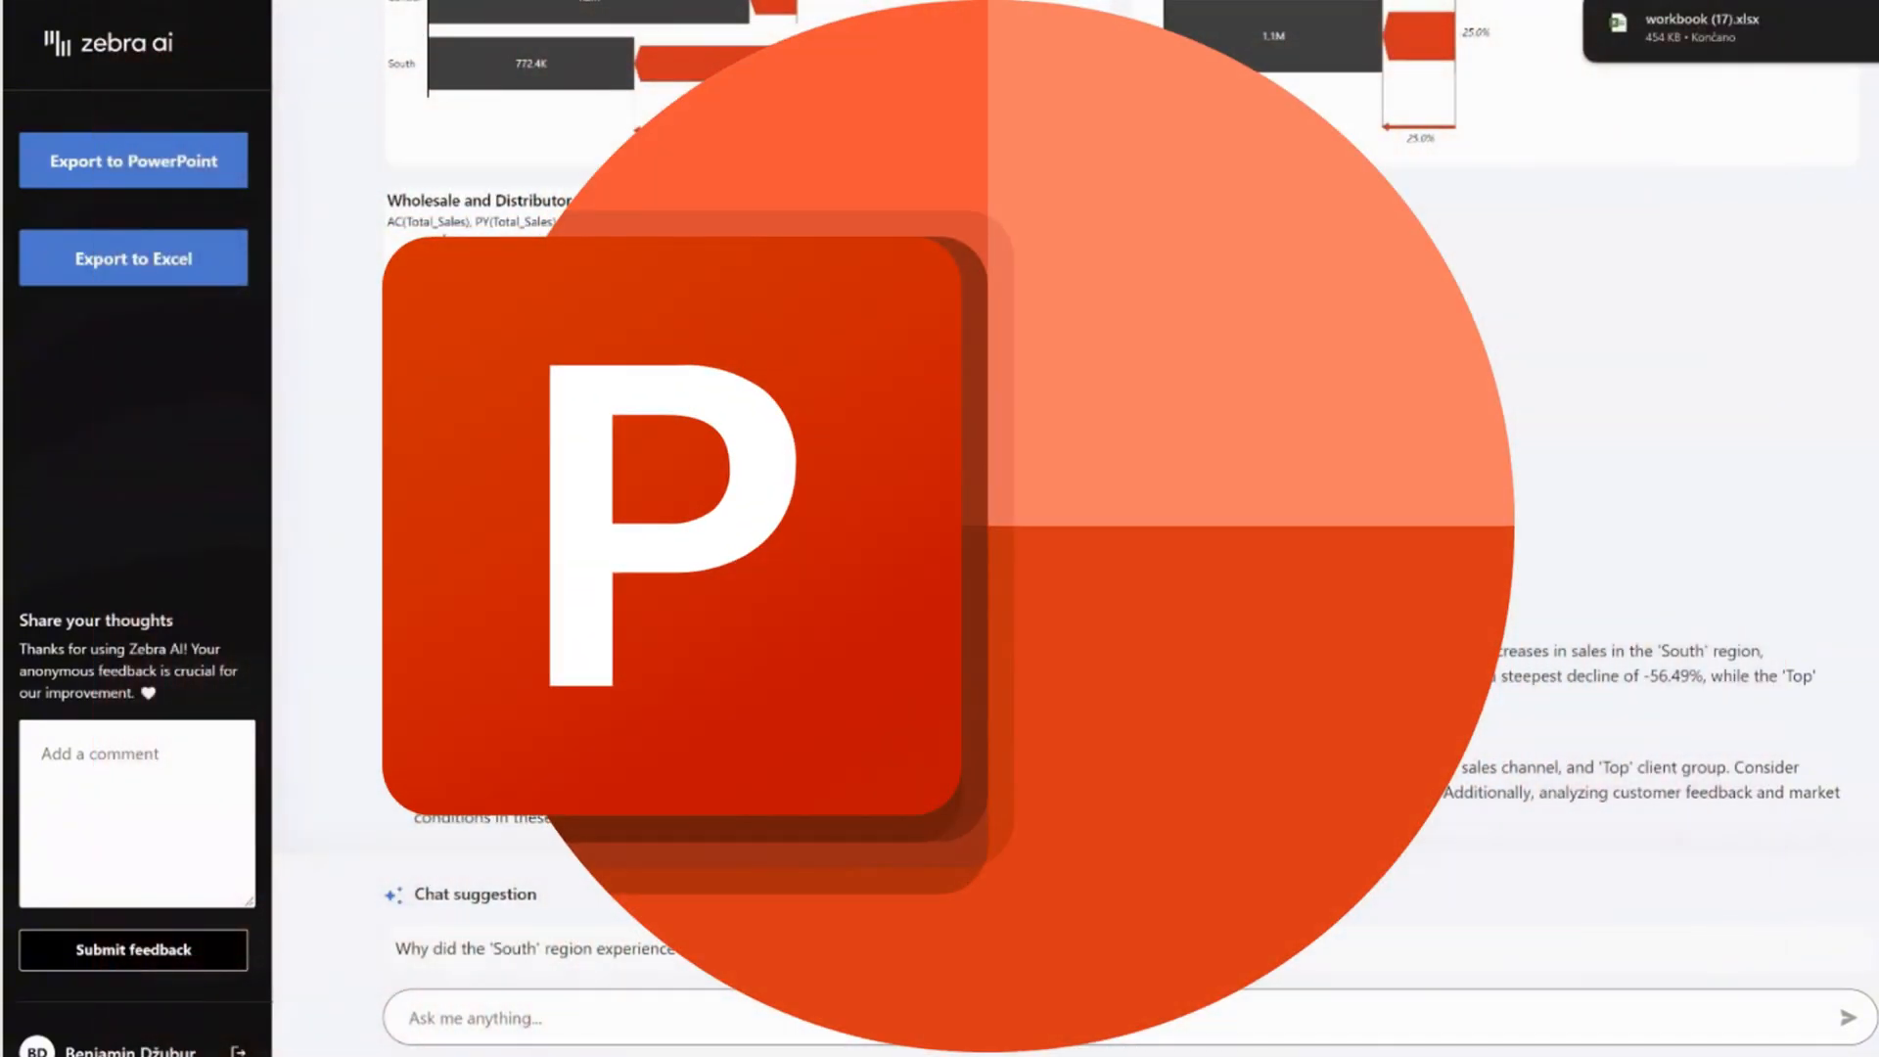
# View slide 2 with the four dashboard variance charts
pyautogui.click(133, 159)
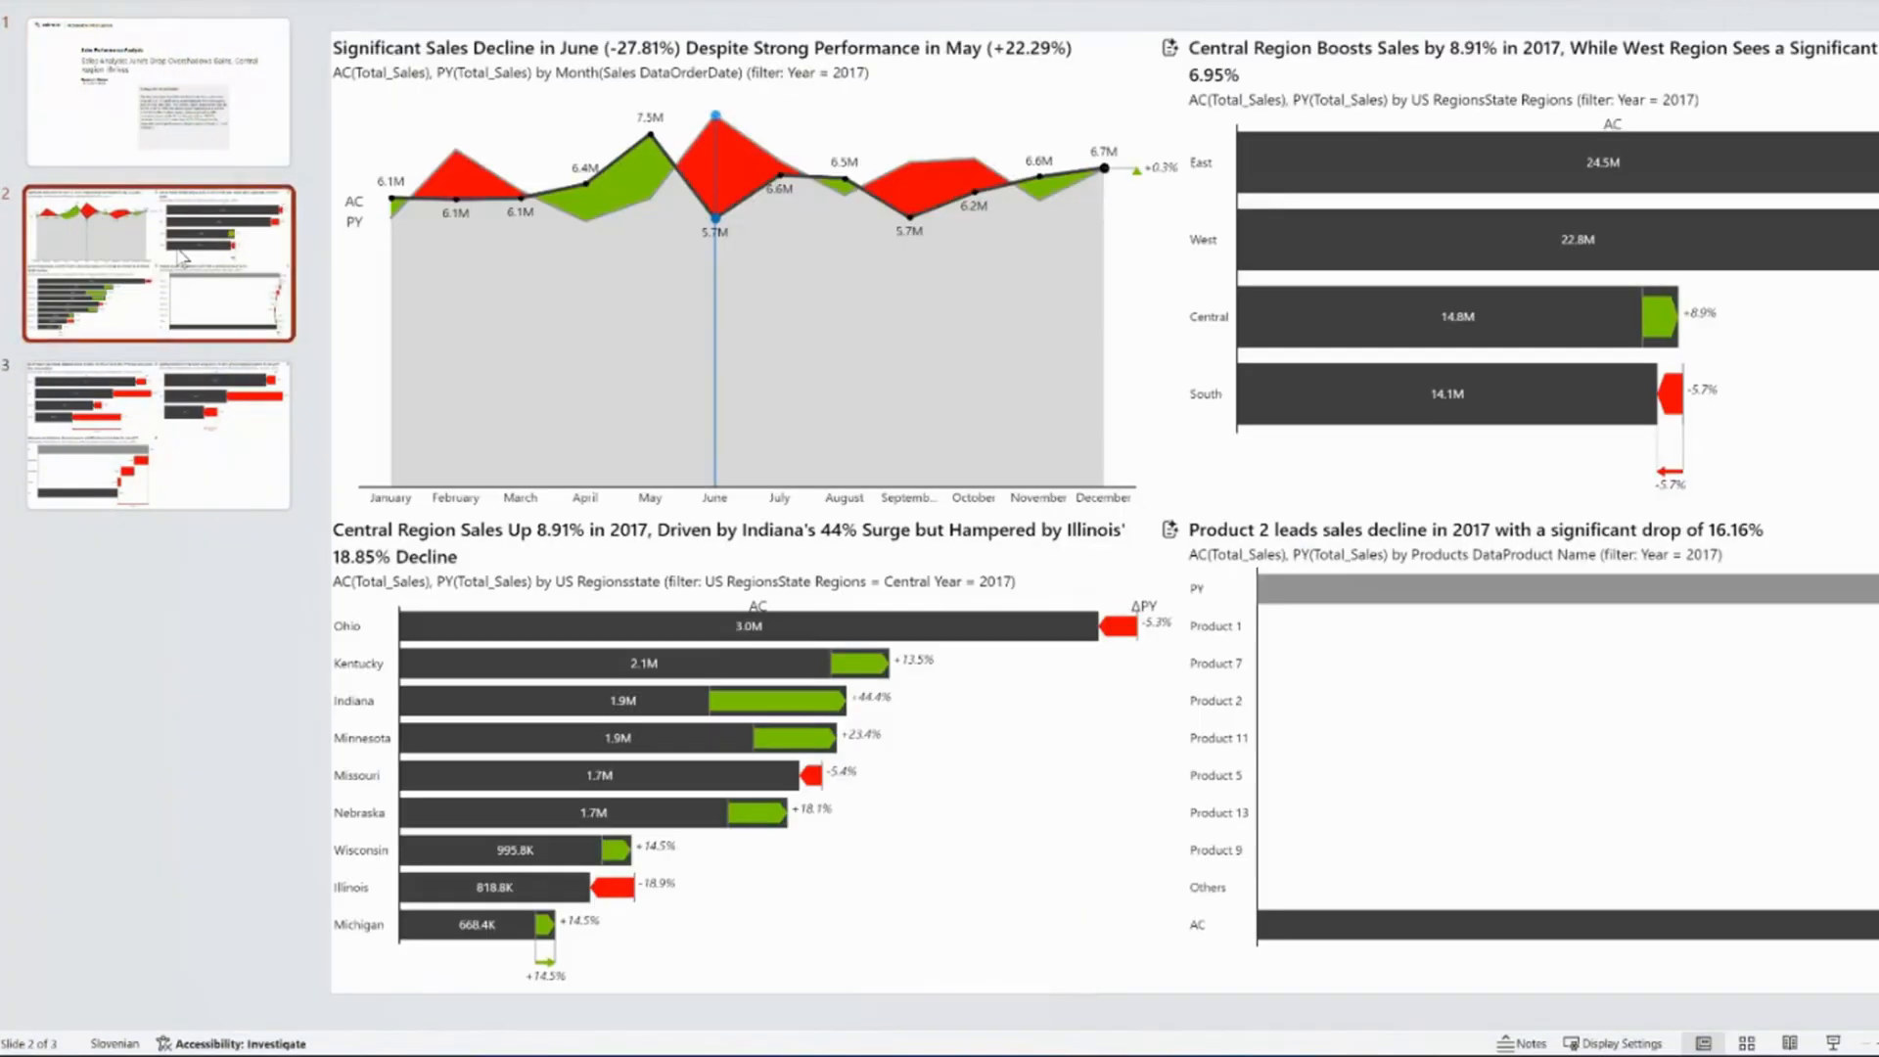
pyautogui.moveTo(1073, 985)
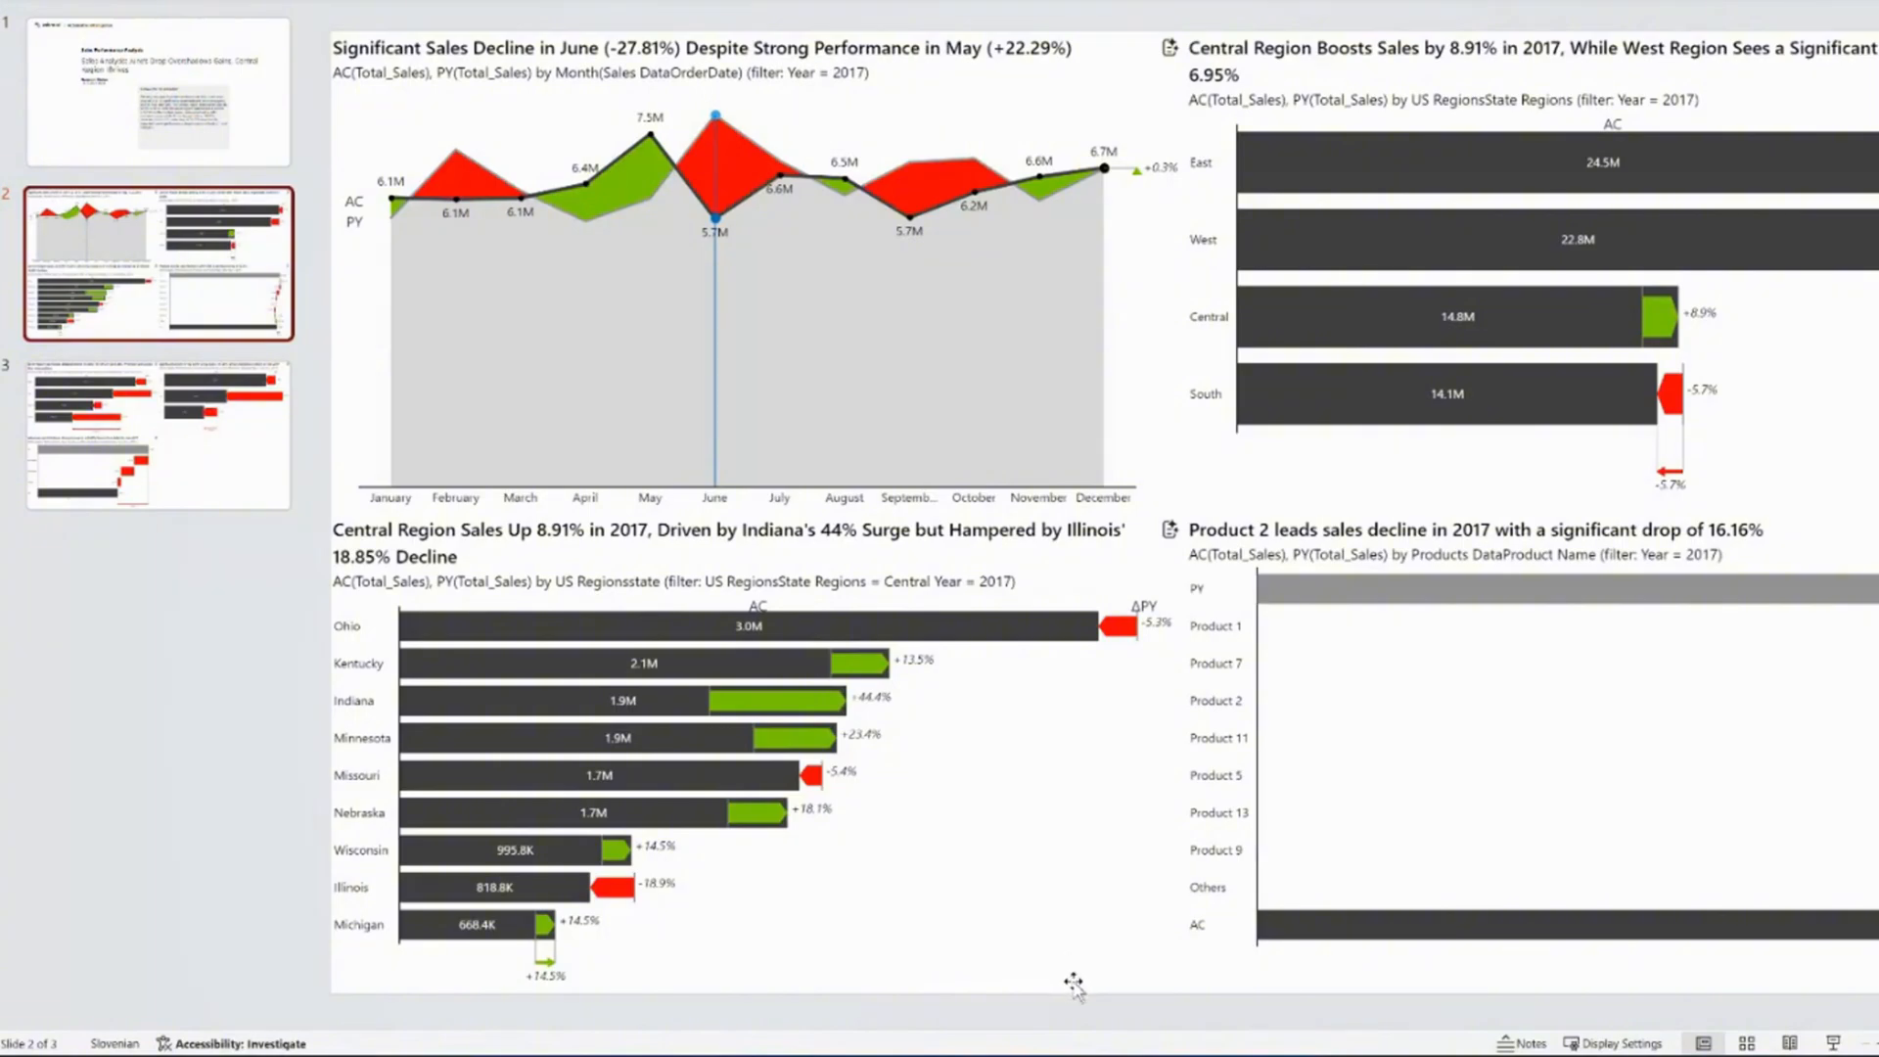
pyautogui.moveTo(1077, 1013)
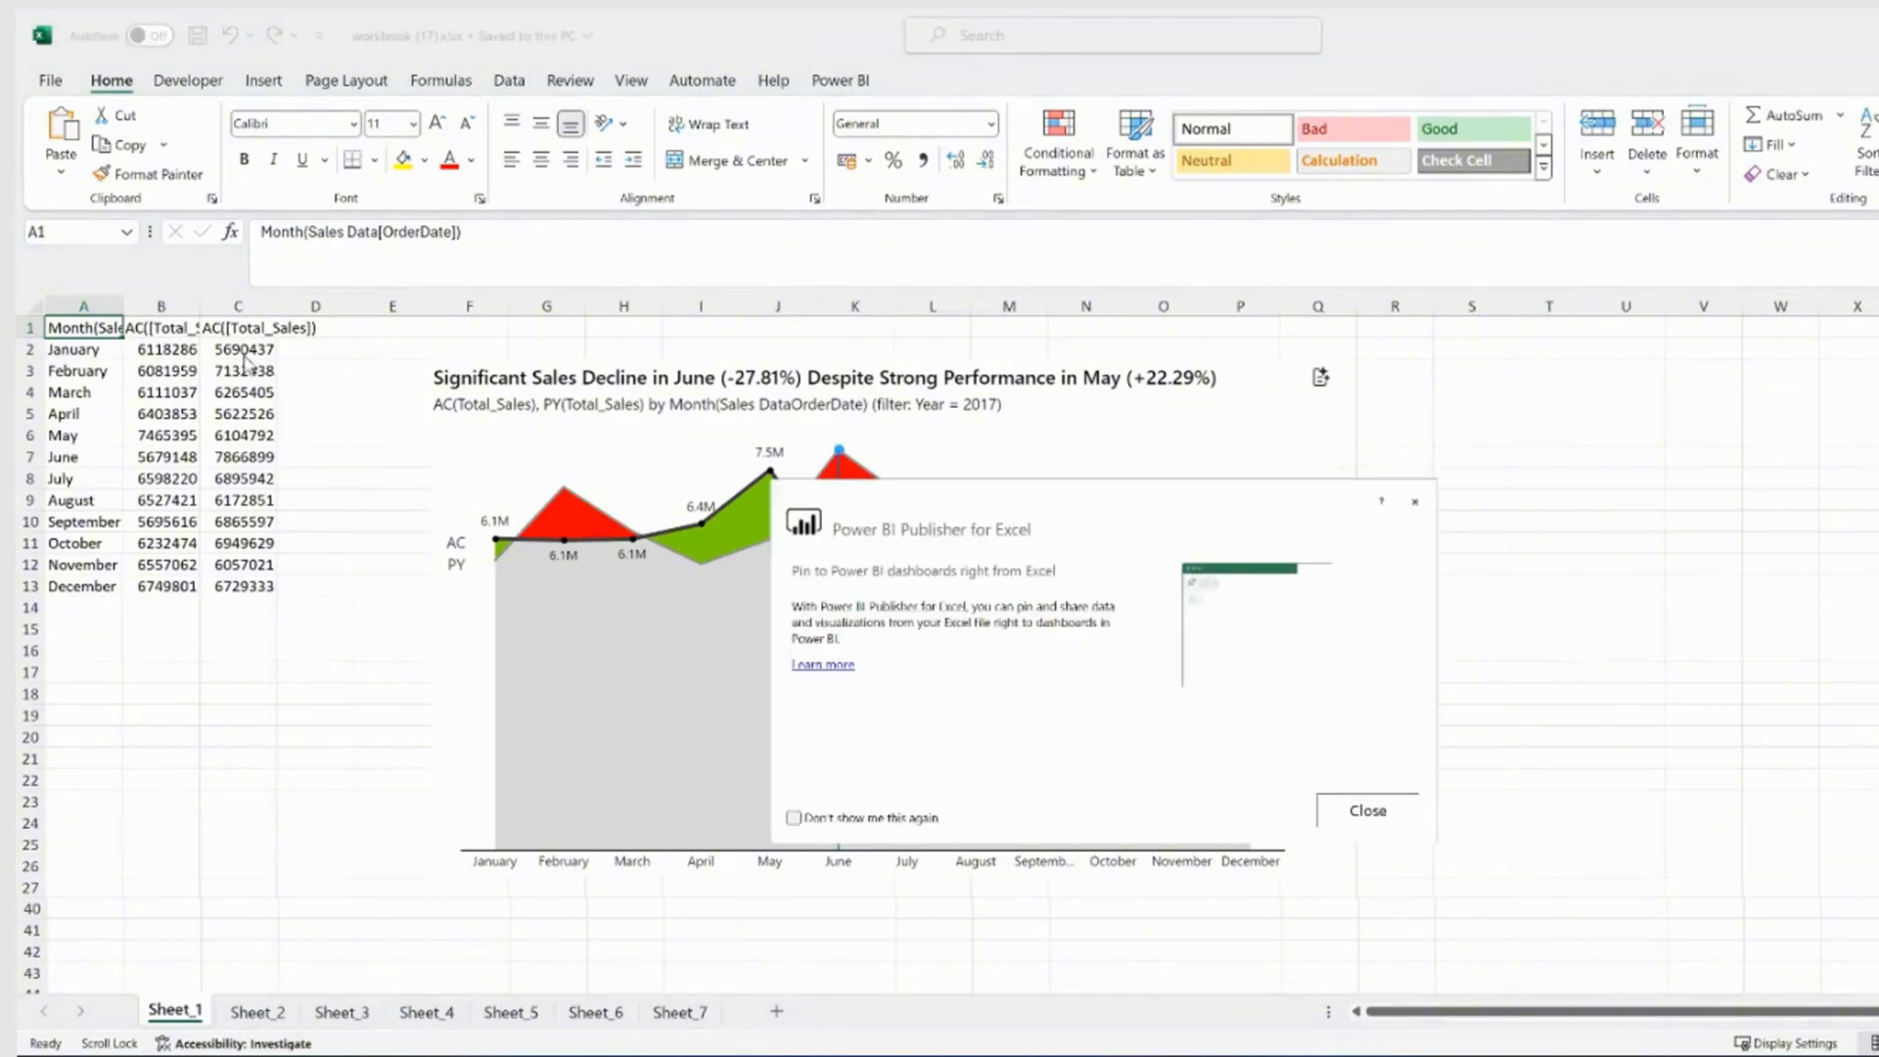
# Dismiss the Power BI Publisher for Excel announcement in workbook (17).xlsx
pyautogui.click(1367, 811)
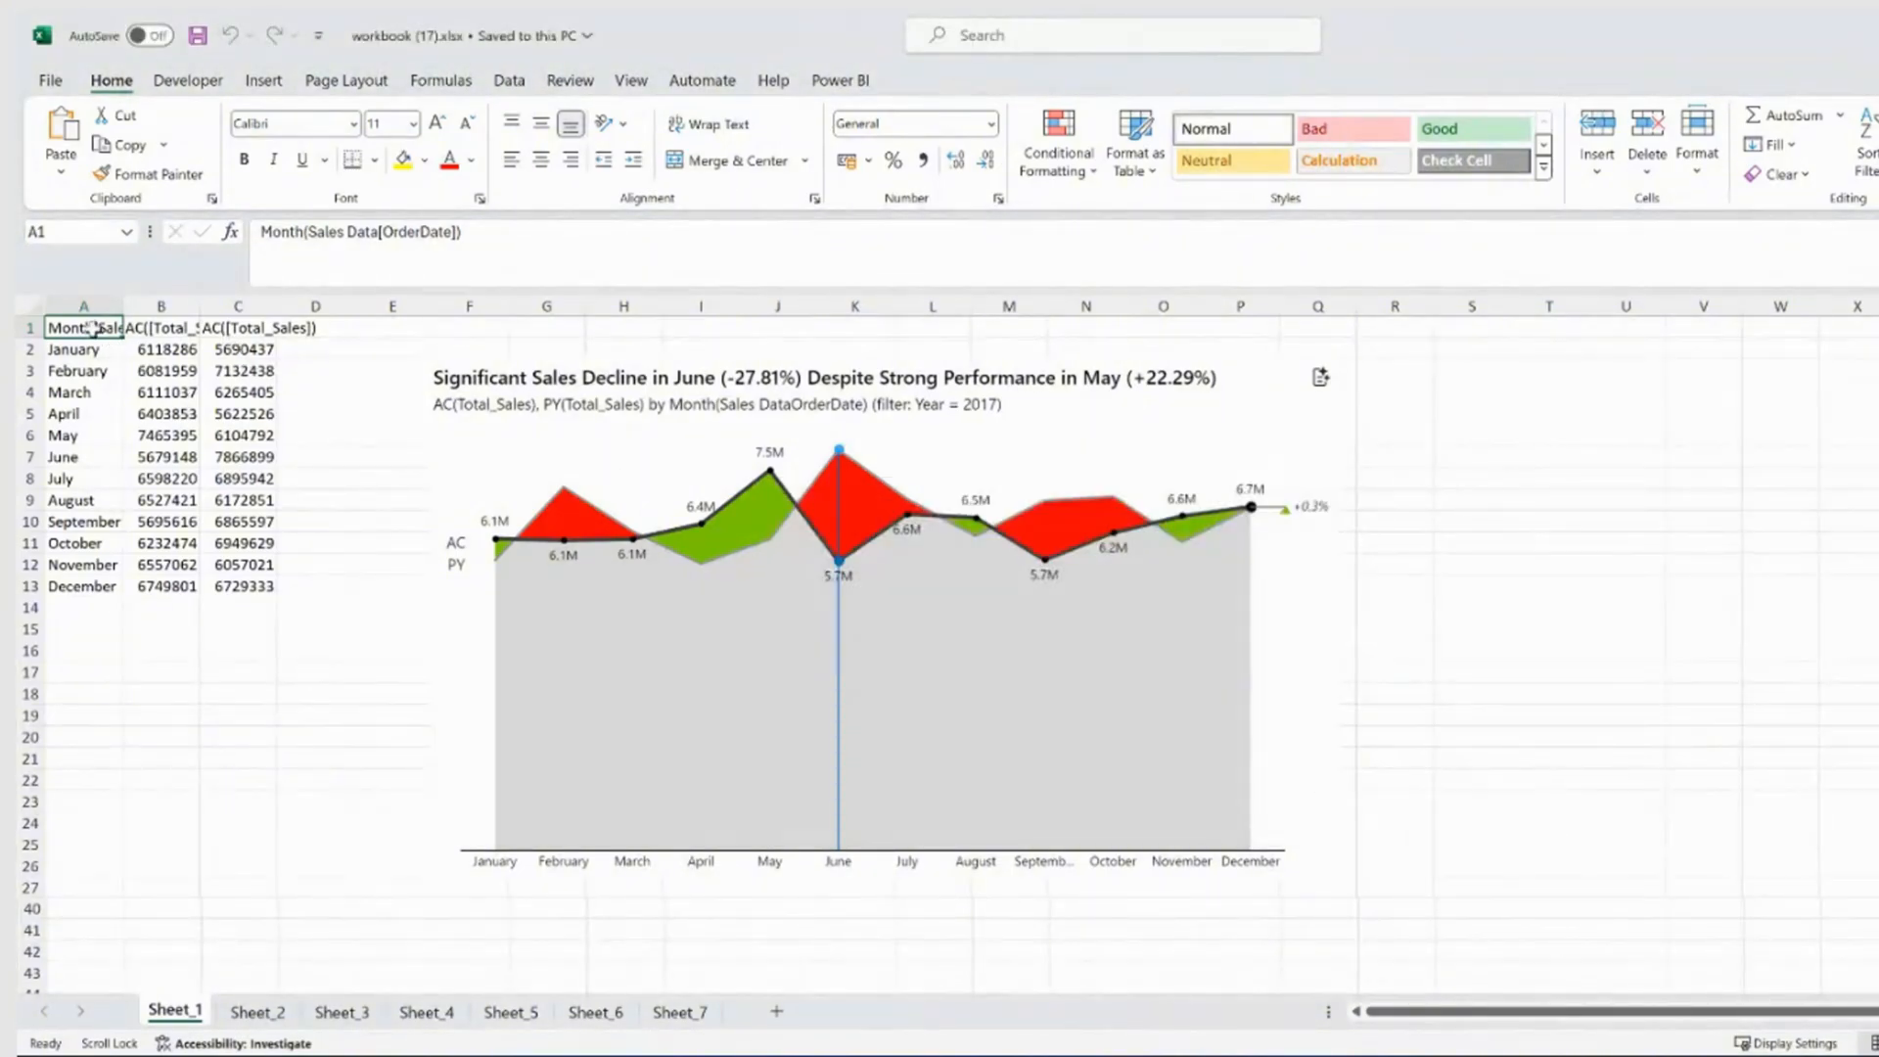